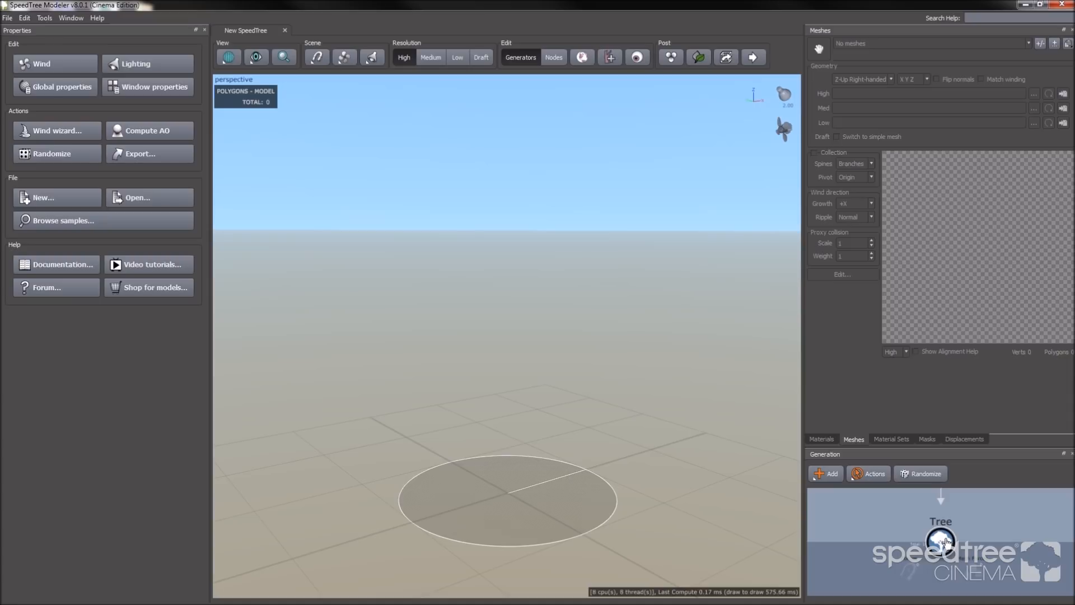
Step: Add a Trunk generator under the Tree node for a single tall tapered trunk
{"action": "right_click", "coordinate": [941, 541]}
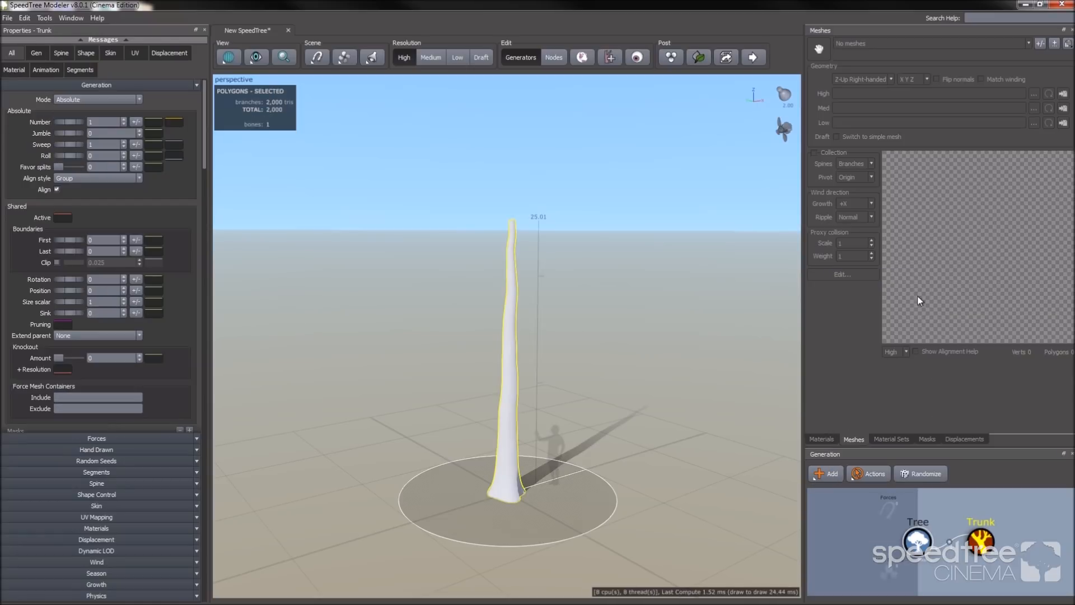
{"action": "mouse_move", "coordinate": [832, 492]}
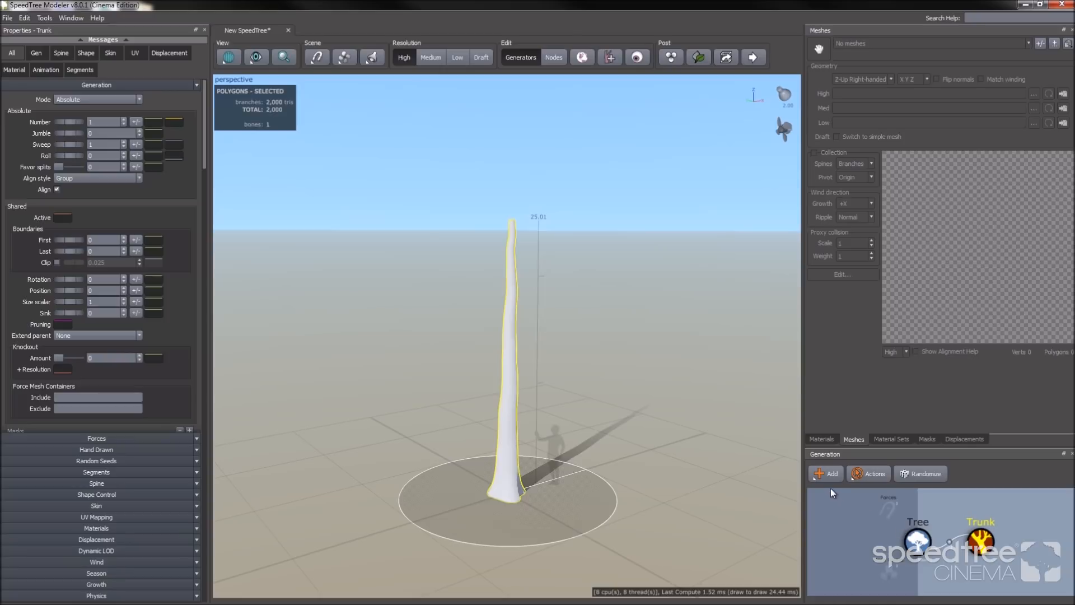
{"action": "mouse_move", "coordinate": [826, 473]}
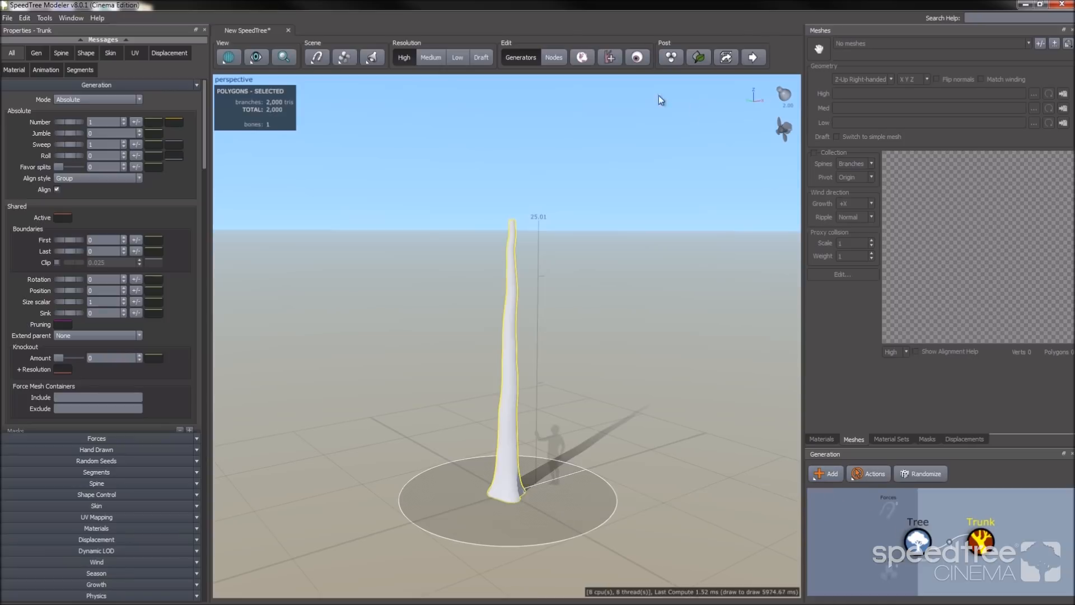
{"action": "left_click", "coordinate": [608, 57]}
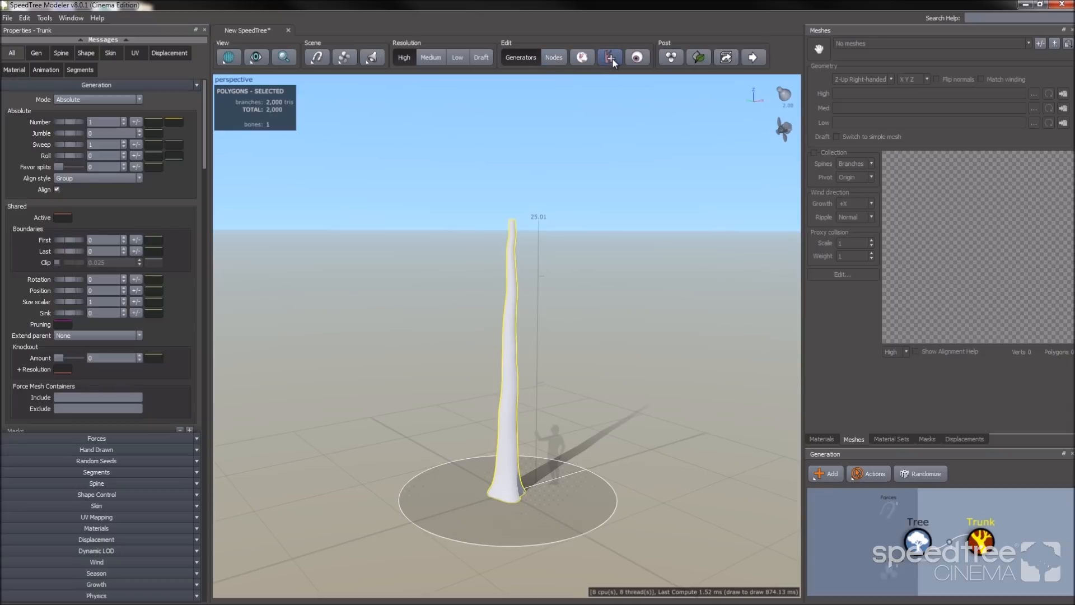
{"action": "left_click", "coordinate": [608, 56]}
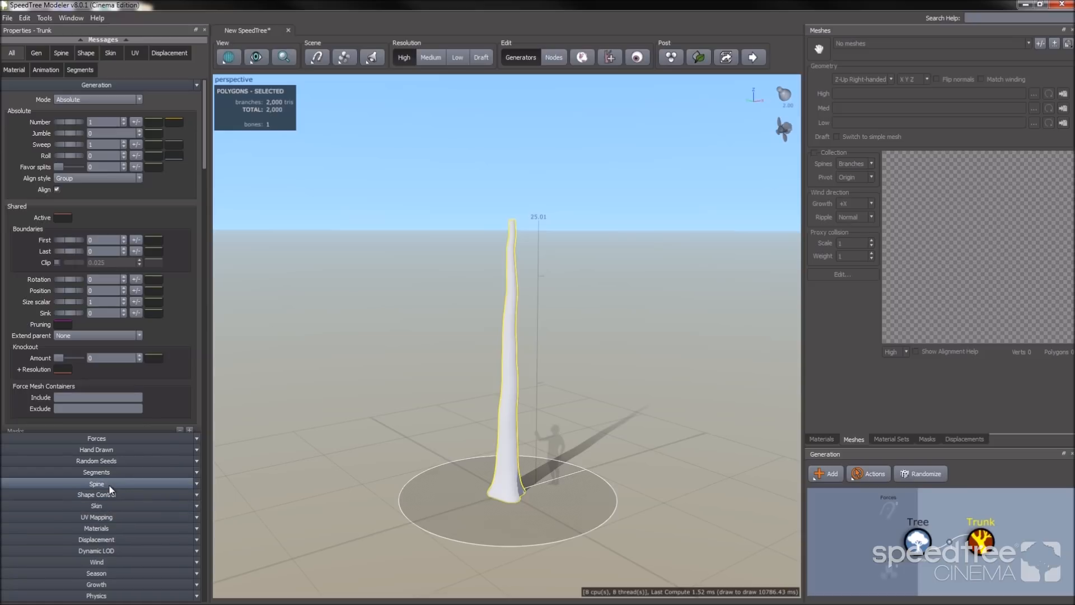
Step: Shorten the trunk to about 19 units and raise the radius curve's end to thicken the top
{"action": "left_click", "coordinate": [96, 483]}
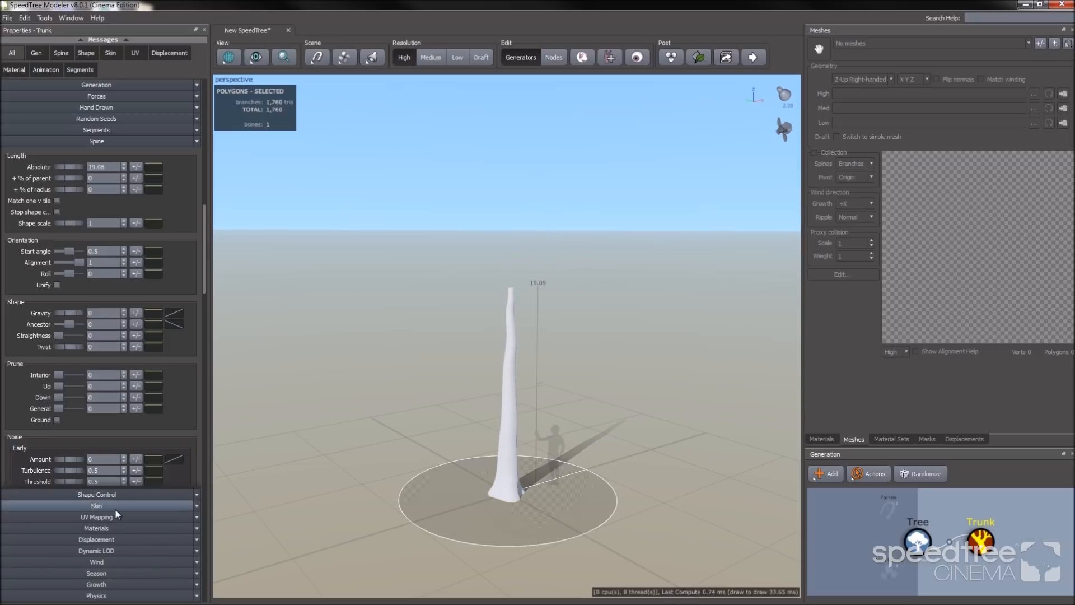
{"action": "left_click", "coordinate": [96, 505]}
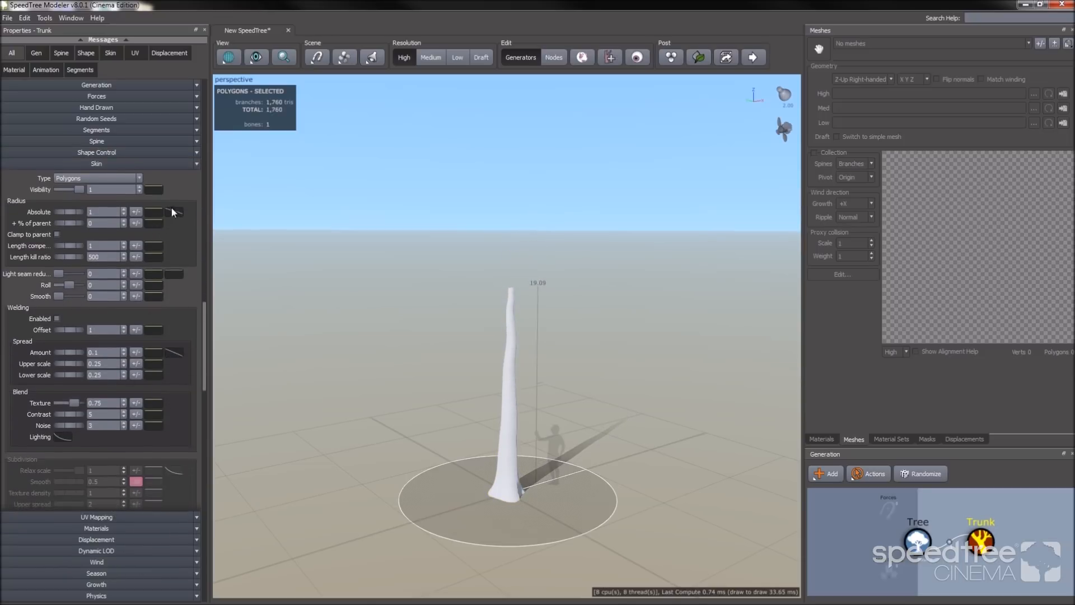
{"action": "left_click", "coordinate": [173, 211]}
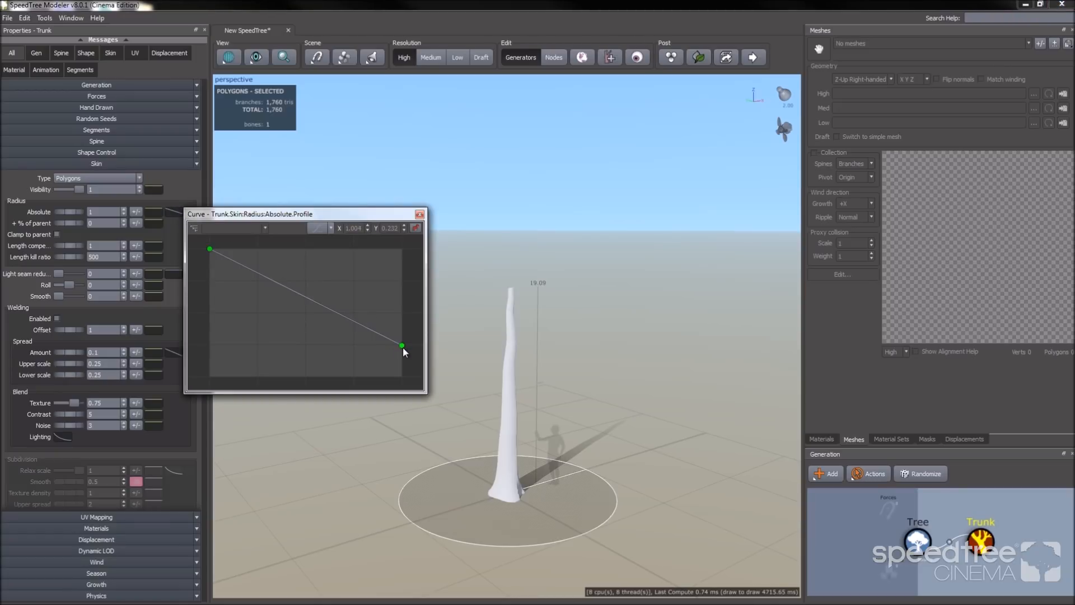
{"action": "left_click_drag", "start_coordinate": [402, 345], "coordinate": [402, 308]}
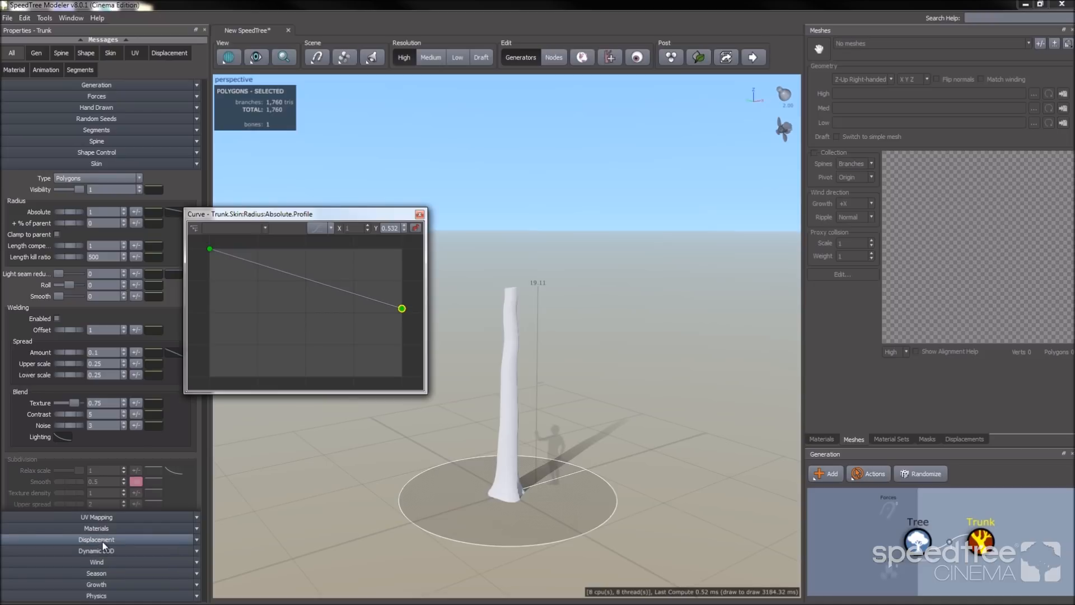
Step: Lower the trunk's flare radius and raise flare height and pinch
{"action": "left_click", "coordinate": [96, 538]}
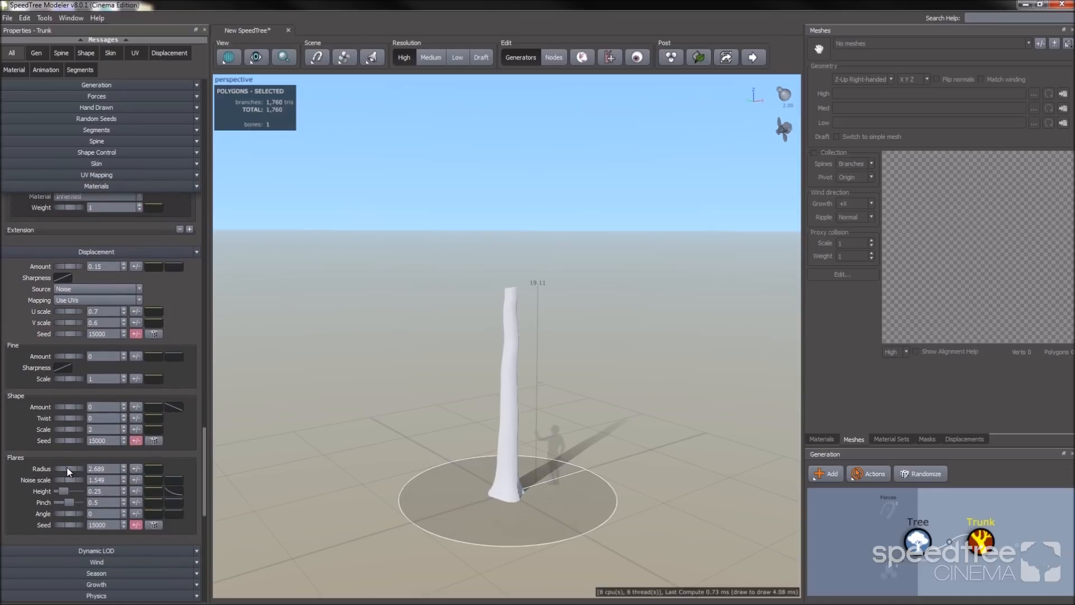
{"action": "left_click_drag", "start_coordinate": [83, 468], "coordinate": [65, 473]}
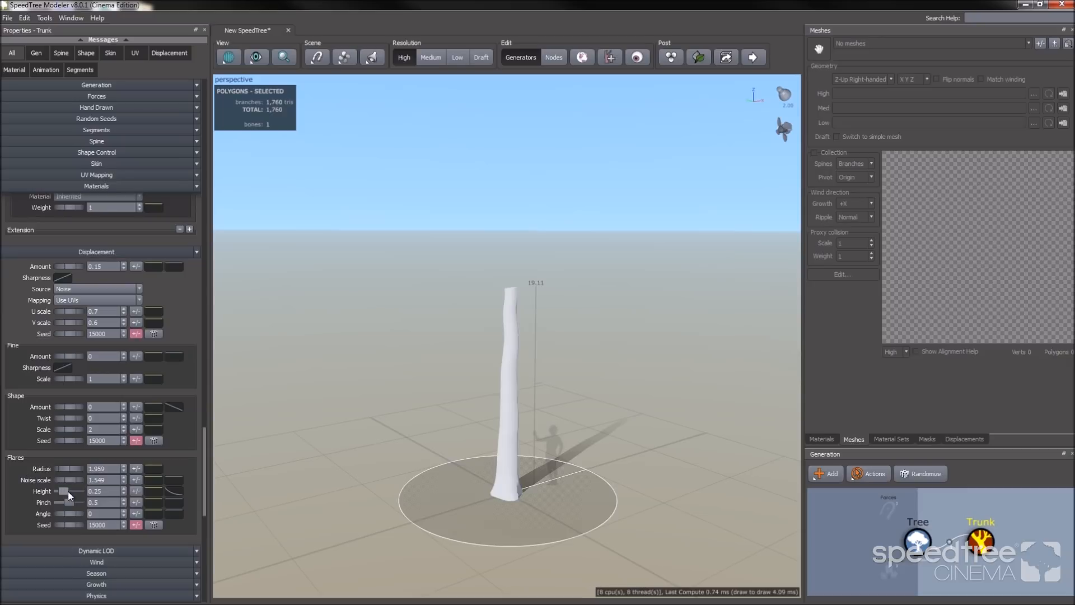
{"action": "left_click_drag", "start_coordinate": [69, 491], "coordinate": [75, 491]}
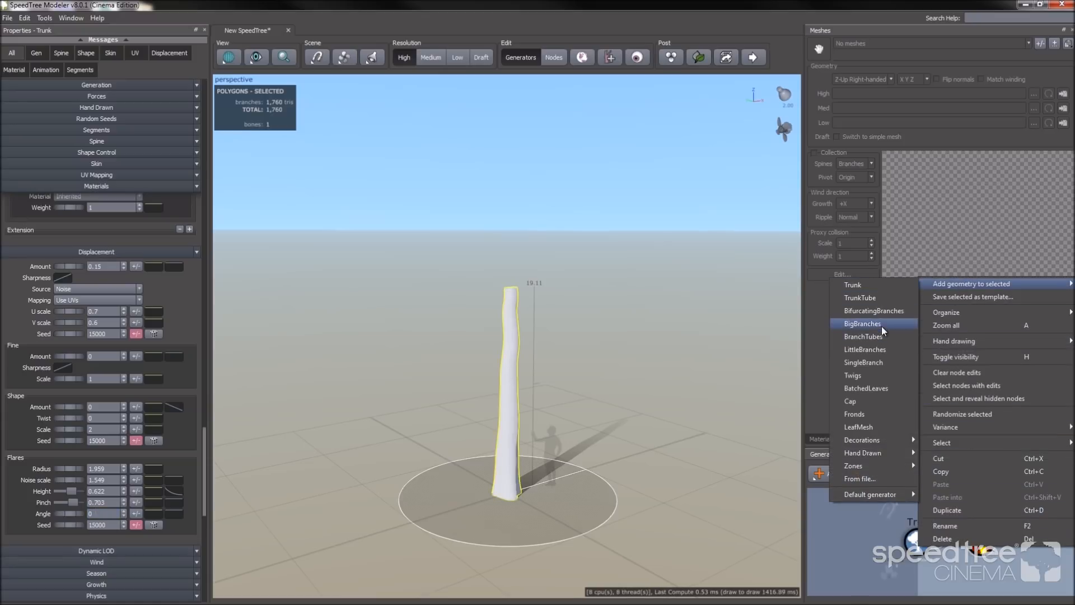
Step: Add a Big Branches generator and set Extend parent to Any
{"action": "left_click", "coordinate": [861, 323]}
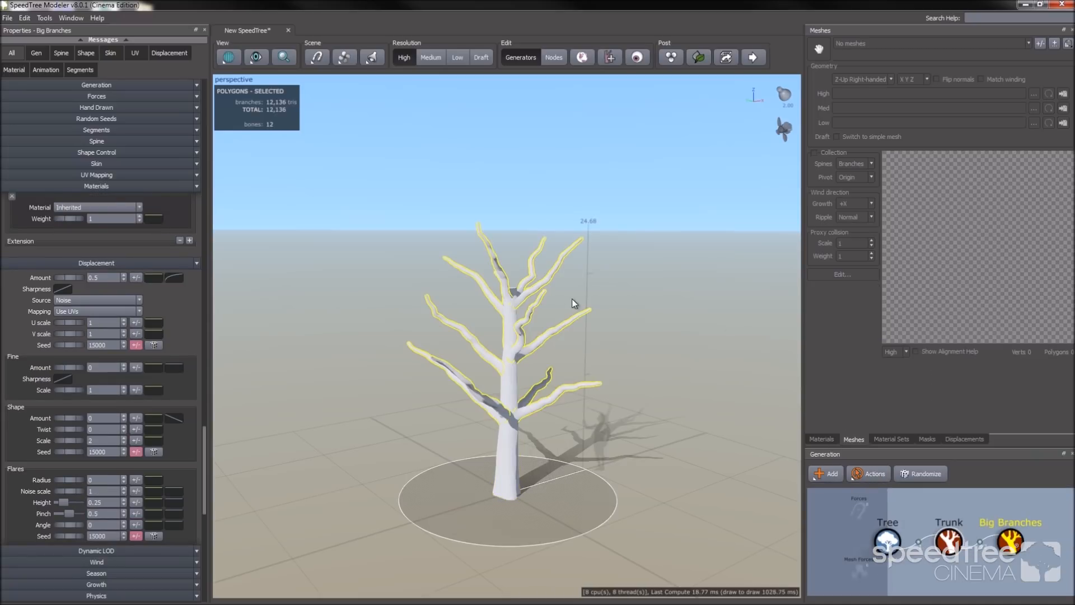
{"action": "left_click_drag", "start_coordinate": [572, 303], "coordinate": [528, 305]}
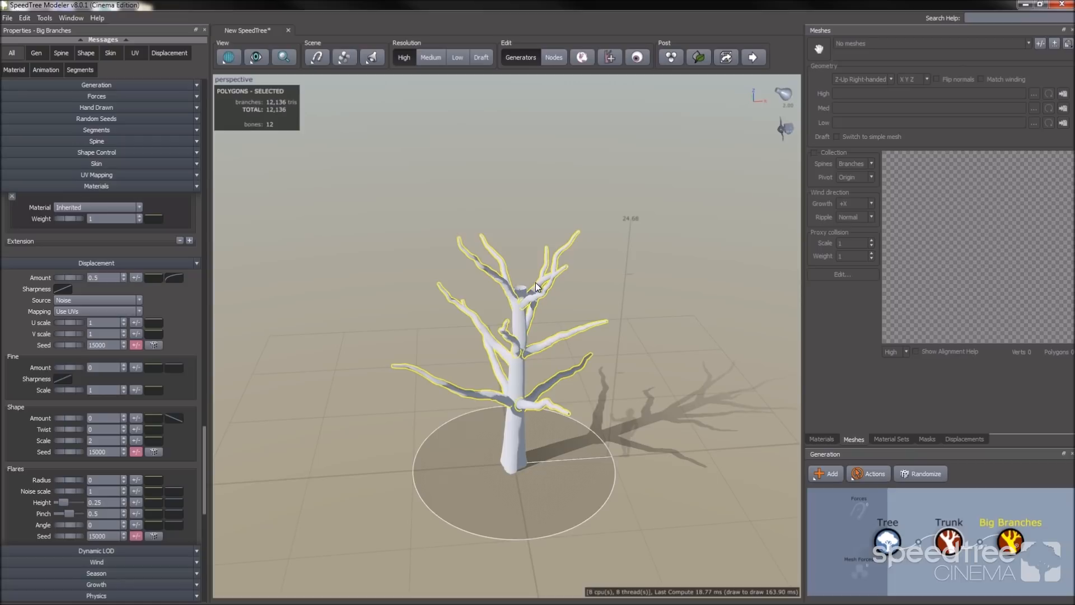
{"action": "left_click", "coordinate": [96, 84]}
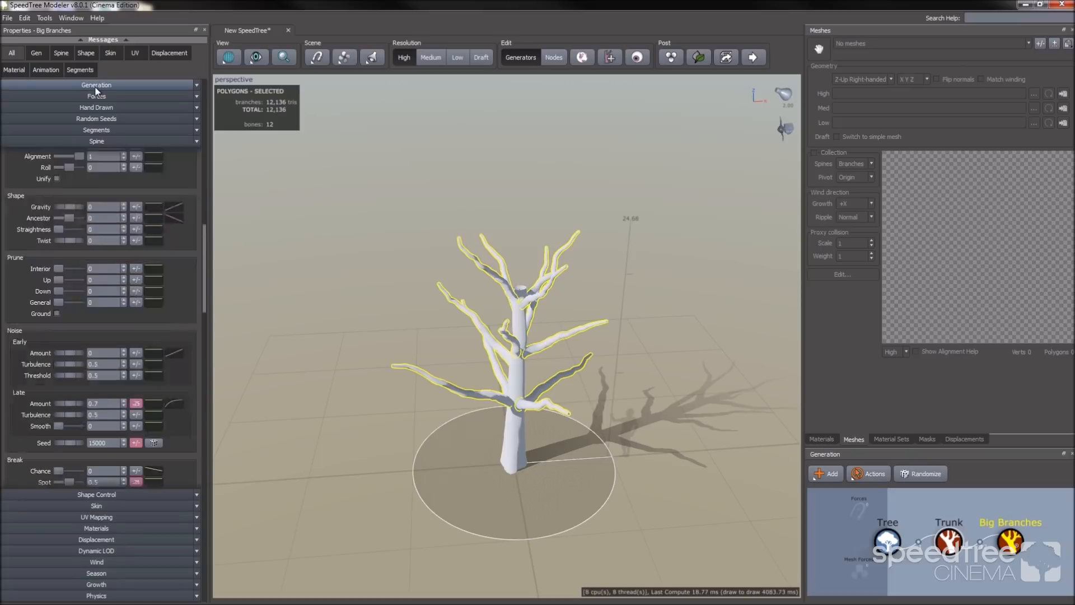
{"action": "left_click", "coordinate": [96, 85]}
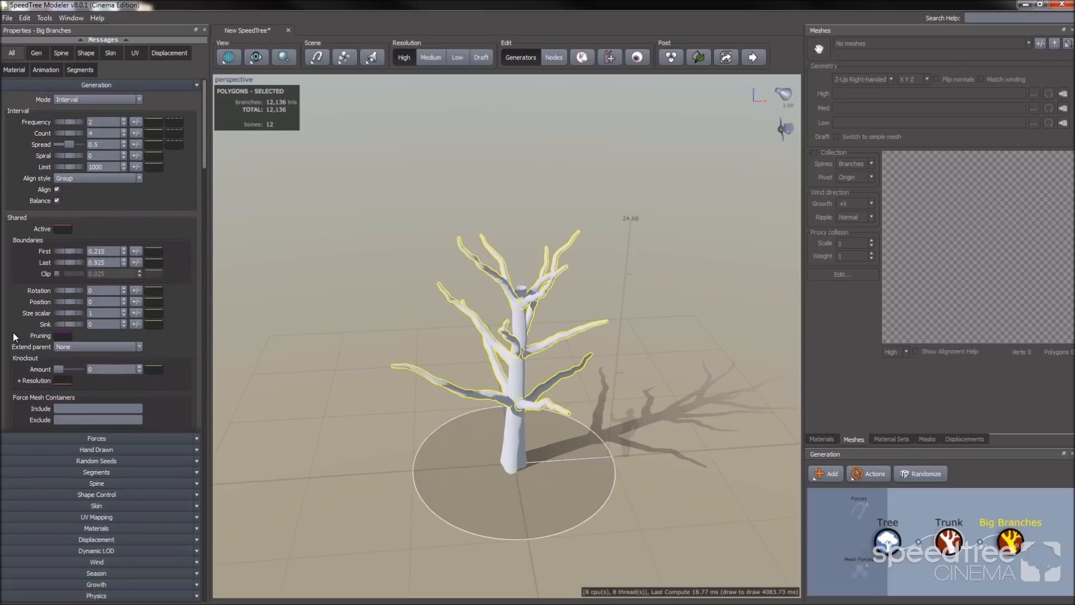
{"action": "left_click", "coordinate": [95, 346]}
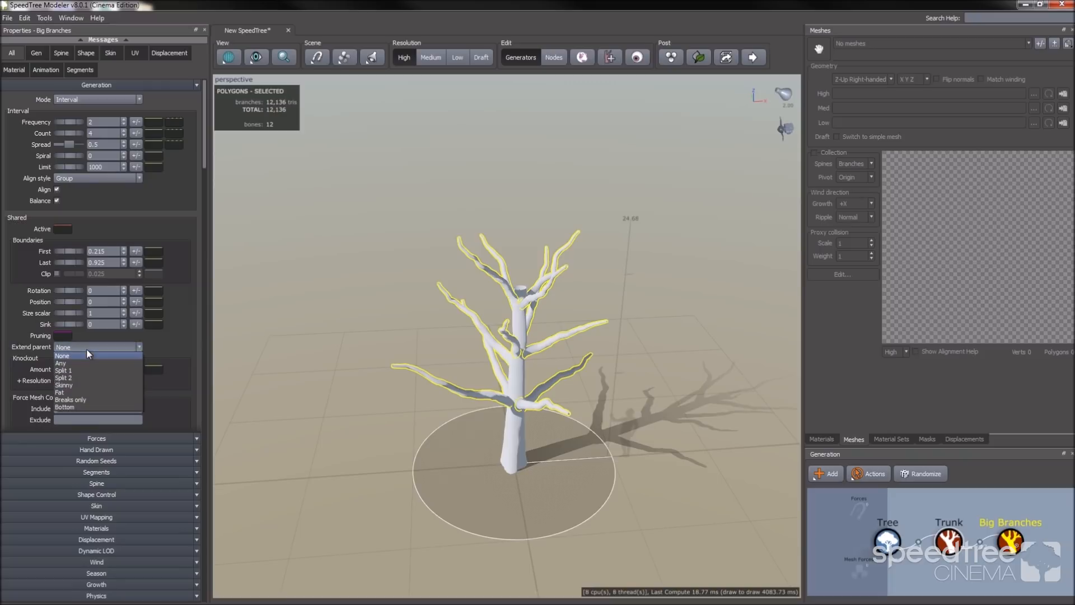
{"action": "left_click", "coordinate": [62, 362]}
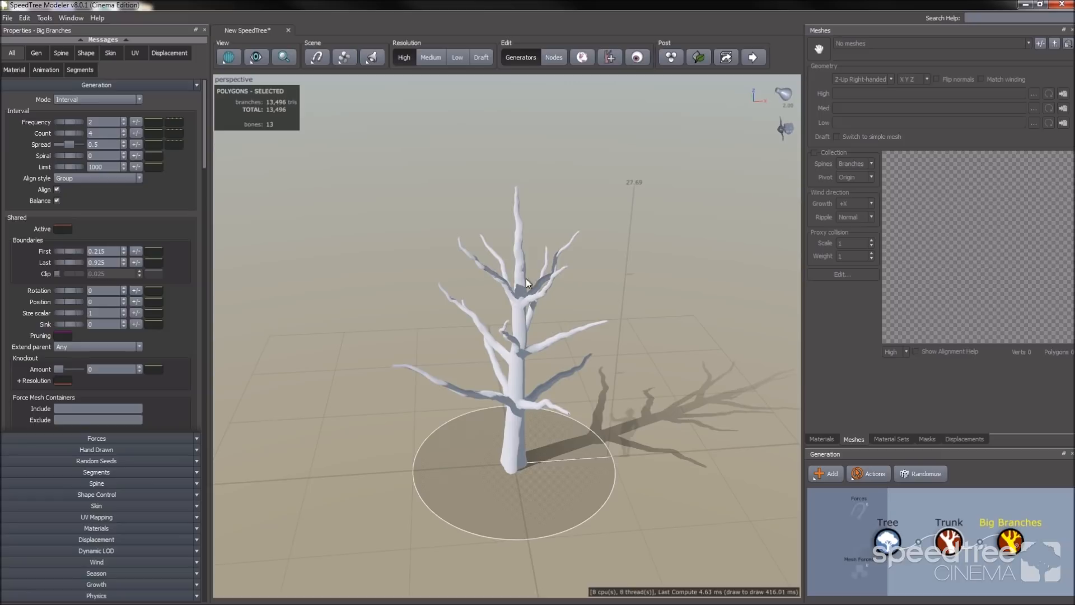
{"action": "mouse_move", "coordinate": [526, 245]}
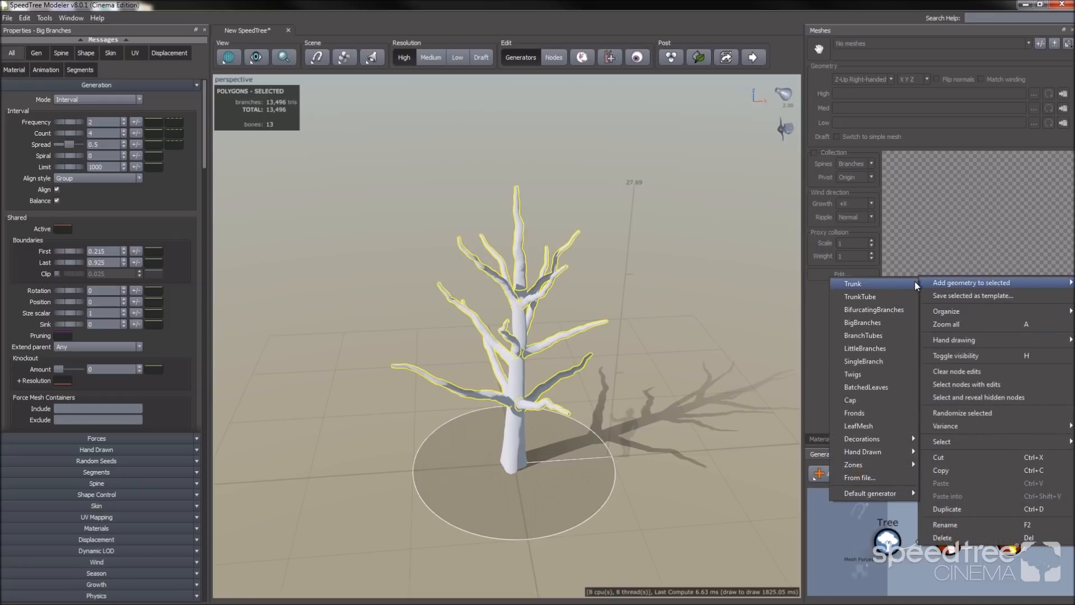
{"action": "mouse_move", "coordinate": [888, 335]}
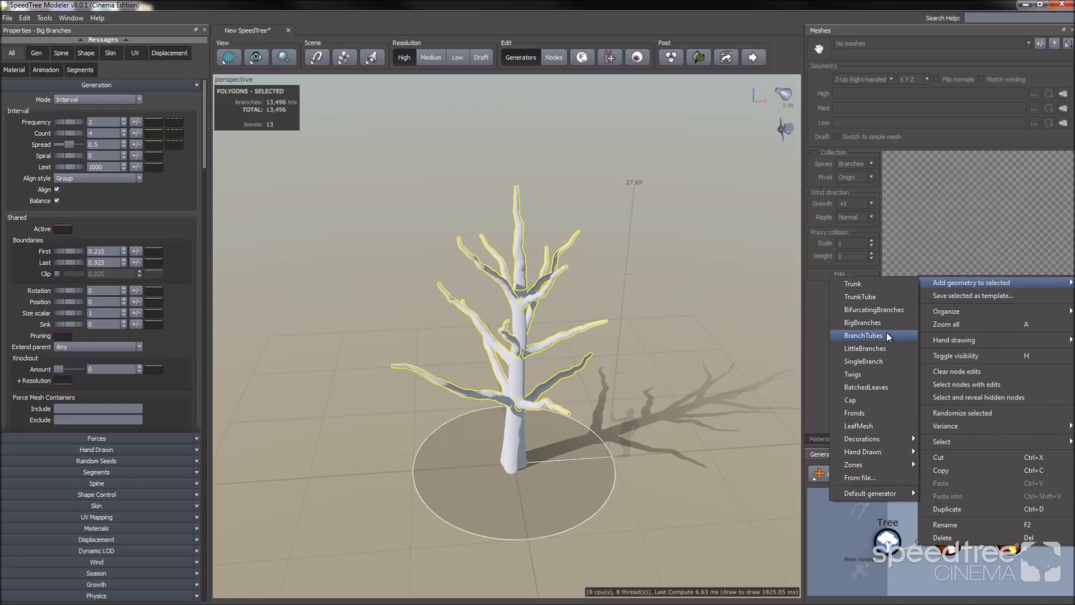
{"action": "mouse_move", "coordinate": [872, 309]}
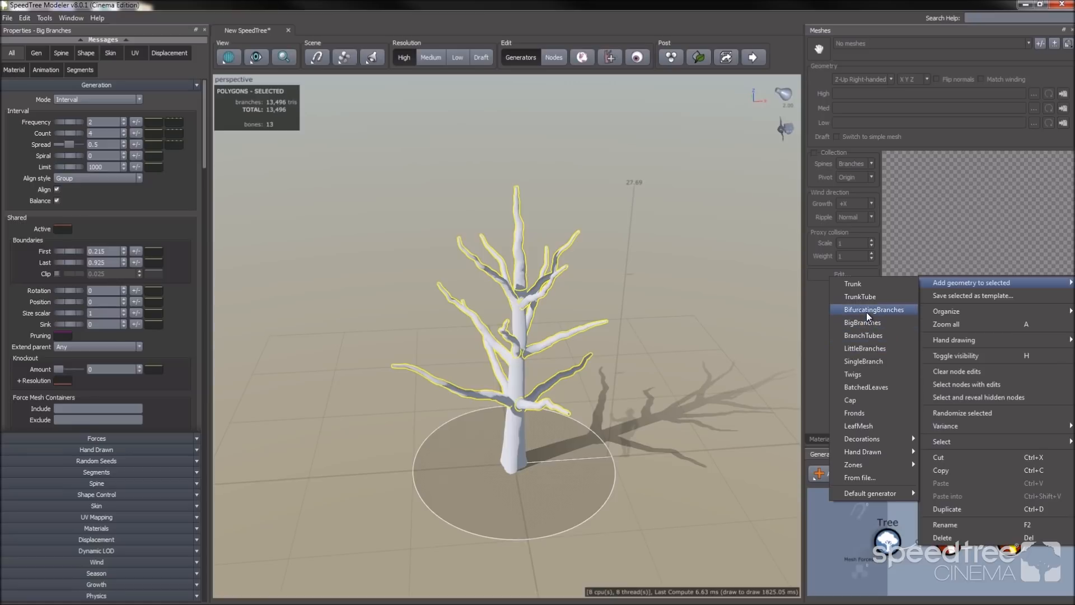
Step: Add Bifurcating Branches to the big branches and raise the big branches' Noise Late Amount
{"action": "left_click", "coordinate": [873, 309]}
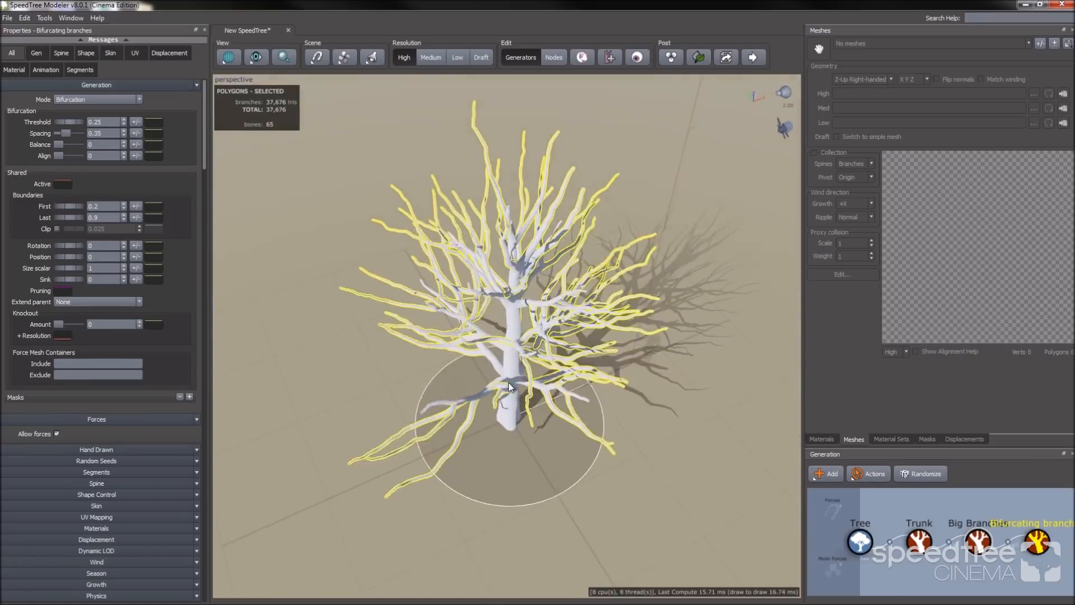
{"action": "left_click_drag", "start_coordinate": [508, 384], "coordinate": [480, 418]}
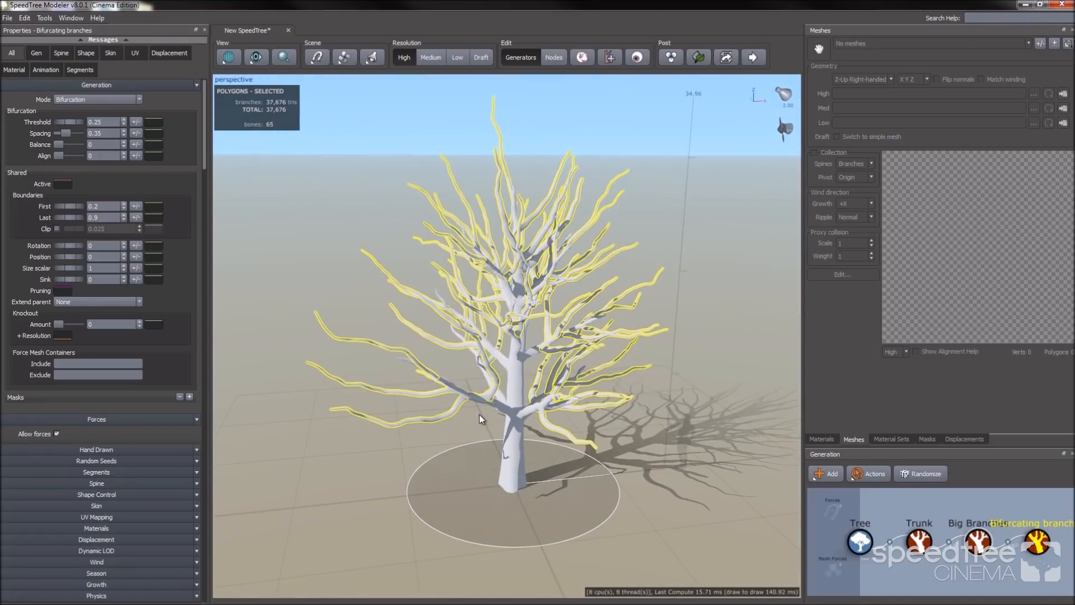
{"action": "left_click", "coordinate": [978, 540]}
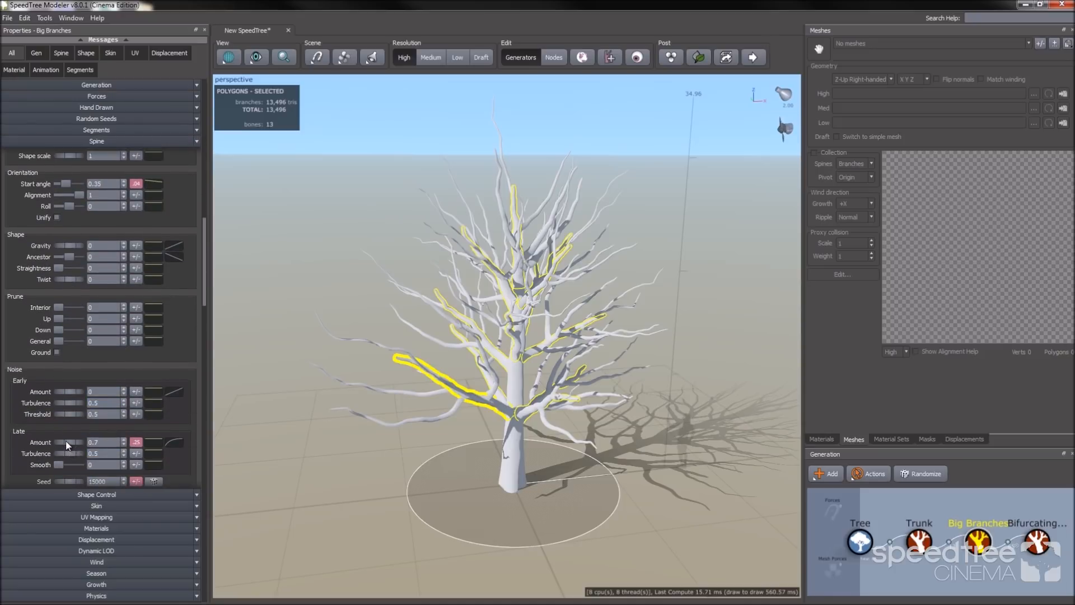
{"action": "left_click_drag", "start_coordinate": [67, 443], "coordinate": [110, 442]}
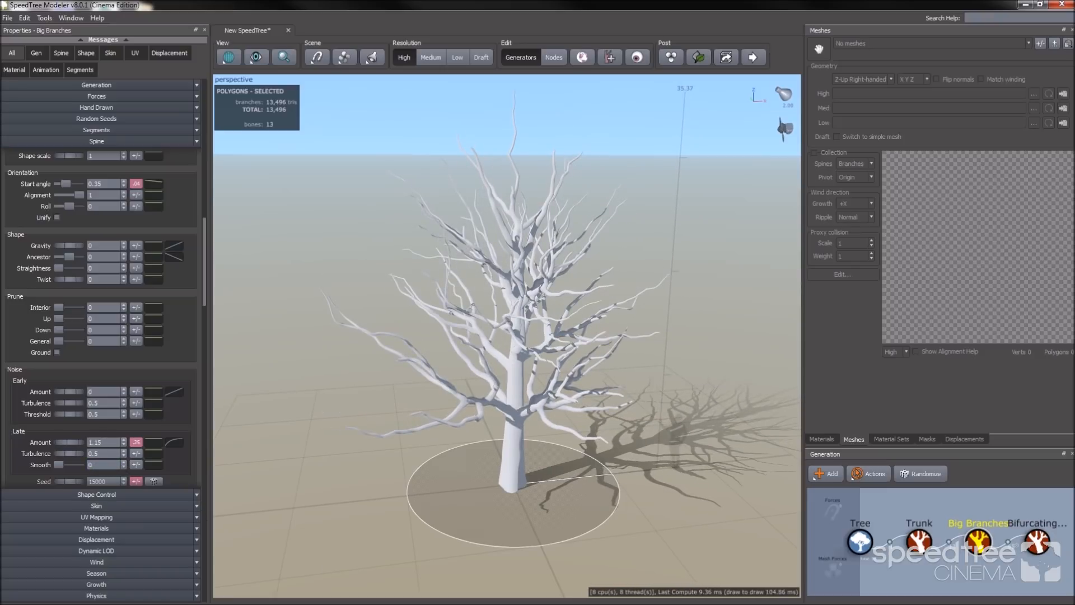
Step: Add another Bifurcating Branches generator with spine length at 0.35 of parent
{"action": "right_click", "coordinate": [1035, 540]}
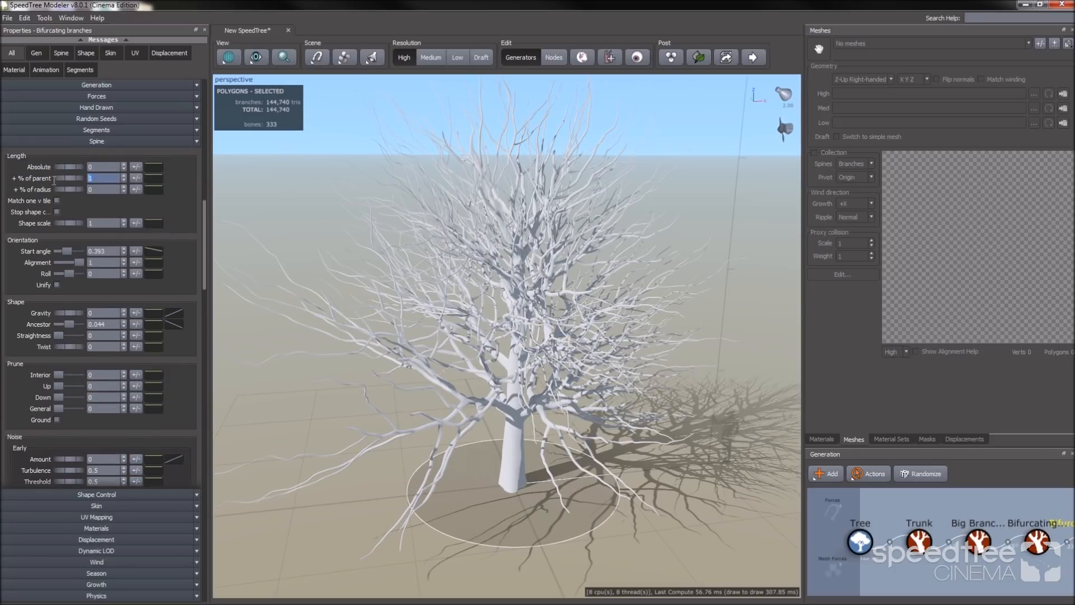
{"action": "type", "text": "0.5"}
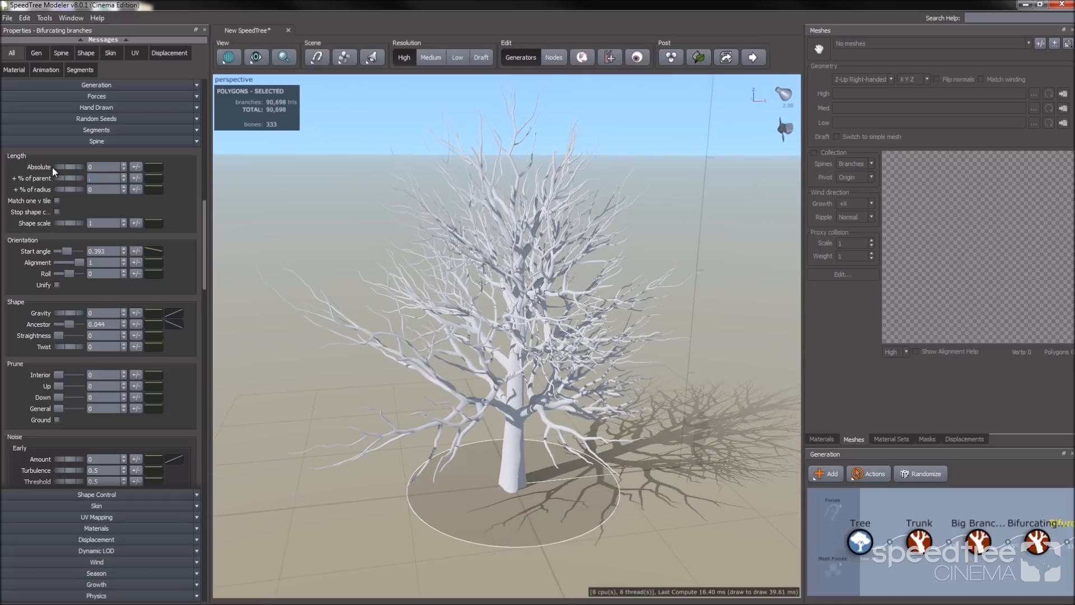
{"action": "type", "text": "0.35"}
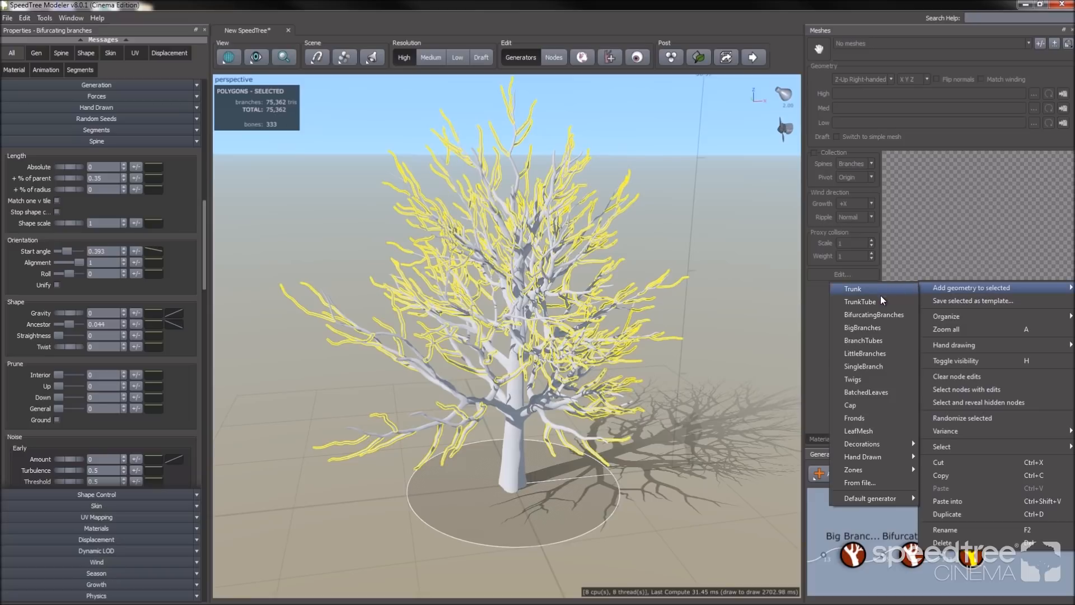
{"action": "mouse_move", "coordinate": [870, 379]}
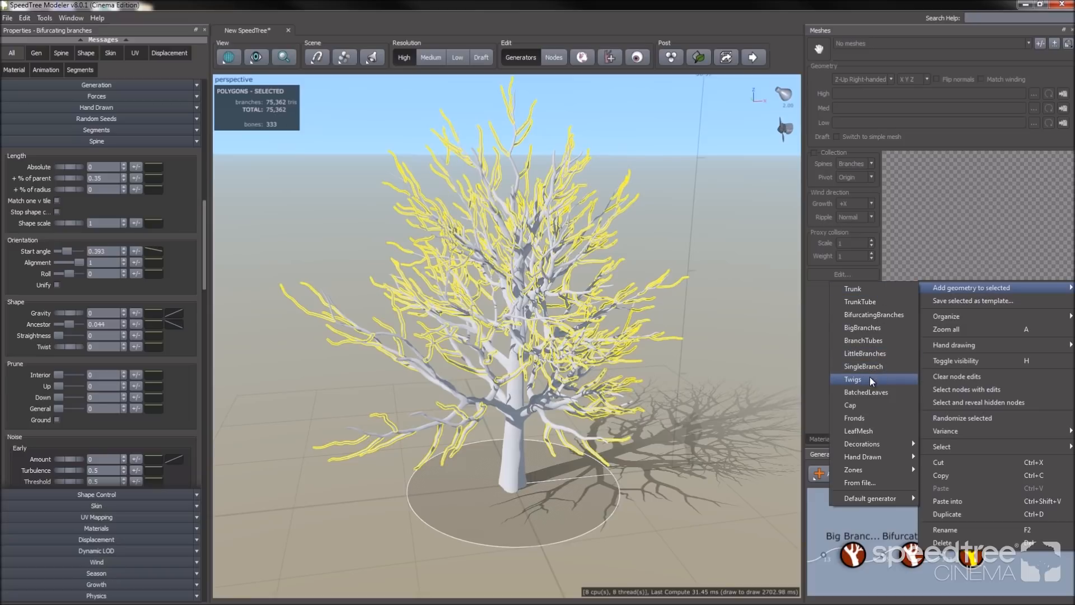
Step: Add a Twigs generator with frequency 5 and length 0.4 of parent
{"action": "left_click", "coordinate": [852, 379]}
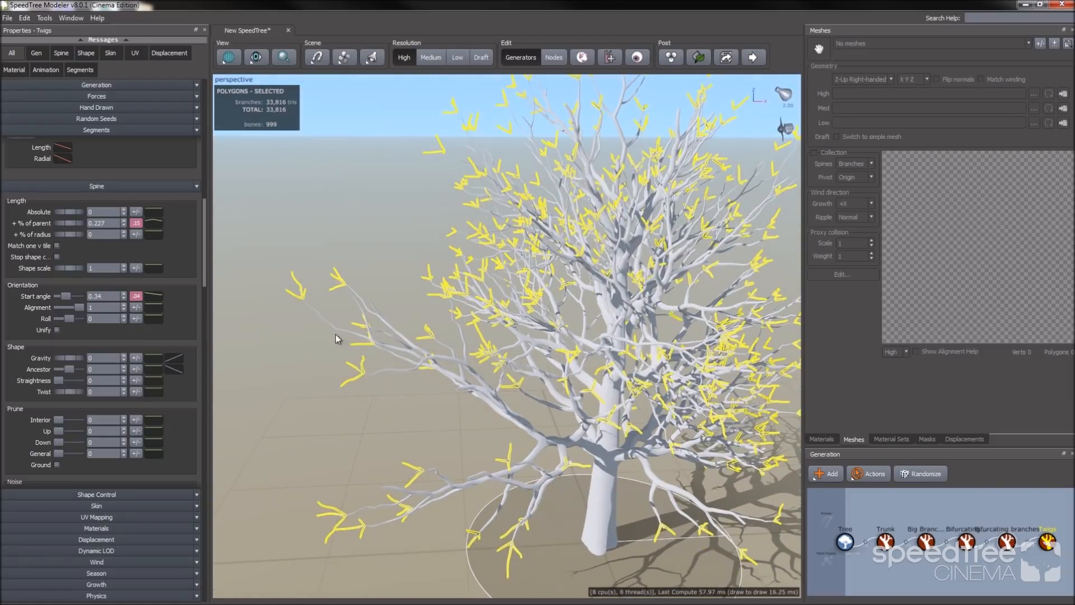
{"action": "mouse_move", "coordinate": [305, 302]}
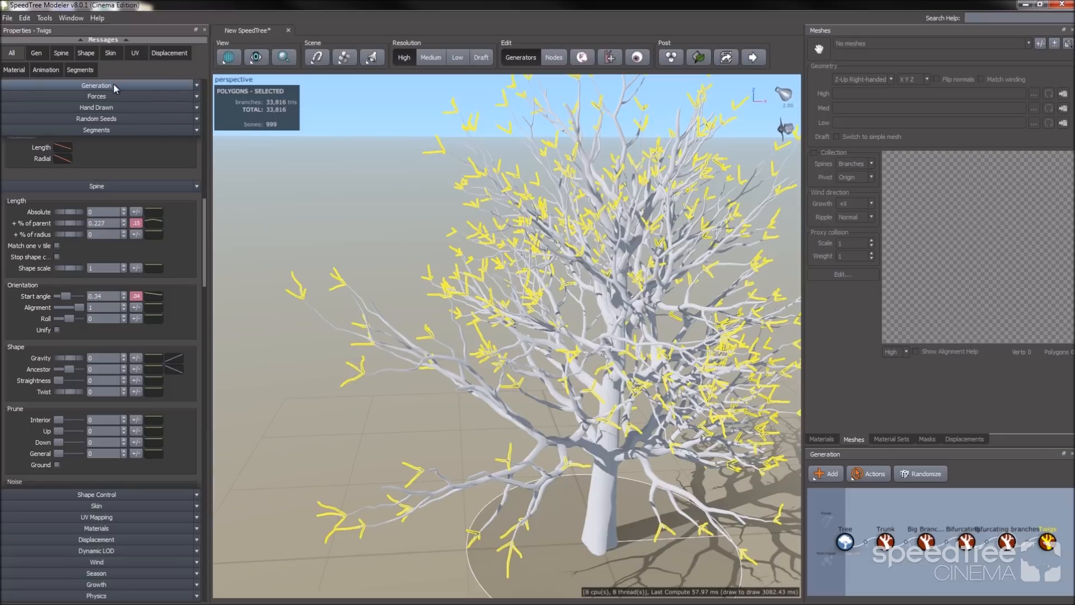
{"action": "left_click", "coordinate": [95, 85]}
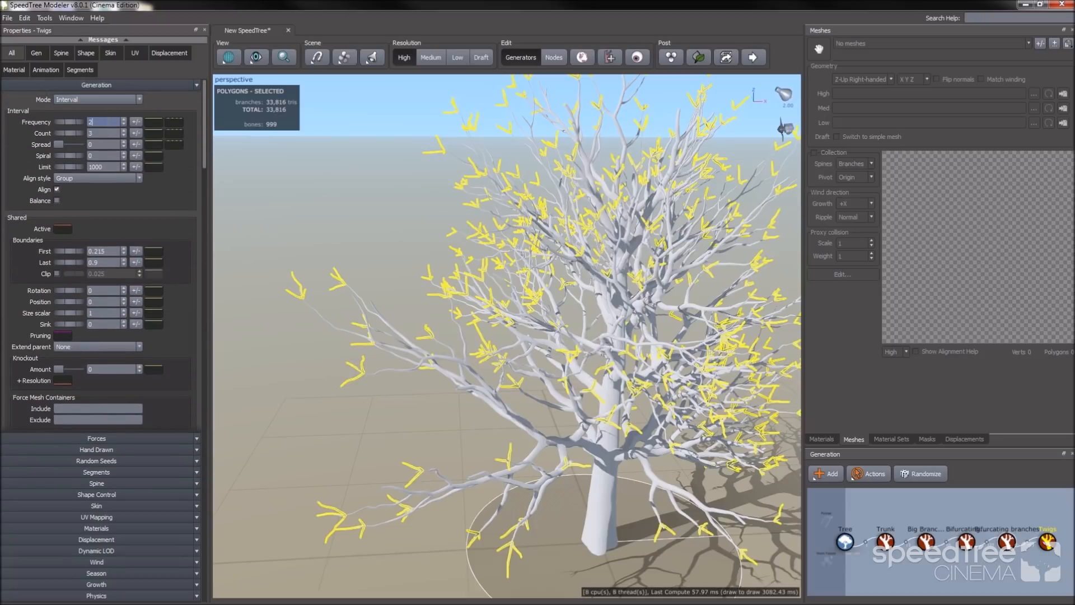
{"action": "type", "text": "5"}
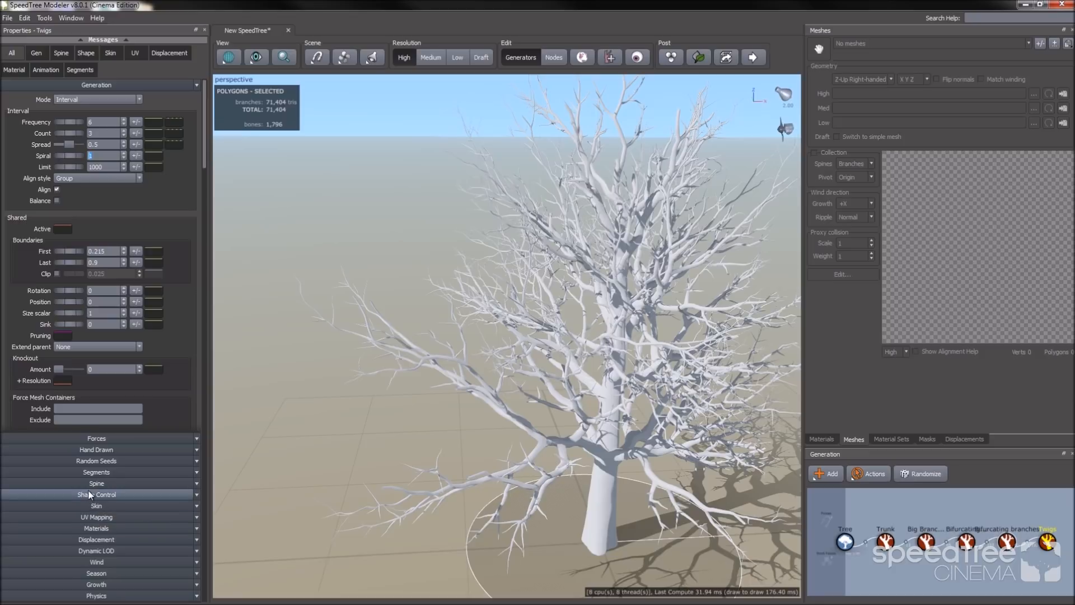
{"action": "left_click", "coordinate": [96, 483]}
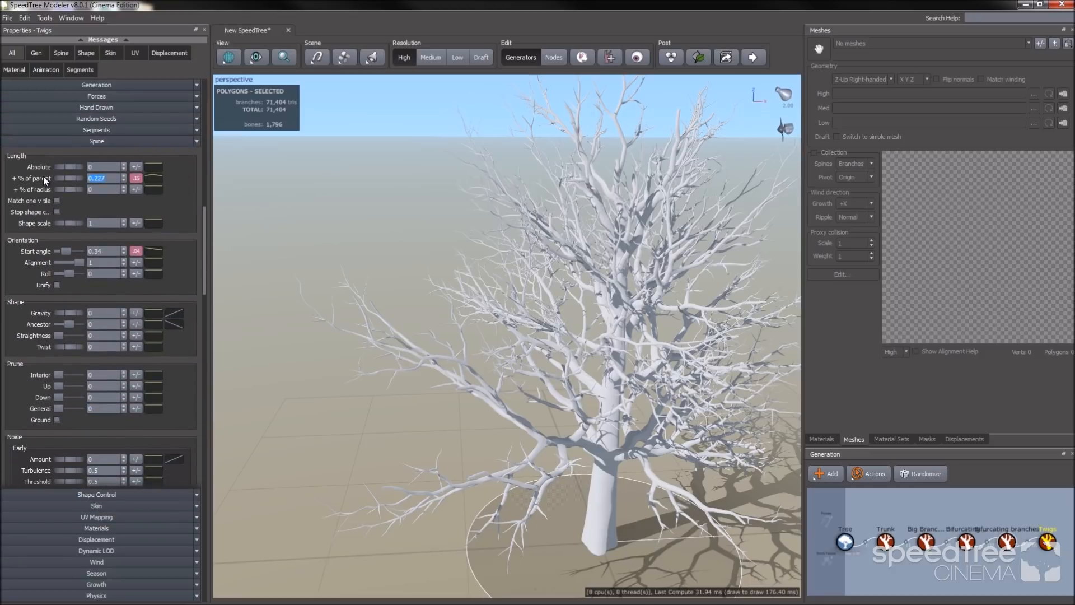
{"action": "type", "text": "0.4"}
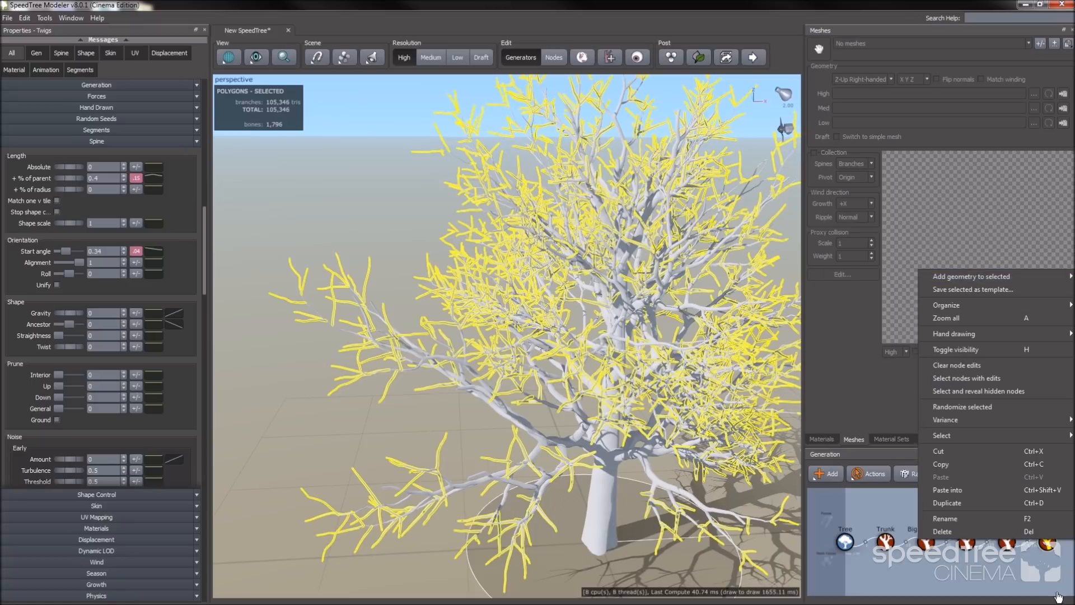
Step: Add a second Twigs generator onto the existing Twigs node
{"action": "left_click", "coordinate": [943, 532]}
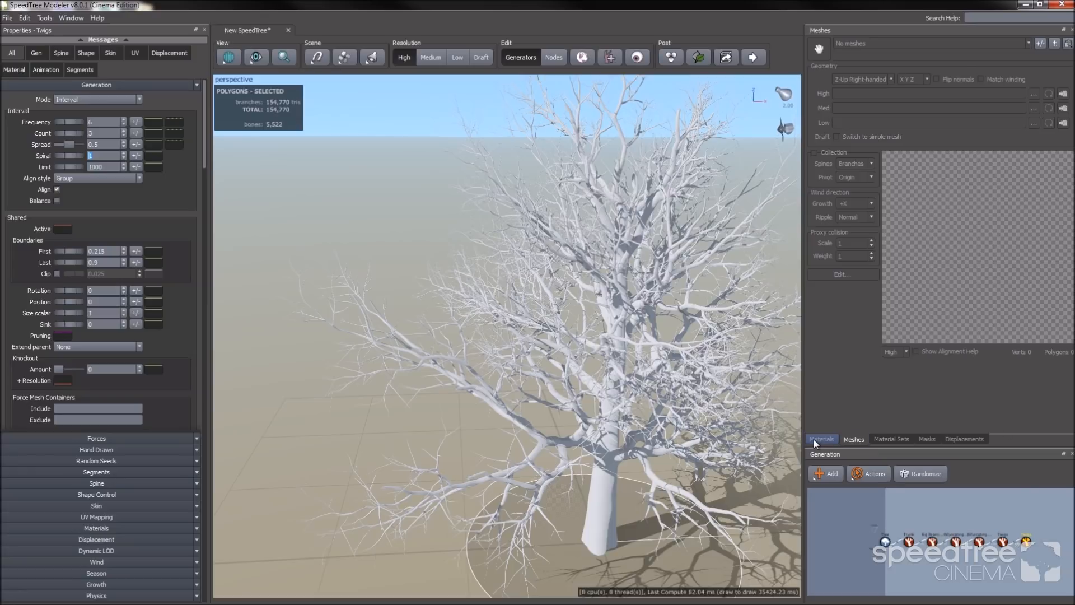
Step: Create a new material in the Materials panel
{"action": "left_click", "coordinate": [821, 439]}
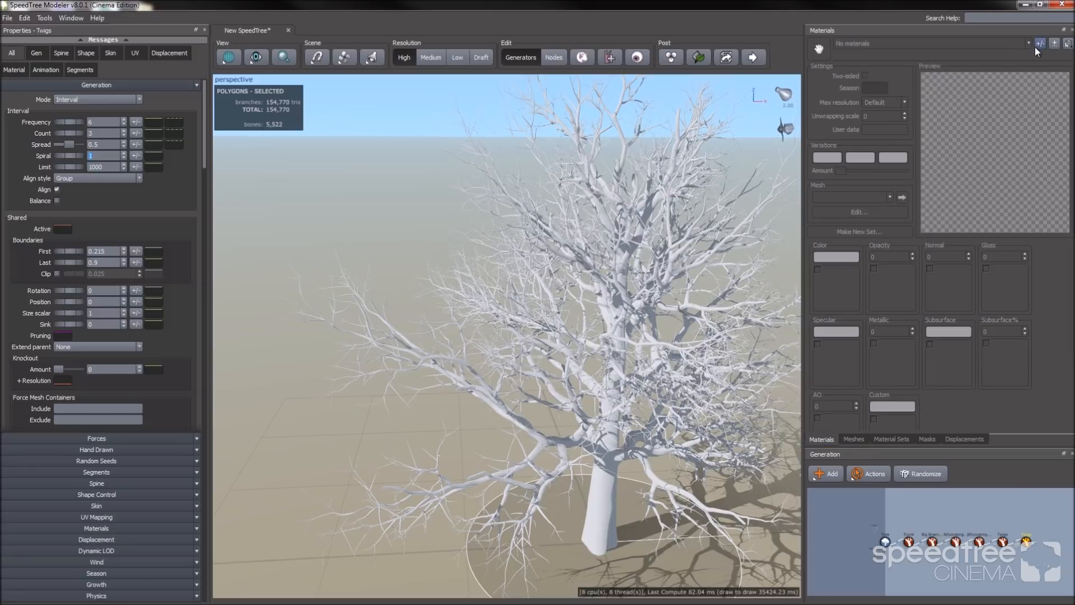
{"action": "left_click", "coordinate": [1040, 43]}
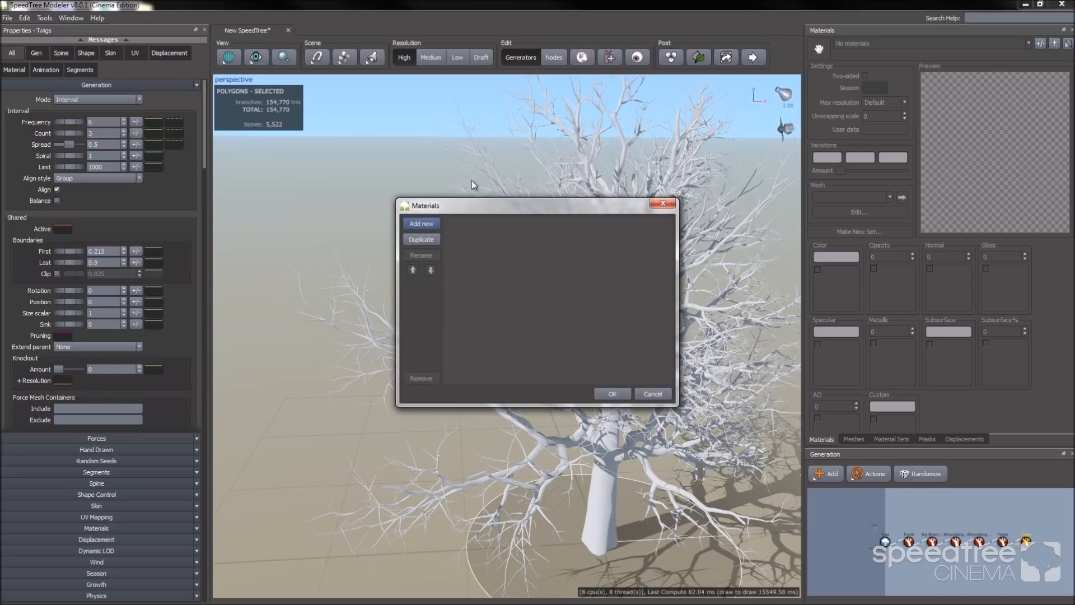
{"action": "left_click", "coordinate": [421, 223]}
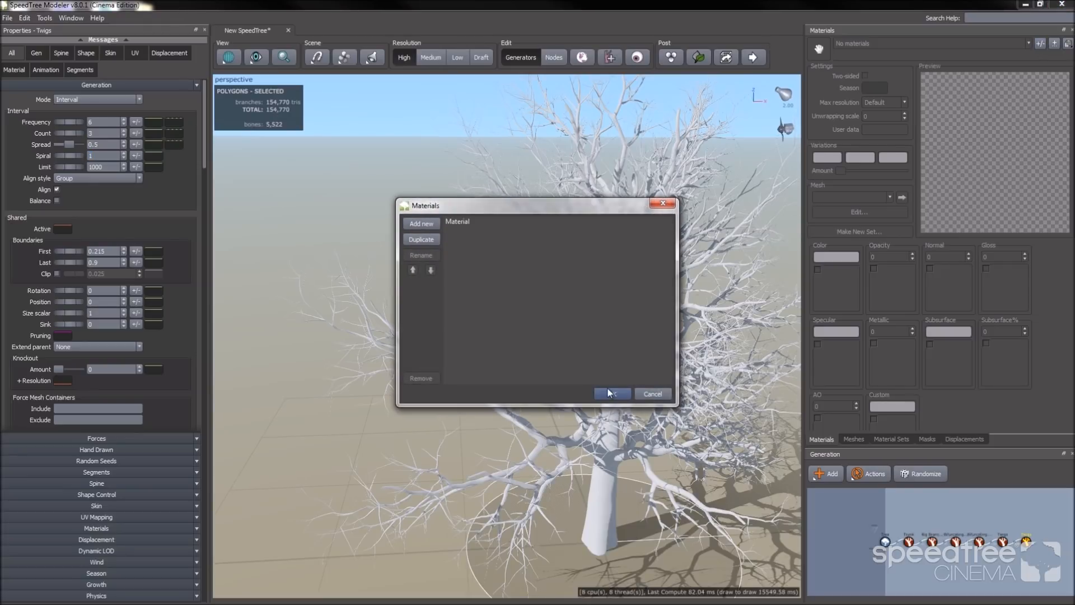
{"action": "left_click", "coordinate": [610, 393]}
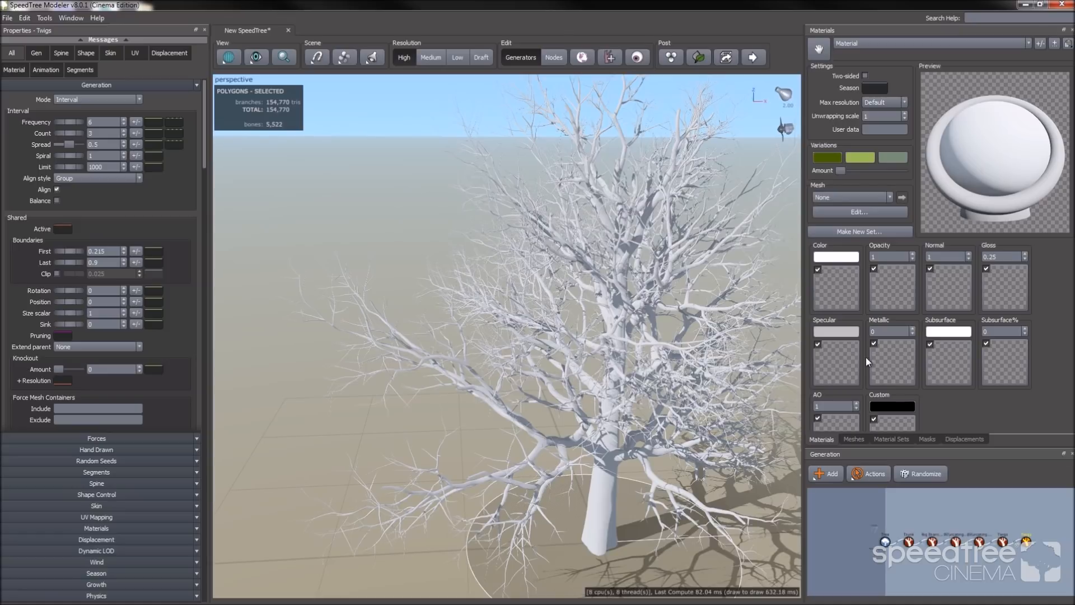
Step: Load the bark colour texture with its detected maps and rename the material 'Bark'
{"action": "left_click", "coordinate": [835, 257]}
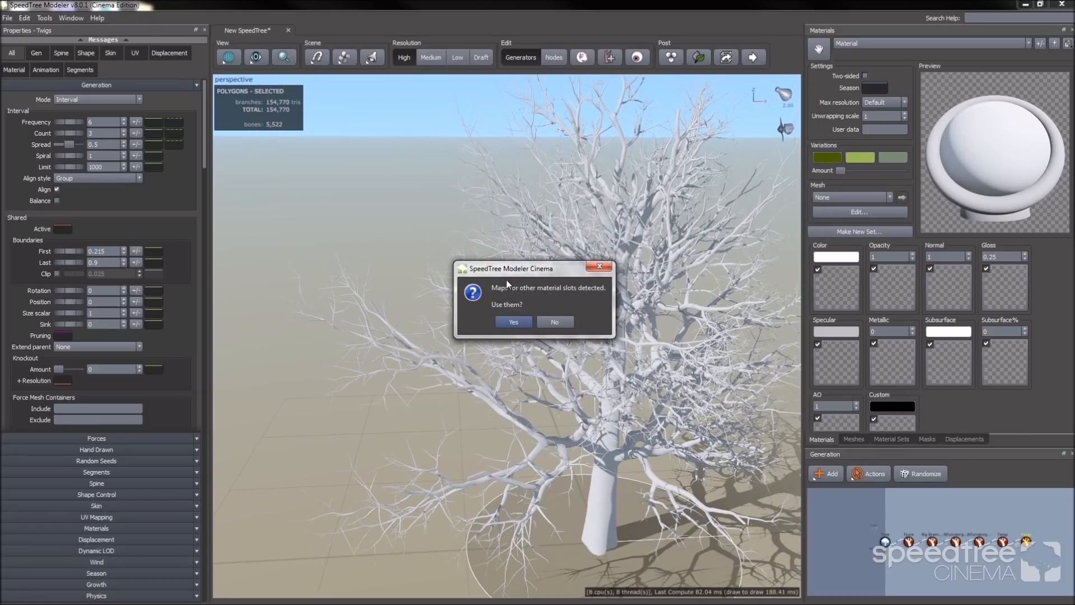
{"action": "mouse_move", "coordinate": [607, 337]}
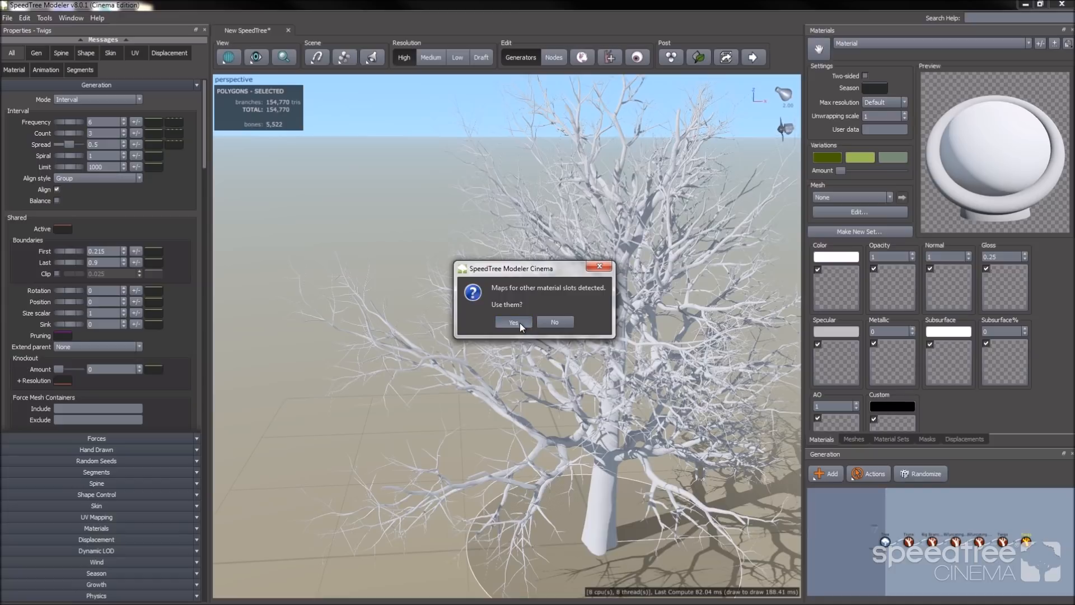
{"action": "left_click", "coordinate": [513, 322]}
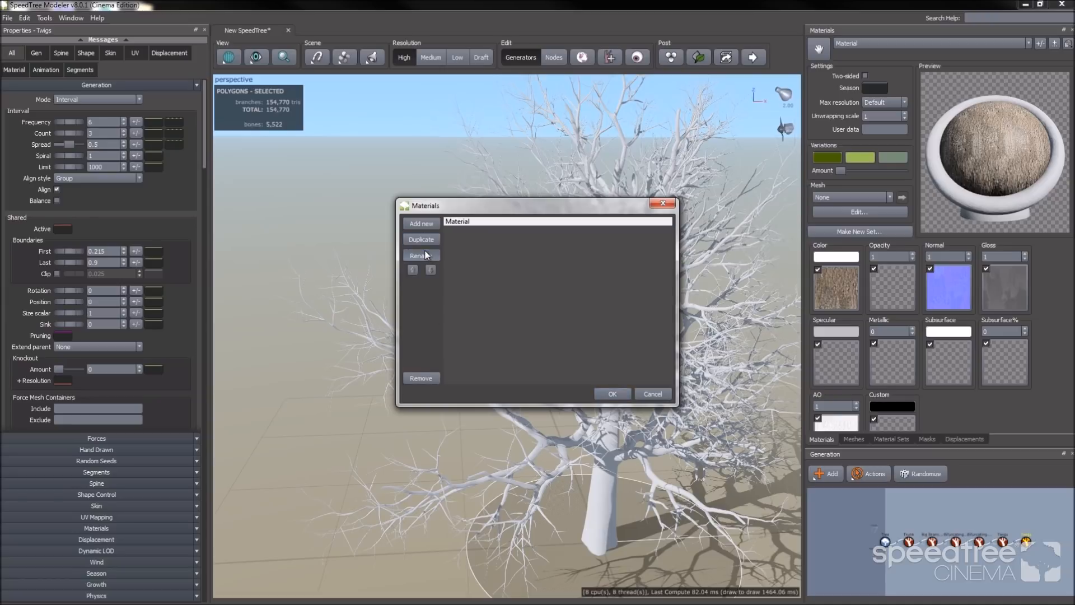
{"action": "left_click", "coordinate": [421, 255]}
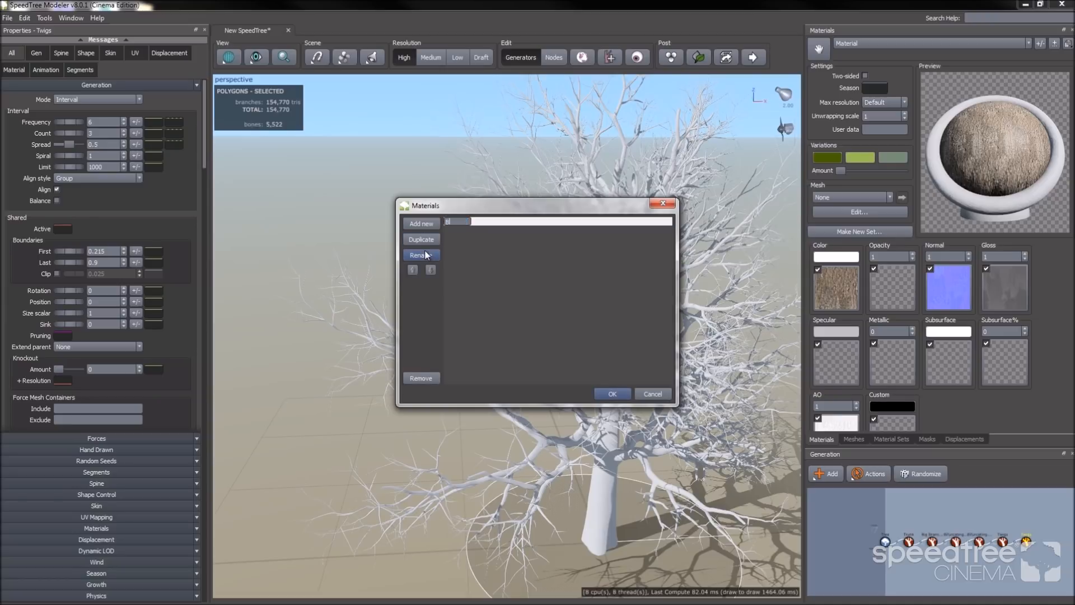
{"action": "type", "text": "Bark"}
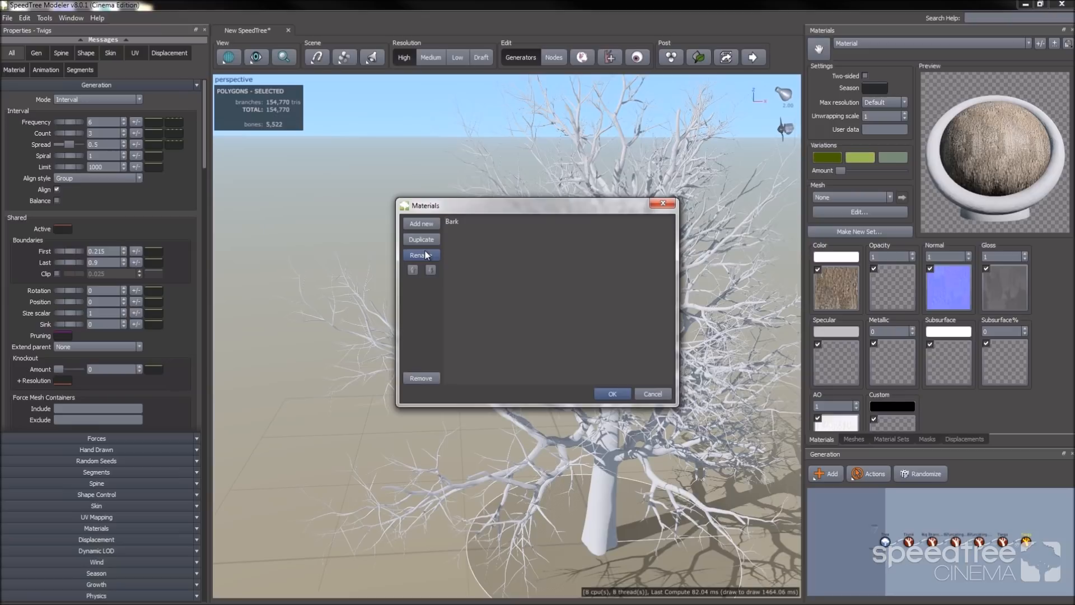
{"action": "left_click", "coordinate": [611, 394]}
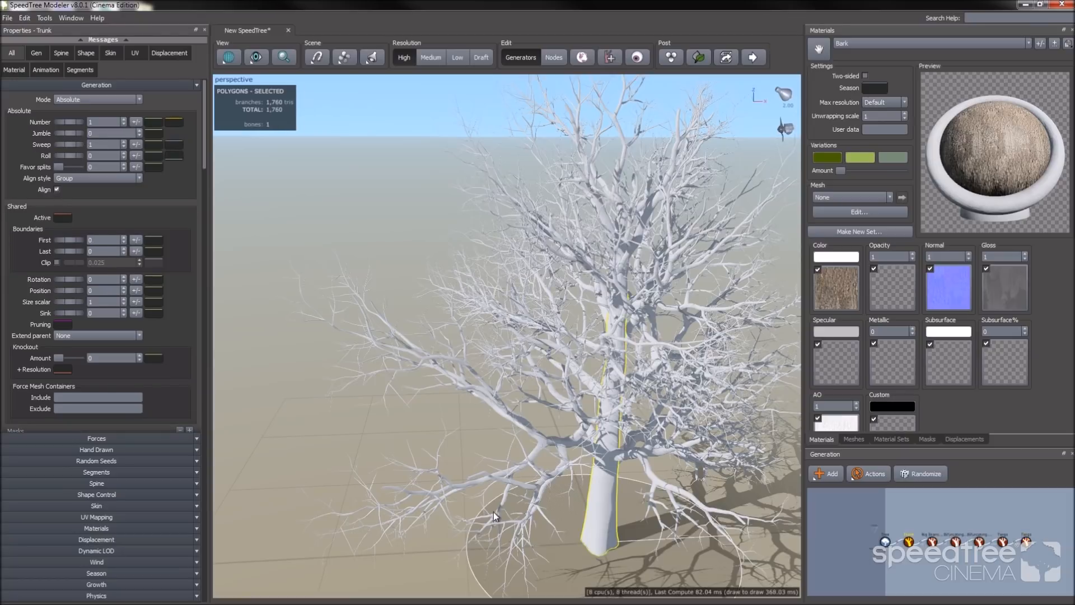
Step: Give the trunk the Bark material with U tiling set to 2
{"action": "left_click", "coordinate": [96, 163]}
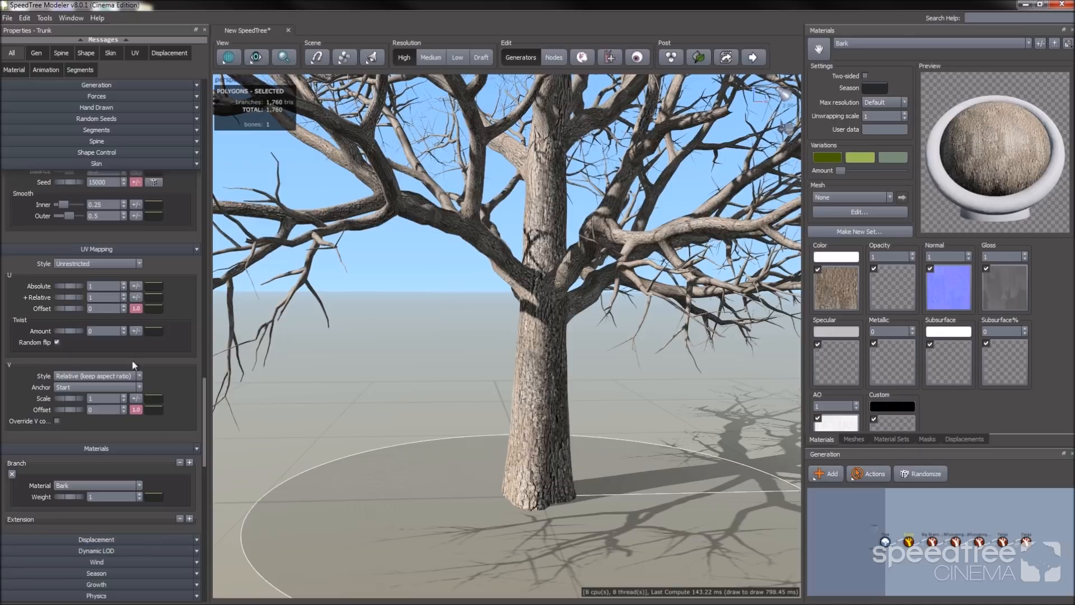
{"action": "mouse_move", "coordinate": [96, 248]}
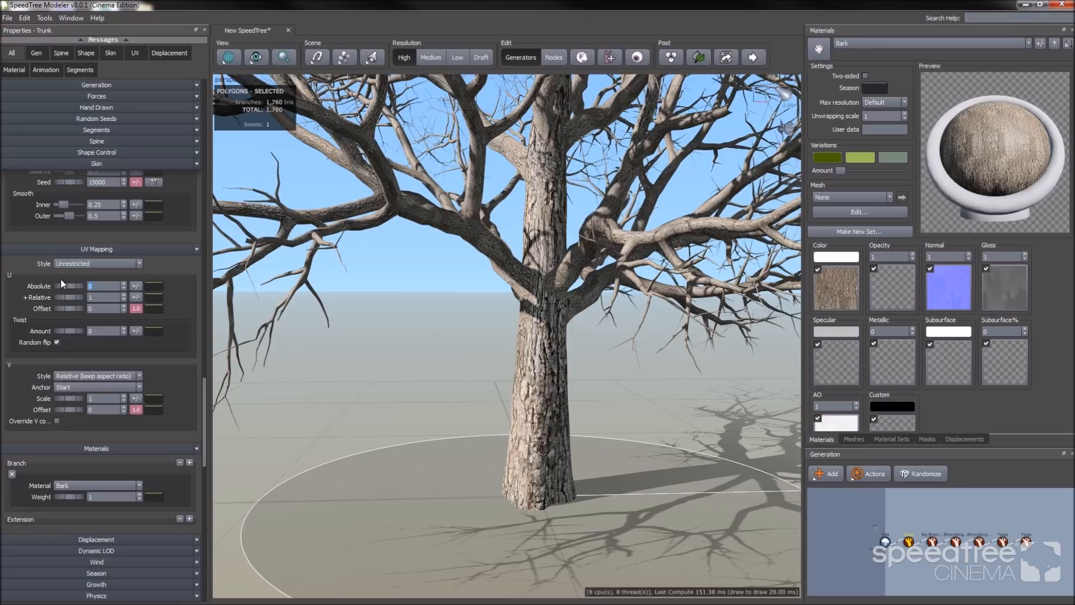
{"action": "type", "text": "2"}
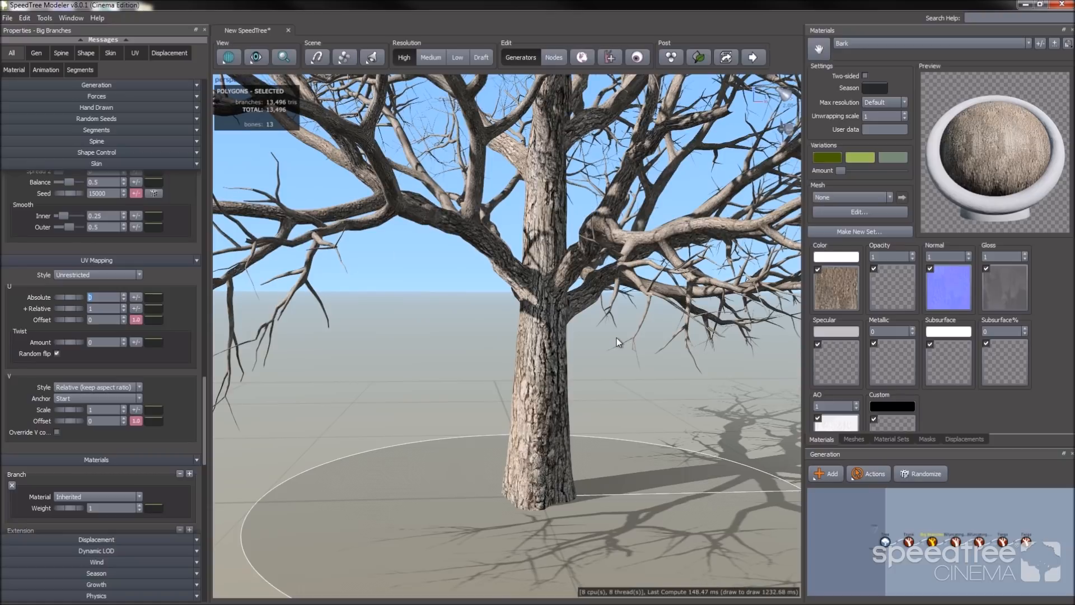
{"action": "mouse_move", "coordinate": [726, 348]}
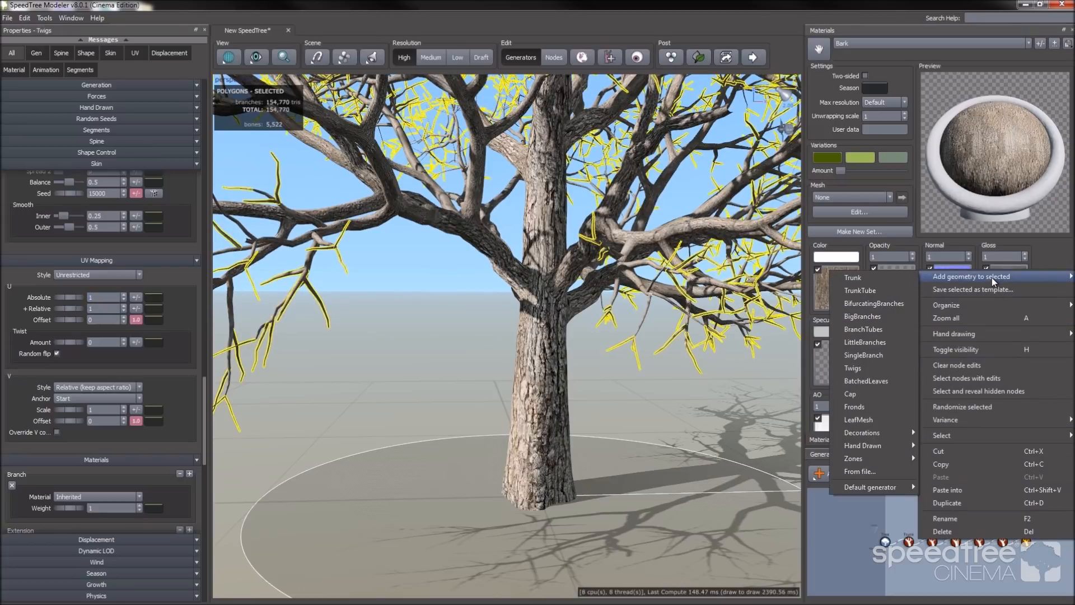
{"action": "mouse_move", "coordinate": [866, 384]}
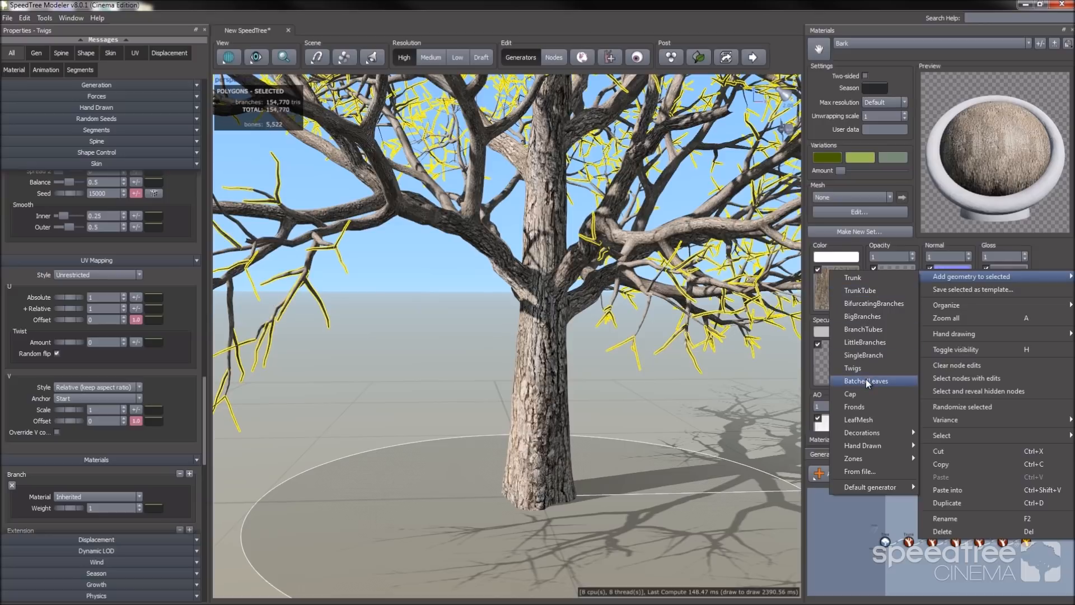
Step: Add a Batched Leaves generator to the twigs, covering the canopy with leaf cards
{"action": "left_click", "coordinate": [867, 380]}
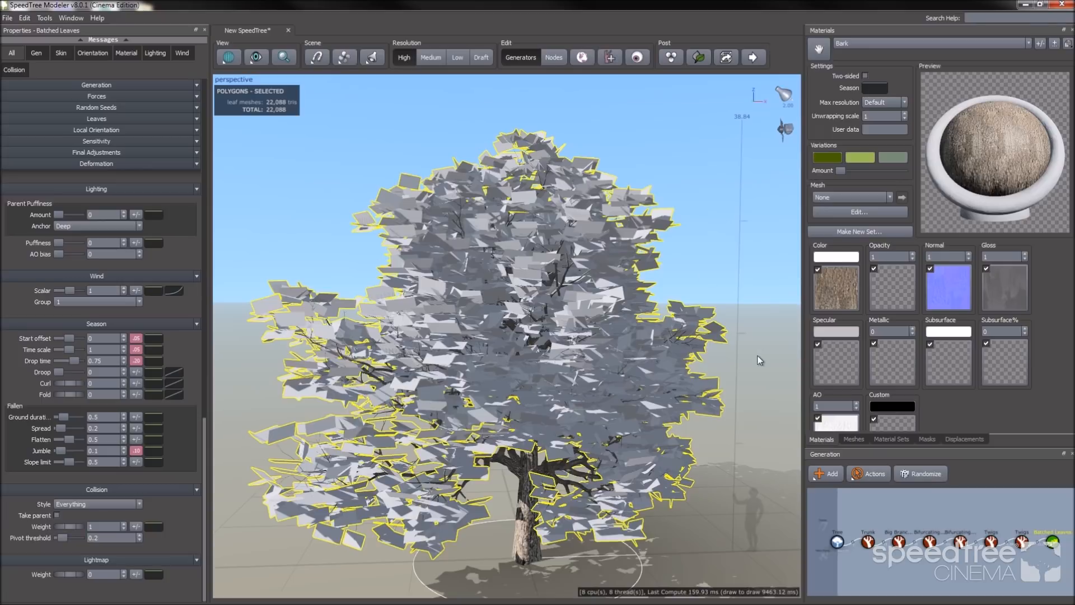
{"action": "mouse_move", "coordinate": [603, 370]}
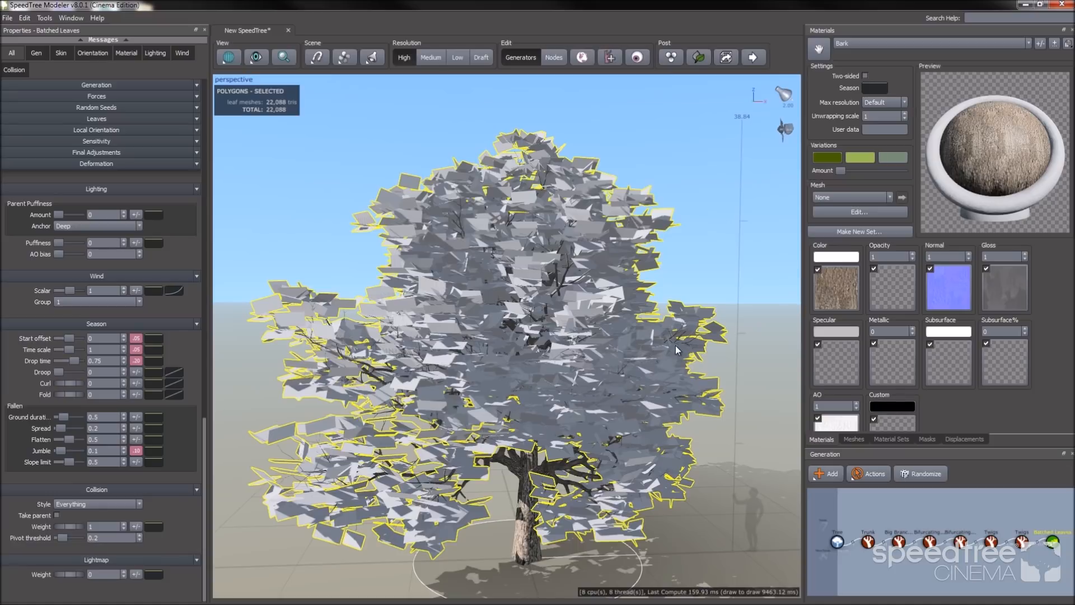
{"action": "mouse_move", "coordinate": [735, 289]}
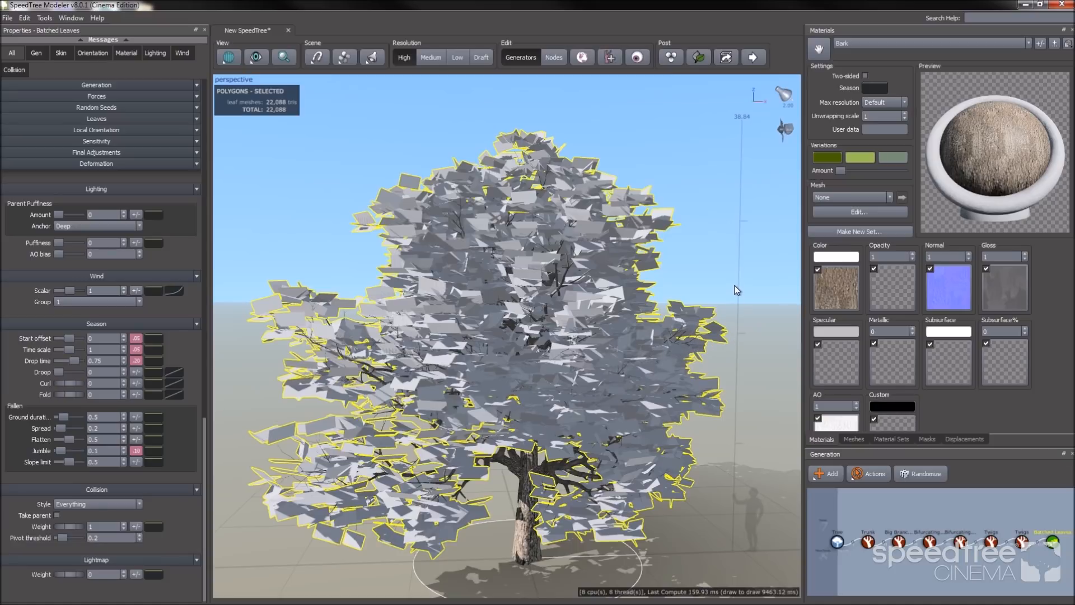
{"action": "mouse_move", "coordinate": [1009, 77]}
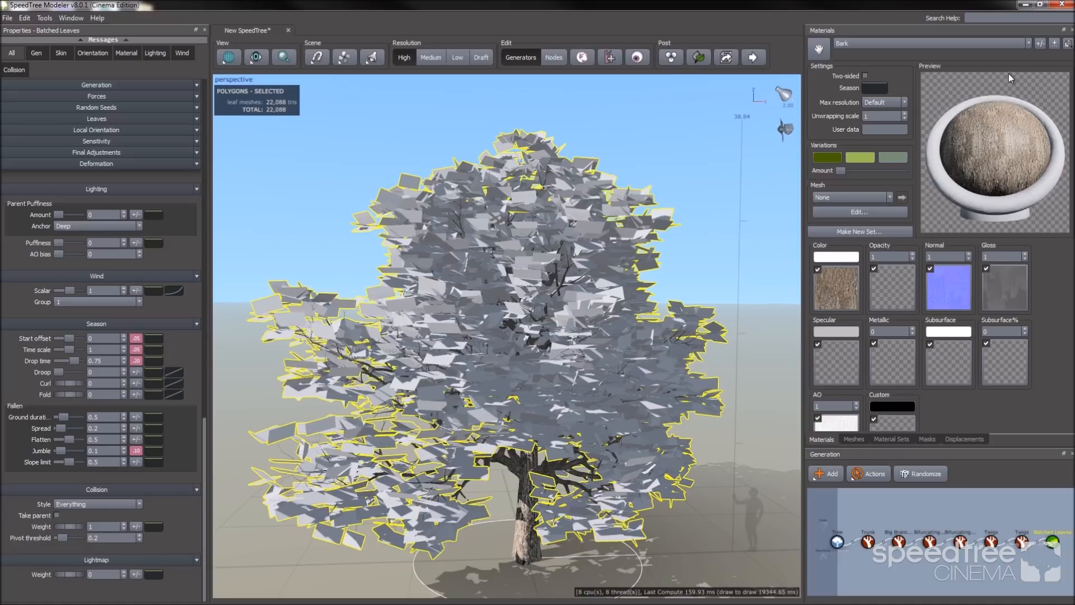
{"action": "mouse_move", "coordinate": [1041, 44]}
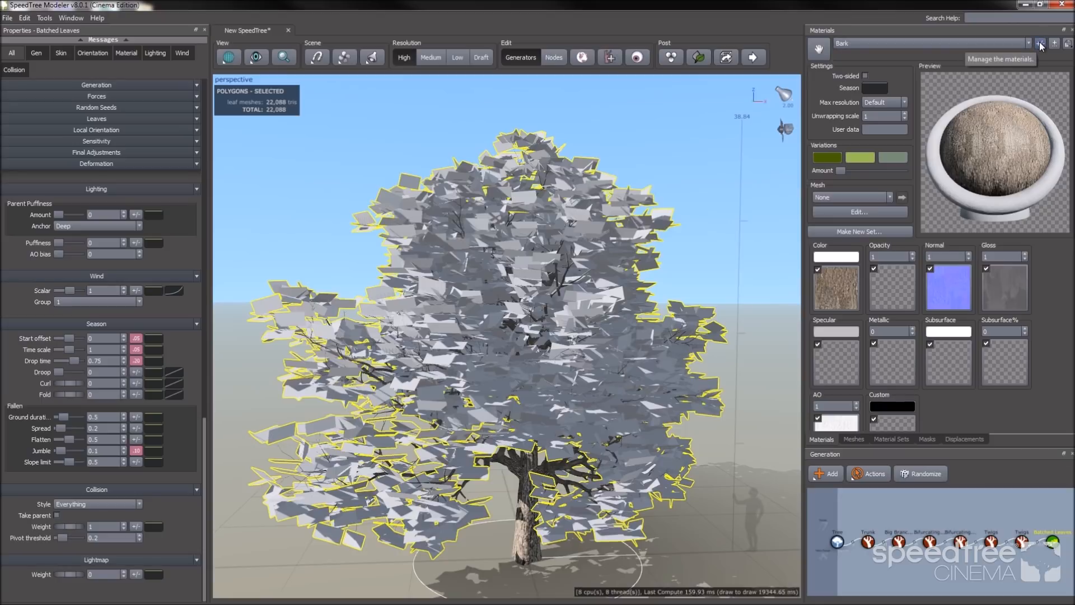
Step: Add a new material named Leaf and load its leaf texture maps
{"action": "left_click", "coordinate": [1053, 43]}
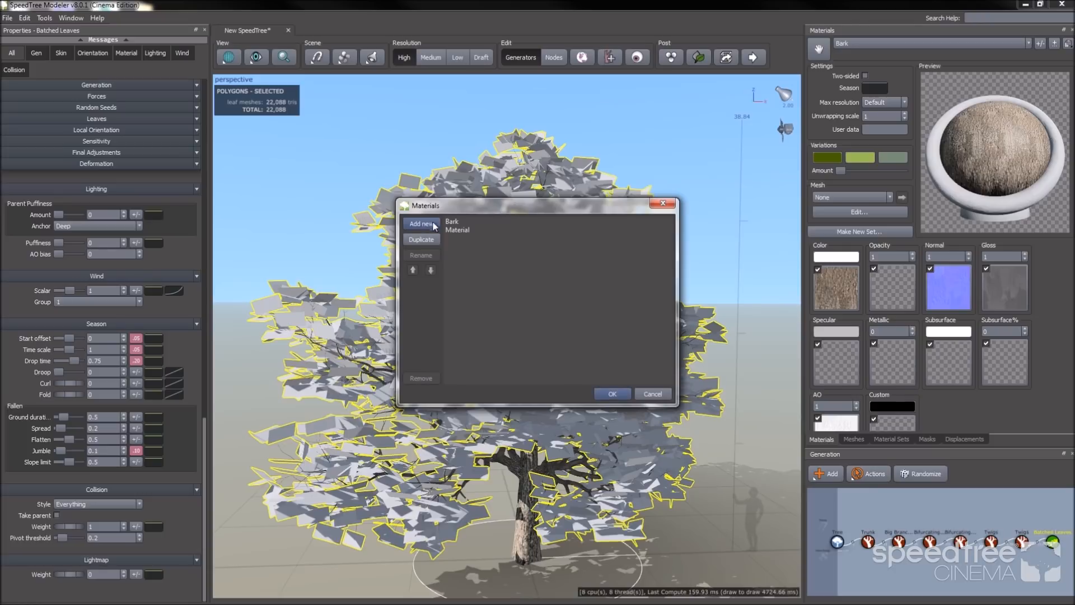
{"action": "left_click", "coordinate": [421, 256]}
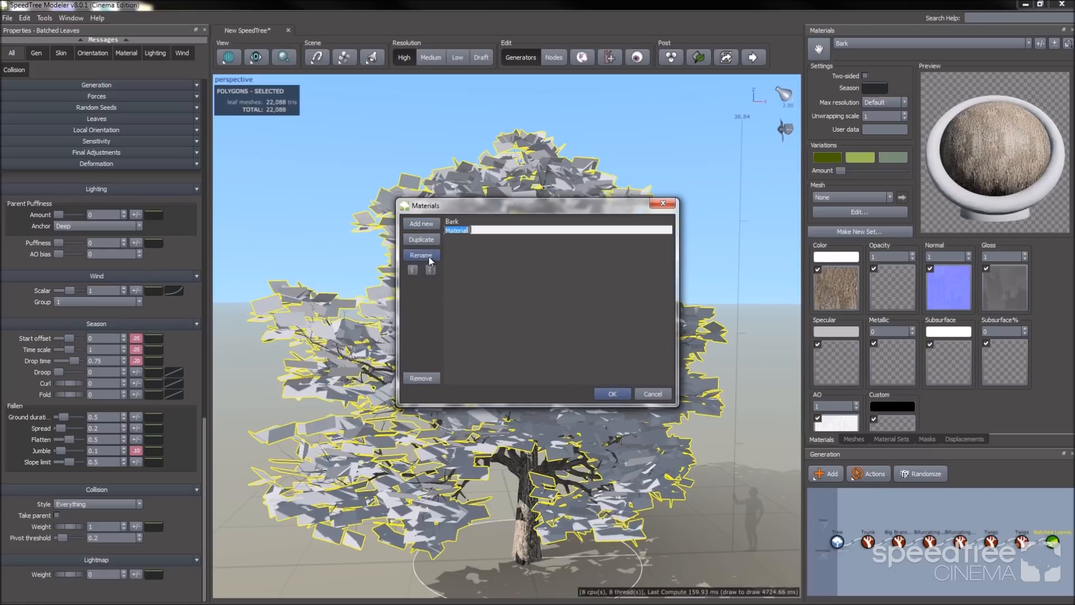
{"action": "type", "text": "Leaf"}
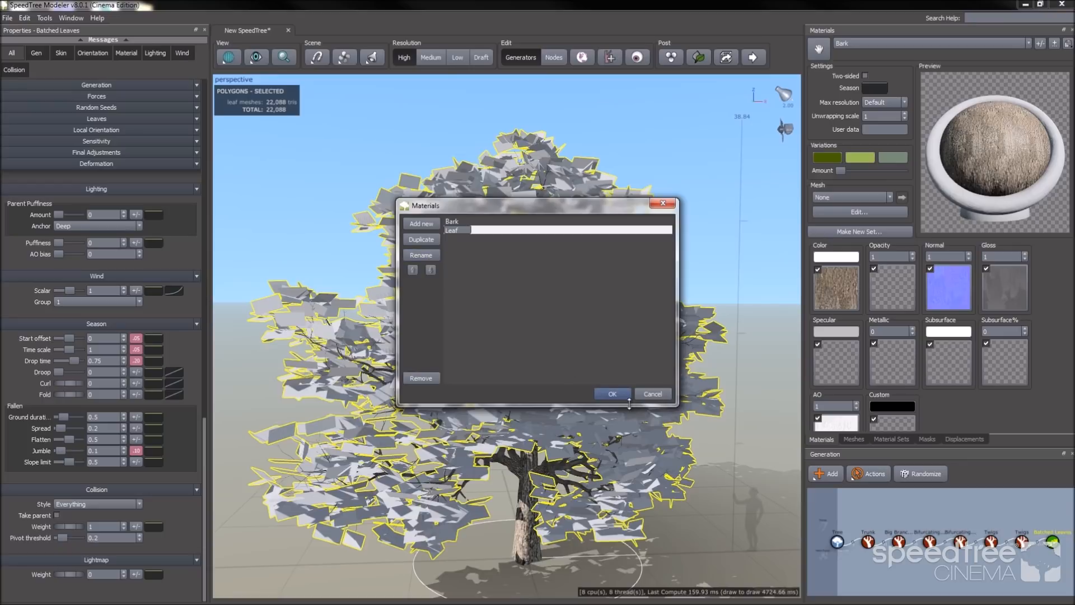
{"action": "left_click", "coordinate": [611, 394]}
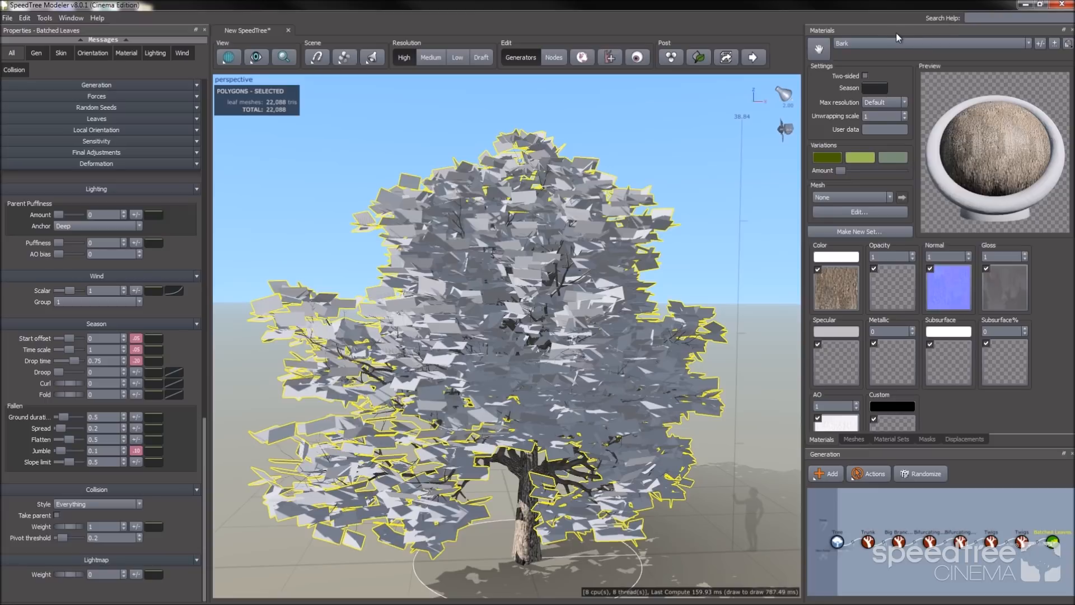
{"action": "left_click", "coordinate": [931, 43]}
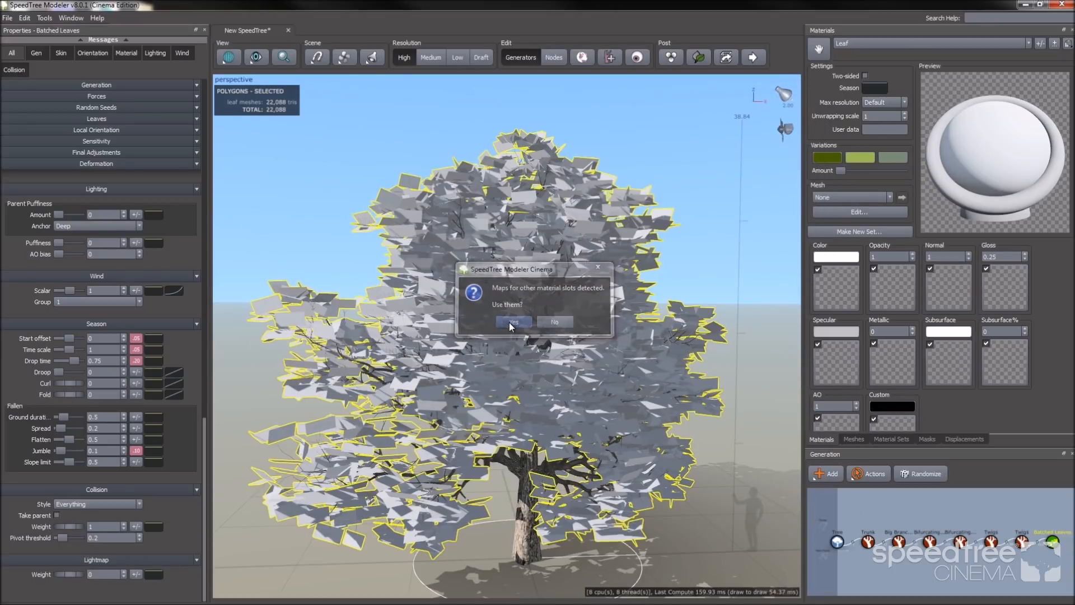
{"action": "left_click", "coordinate": [513, 323]}
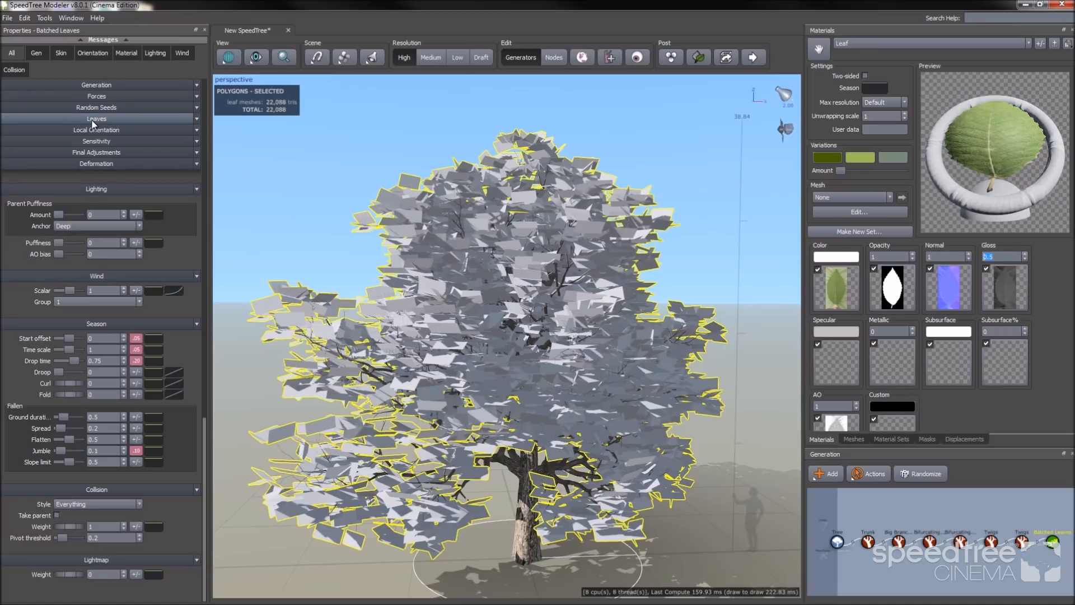
Step: Assign the Leaf material to the leaves, make it two-sided, and set size 0.75
{"action": "left_click", "coordinate": [96, 118]}
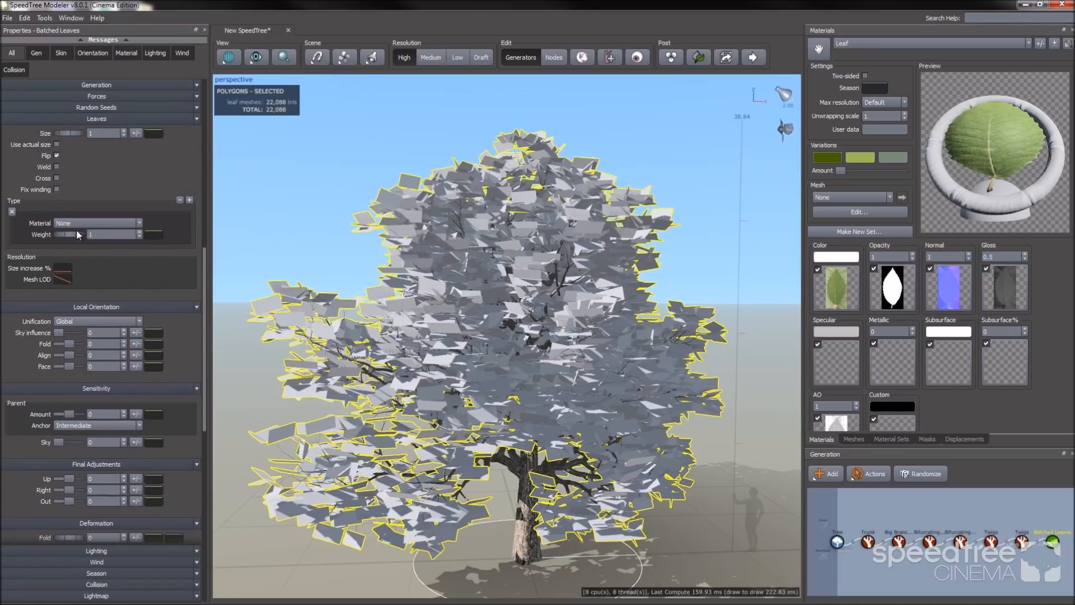
{"action": "left_click", "coordinate": [96, 222]}
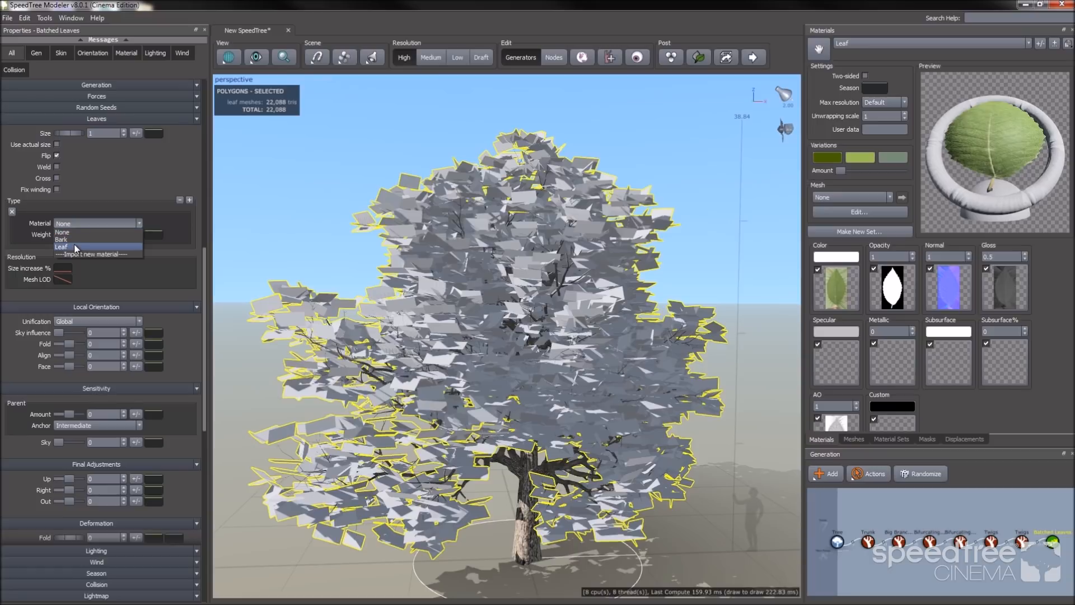
{"action": "left_click", "coordinate": [62, 247]}
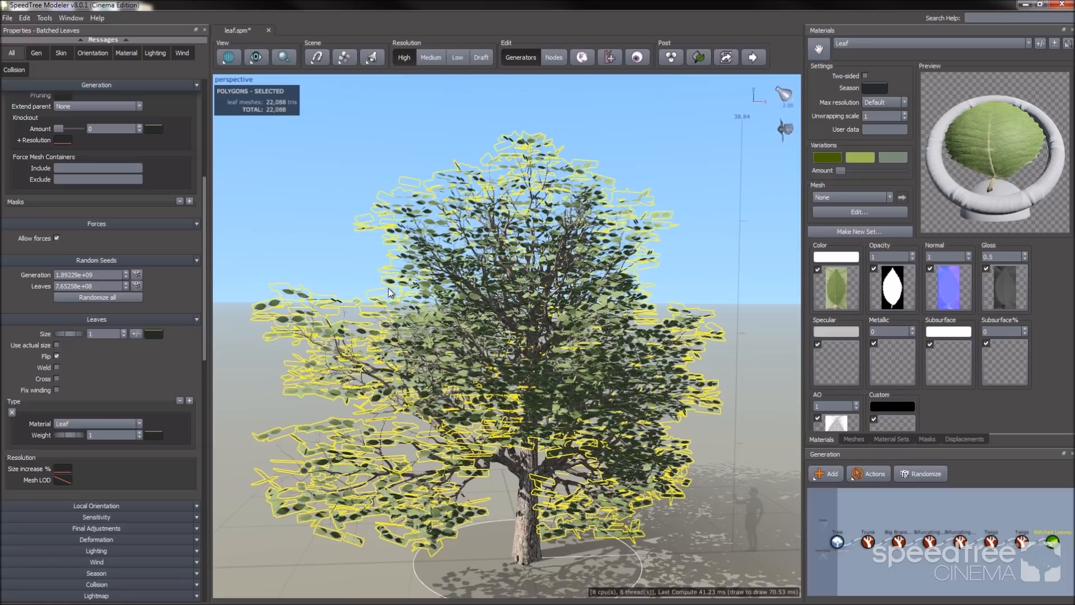
{"action": "mouse_move", "coordinate": [371, 304]}
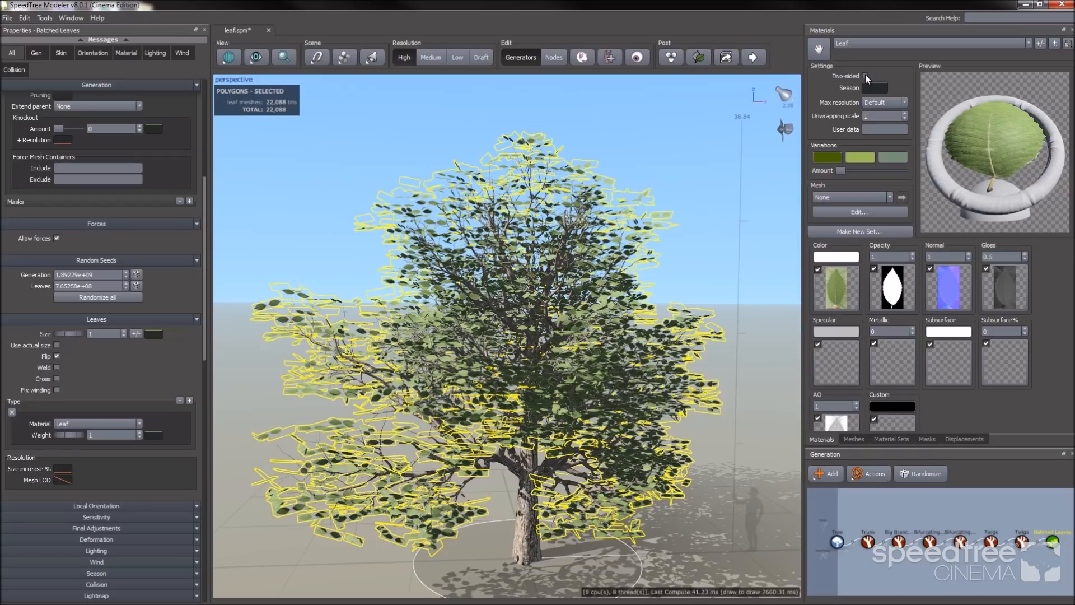
{"action": "left_click", "coordinate": [866, 76]}
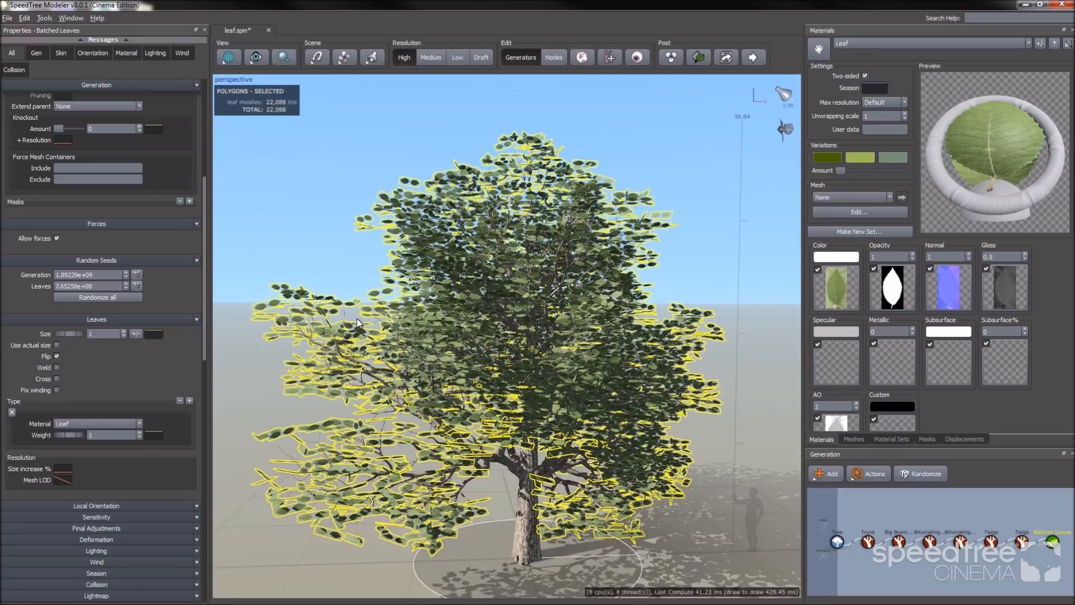
{"action": "type", "text": "0.75"}
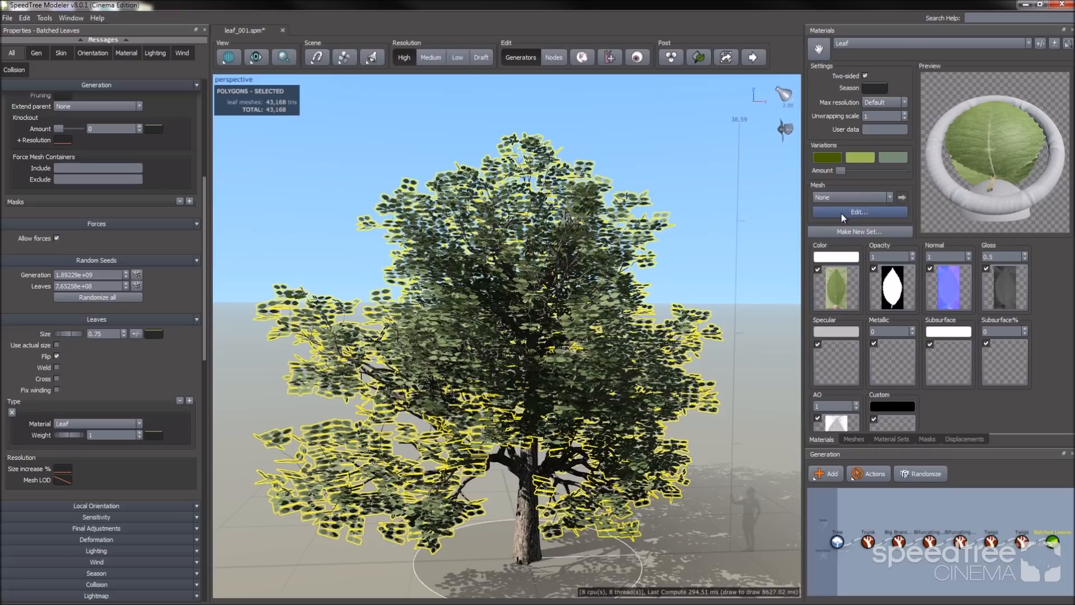
{"action": "mouse_move", "coordinate": [821, 214]}
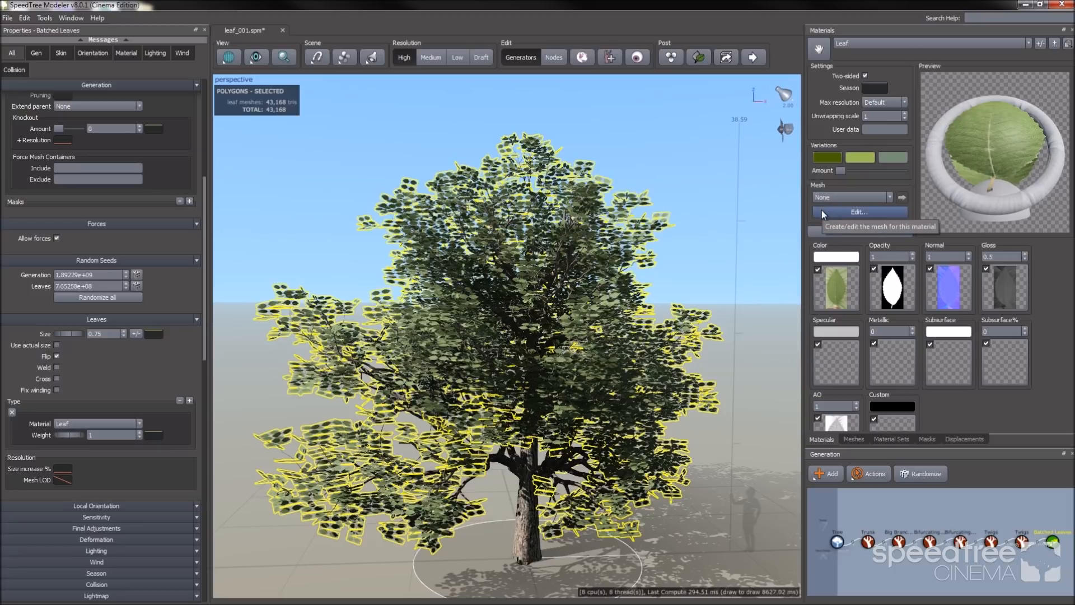
{"action": "left_click", "coordinate": [859, 212]}
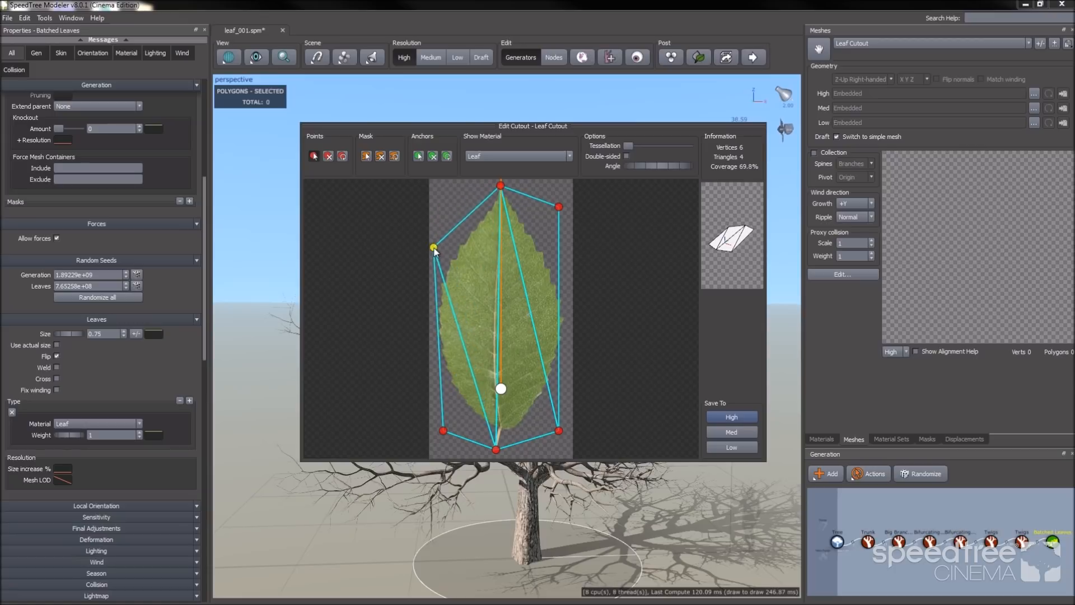
Step: Trace a cutout outline around the leaf texture and save it as the High mesh
{"action": "left_click_drag", "start_coordinate": [434, 248], "coordinate": [434, 264]}
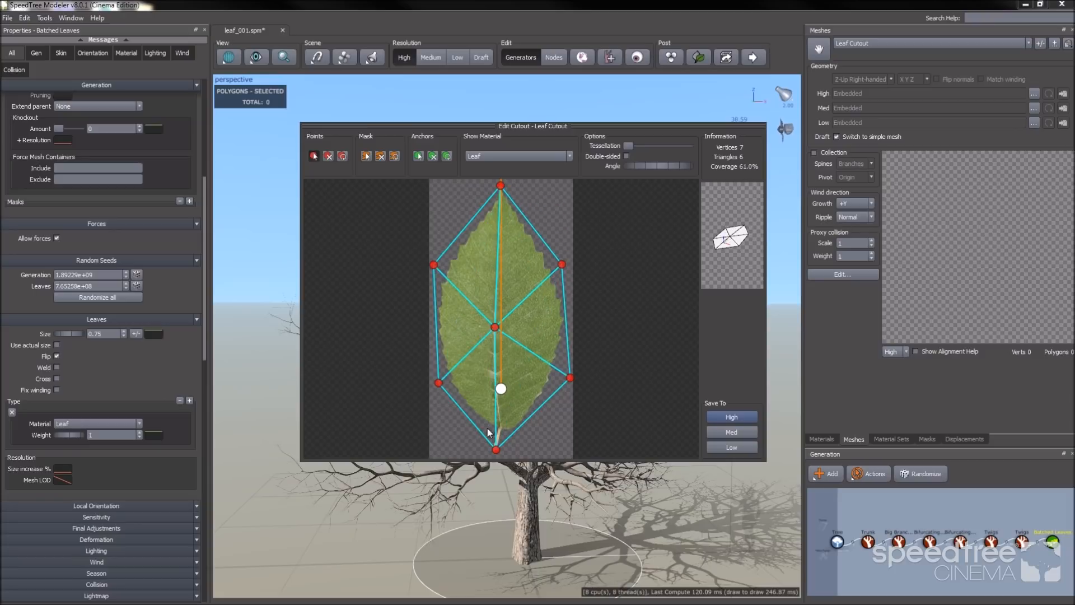
{"action": "left_click_drag", "start_coordinate": [500, 389], "coordinate": [497, 449]}
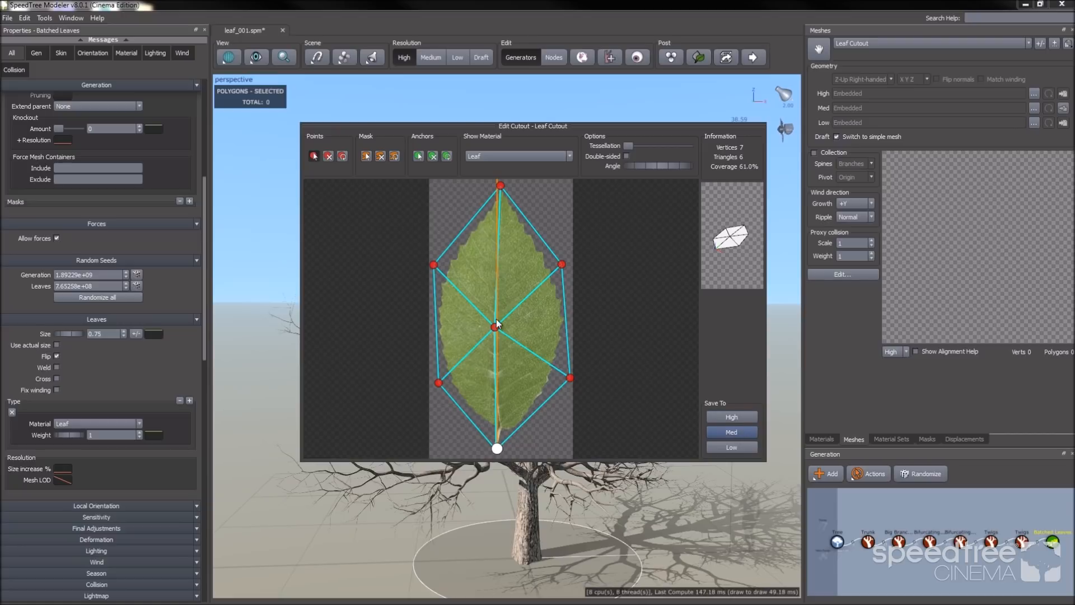
{"action": "left_click_drag", "start_coordinate": [495, 326], "coordinate": [495, 366]}
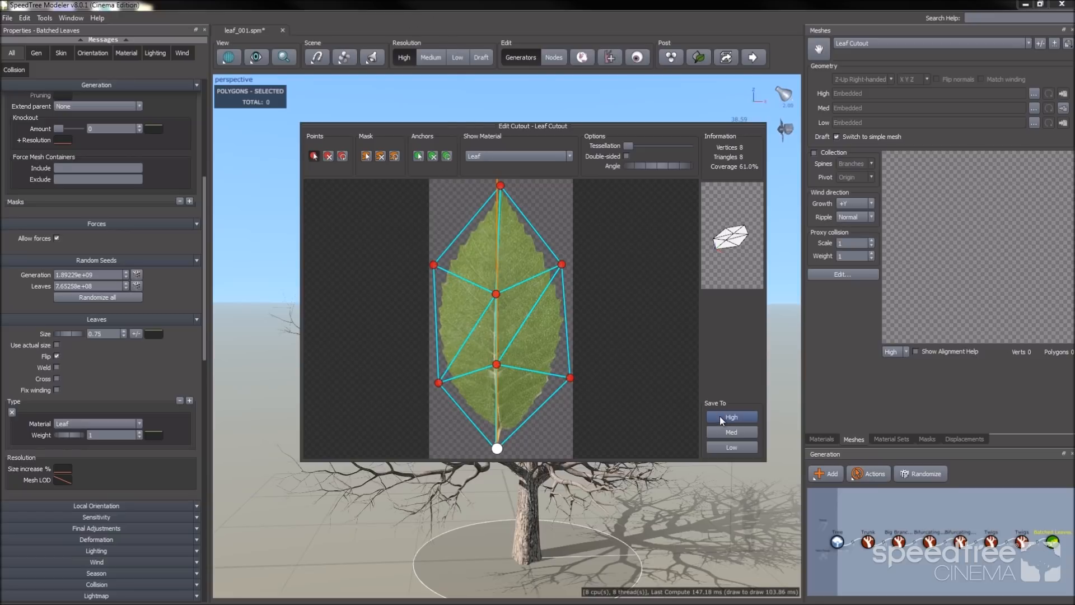
{"action": "left_click", "coordinate": [730, 417]}
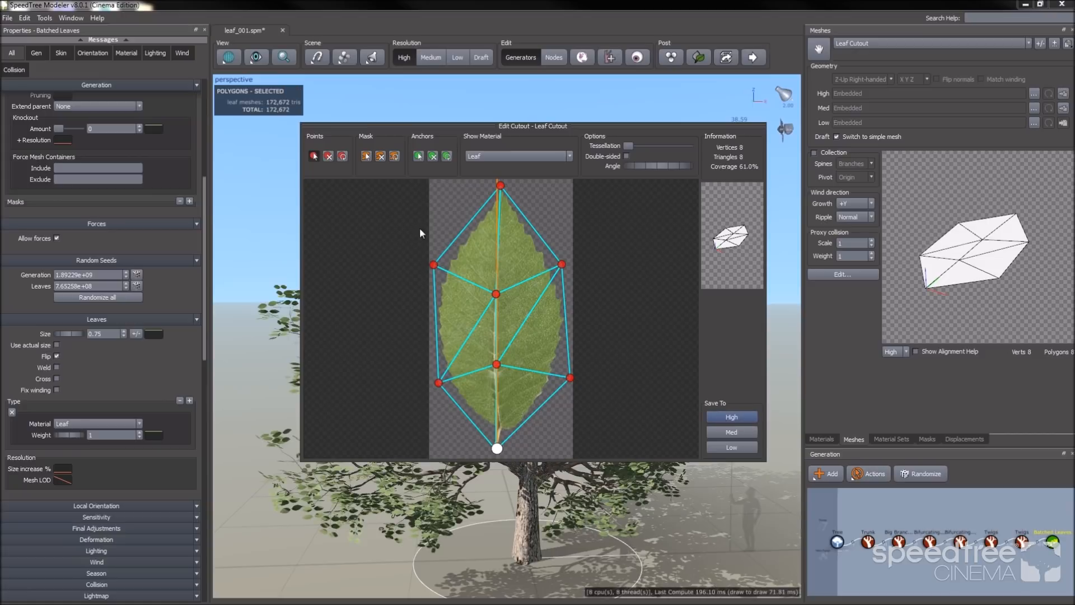
{"action": "mouse_move", "coordinate": [403, 196]}
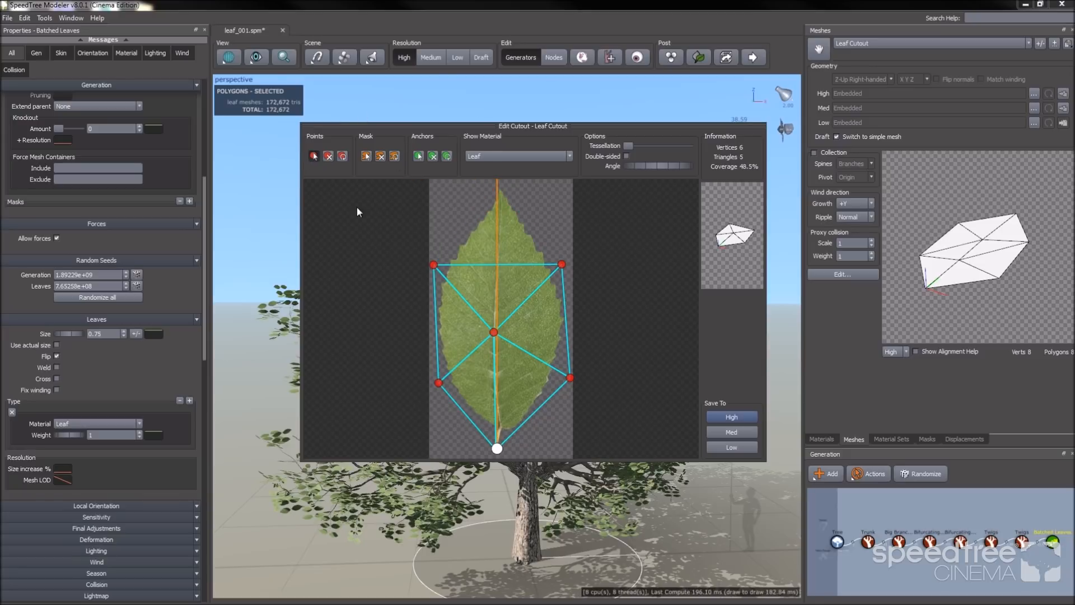
{"action": "left_click_drag", "start_coordinate": [432, 264], "coordinate": [431, 192]}
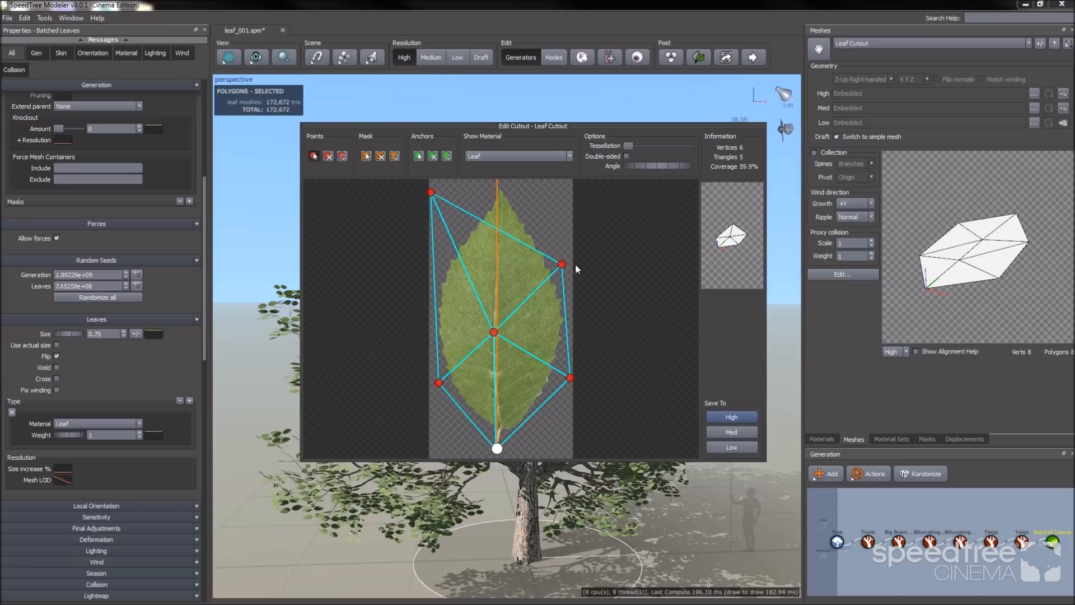
{"action": "left_click_drag", "start_coordinate": [561, 264], "coordinate": [561, 184]}
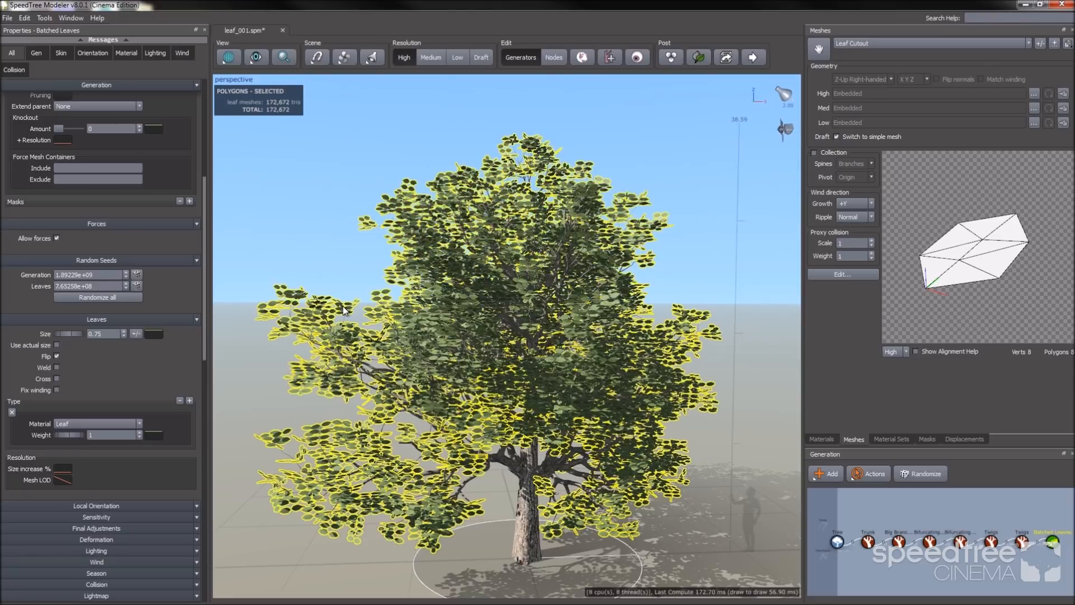
{"action": "mouse_move", "coordinate": [253, 421]}
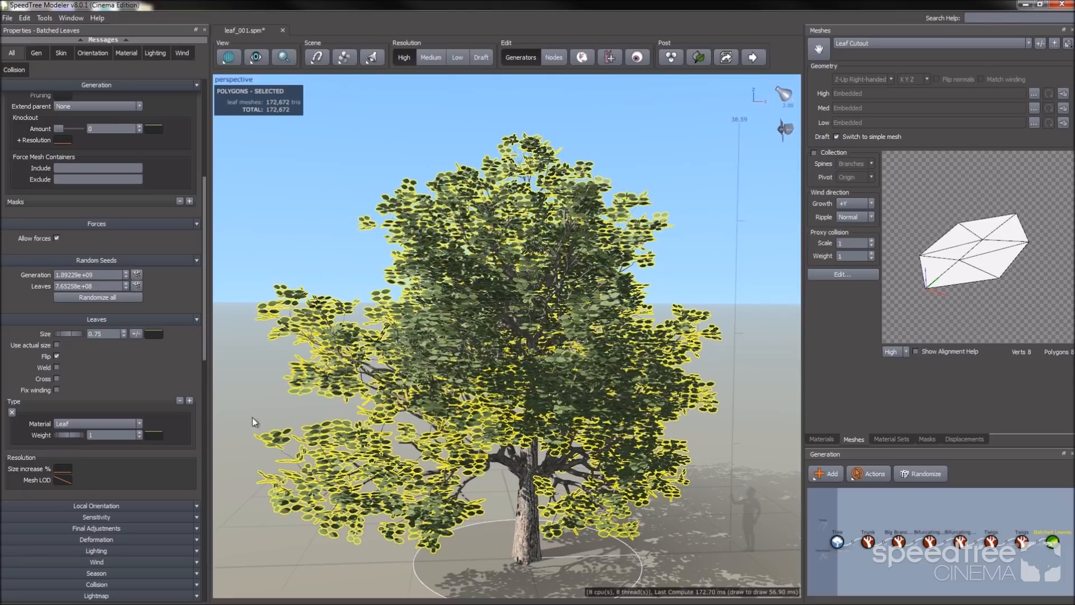
{"action": "mouse_move", "coordinate": [123, 509]}
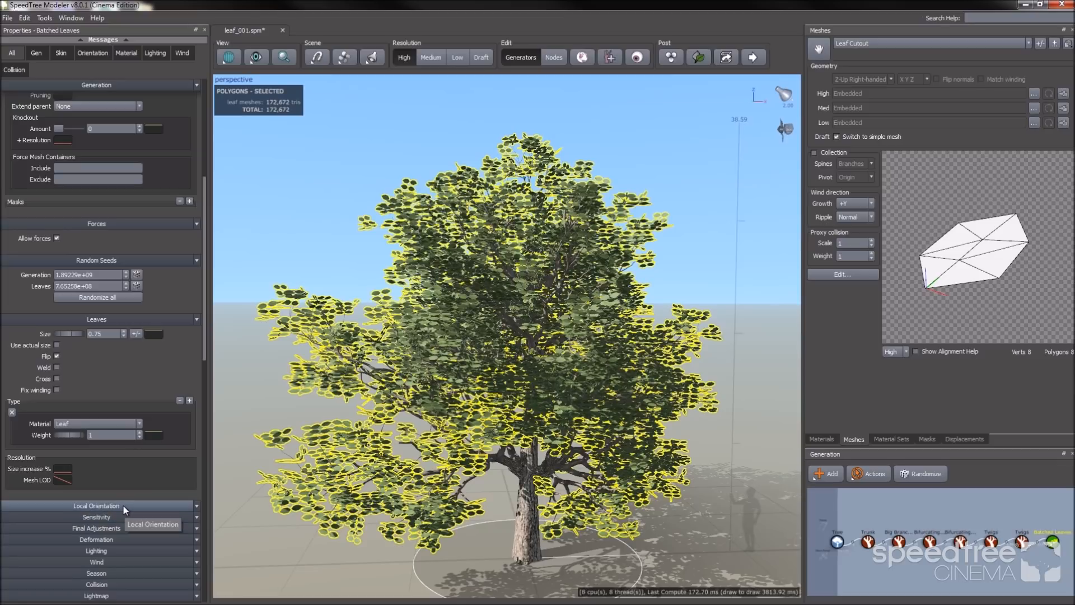
{"action": "mouse_move", "coordinate": [172, 442]}
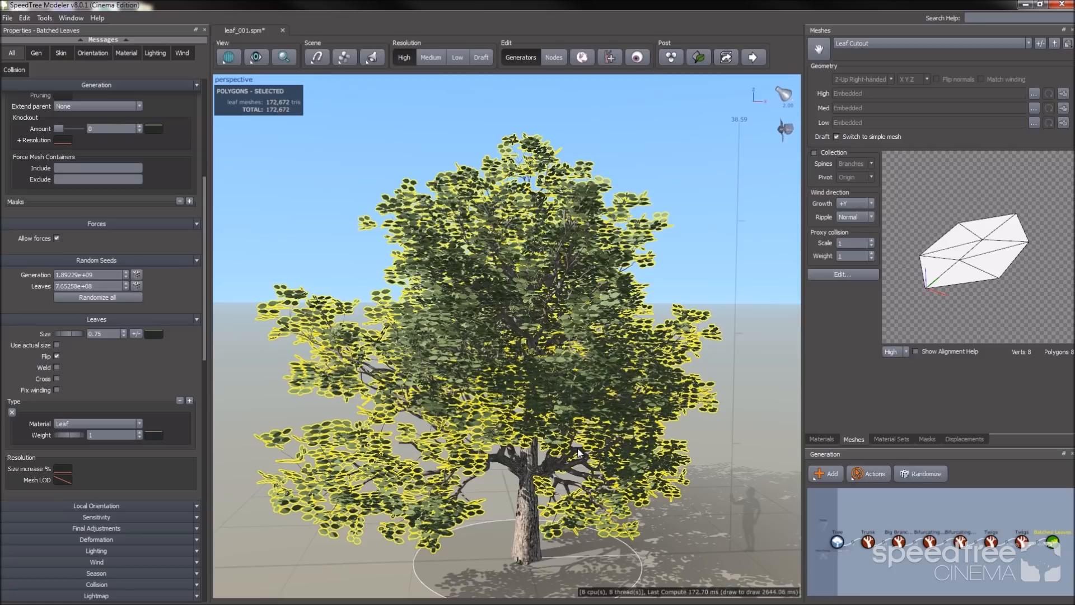
Step: Select the Big Branches generator and isolate a single big branch in the view
{"action": "left_click", "coordinate": [895, 541]}
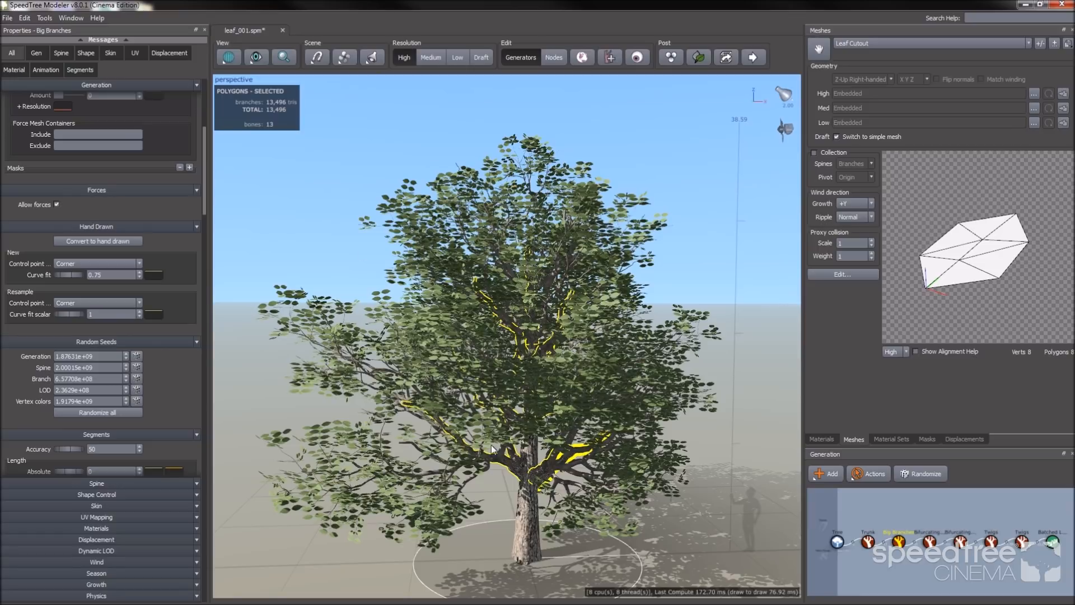
{"action": "left_click", "coordinate": [635, 57]}
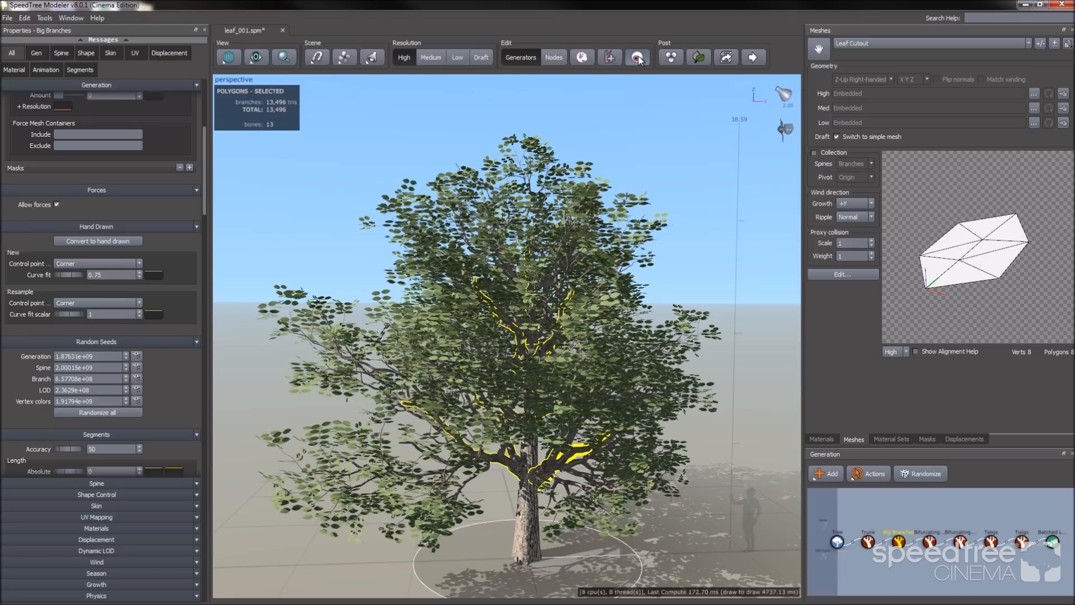
{"action": "left_click", "coordinate": [634, 57]}
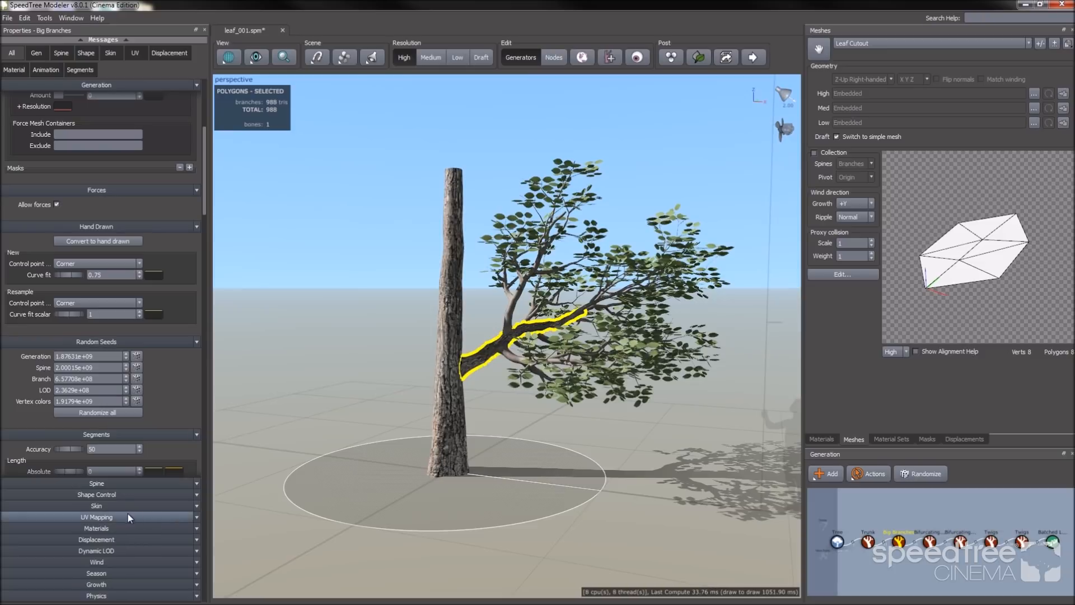
{"action": "mouse_move", "coordinate": [562, 406]}
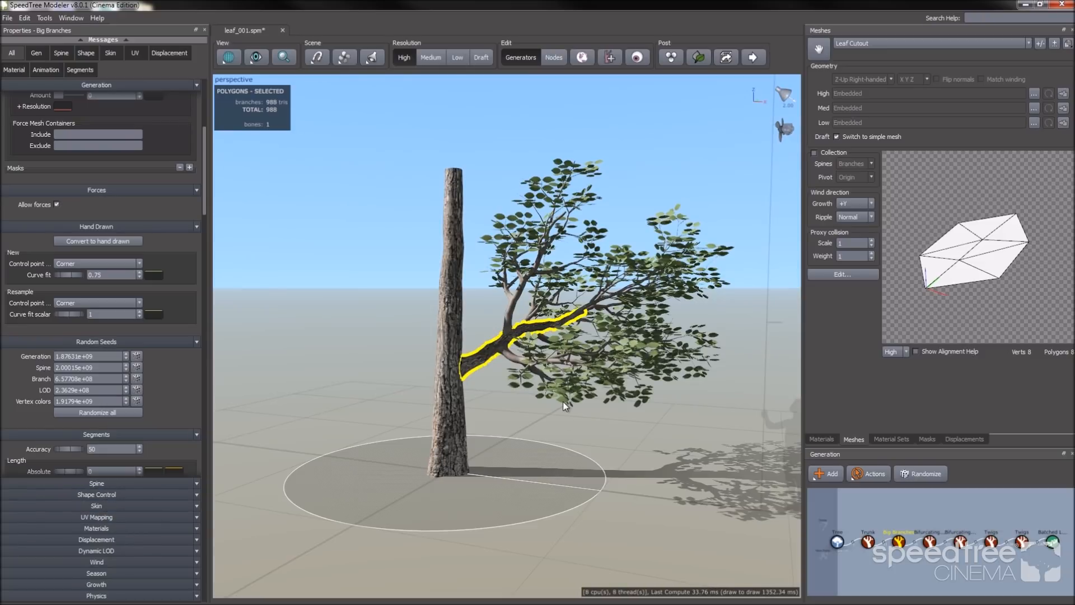
Step: Reshape the Batched Leaves Local Orientation Align curve into a rising line
{"action": "left_click", "coordinate": [1053, 541]}
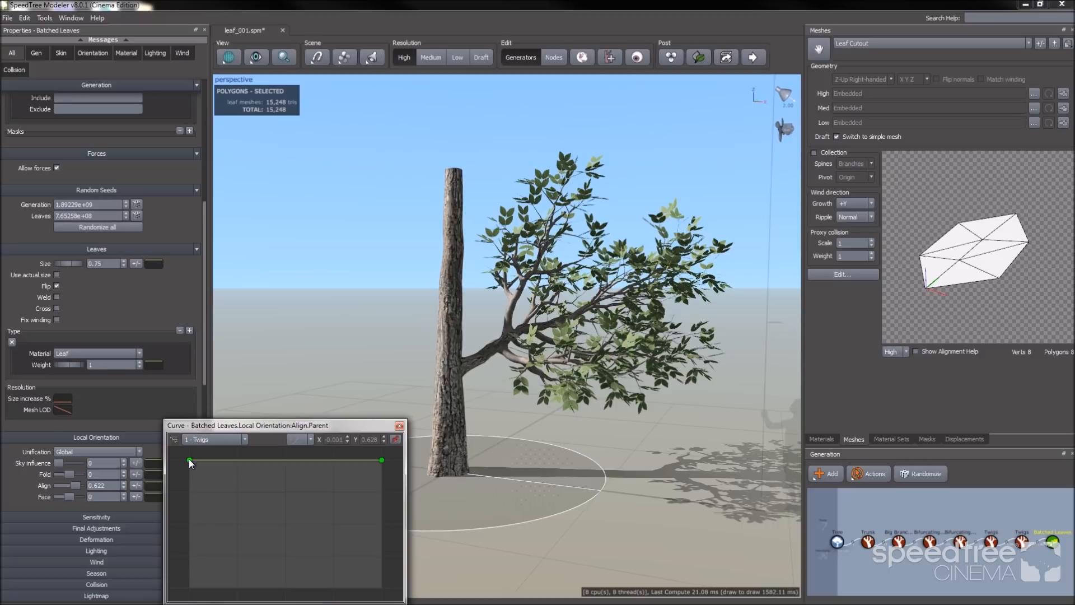
{"action": "left_click_drag", "start_coordinate": [190, 460], "coordinate": [190, 581]}
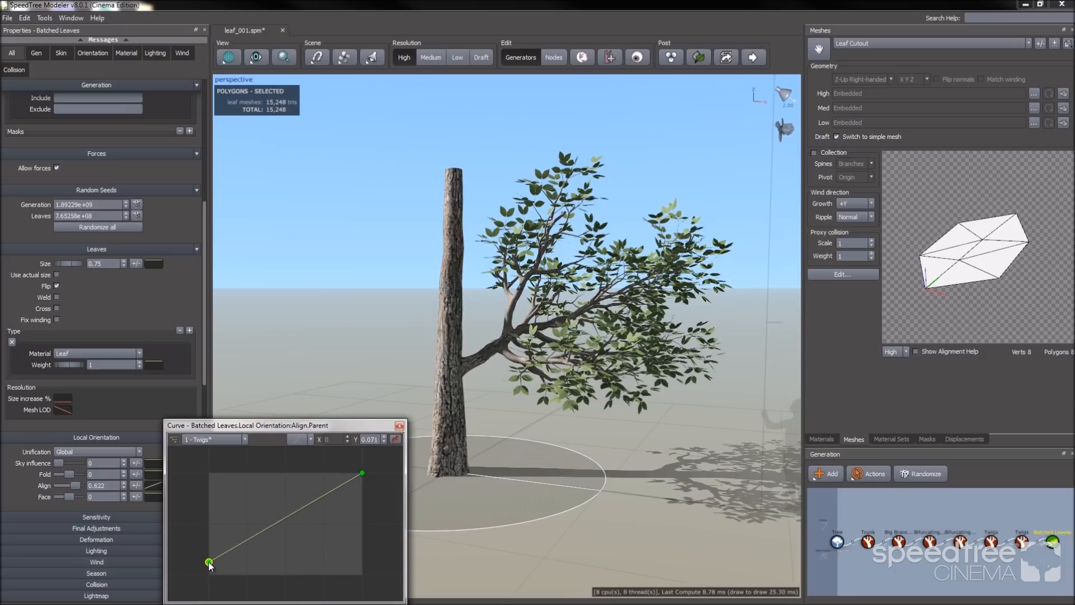
{"action": "left_click_drag", "start_coordinate": [209, 560], "coordinate": [209, 555]}
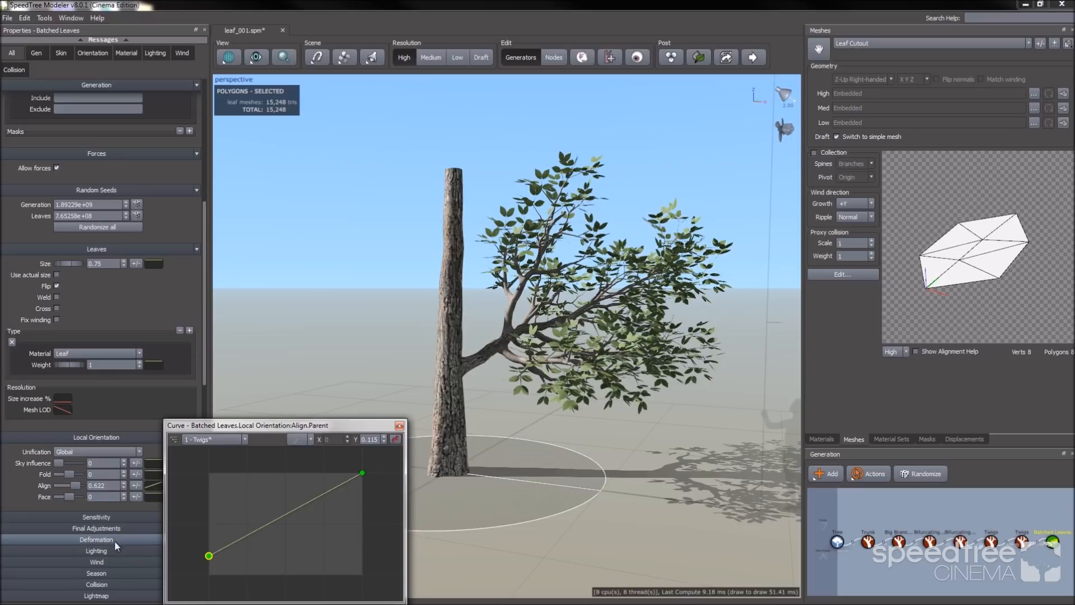
{"action": "left_click", "coordinate": [400, 425]}
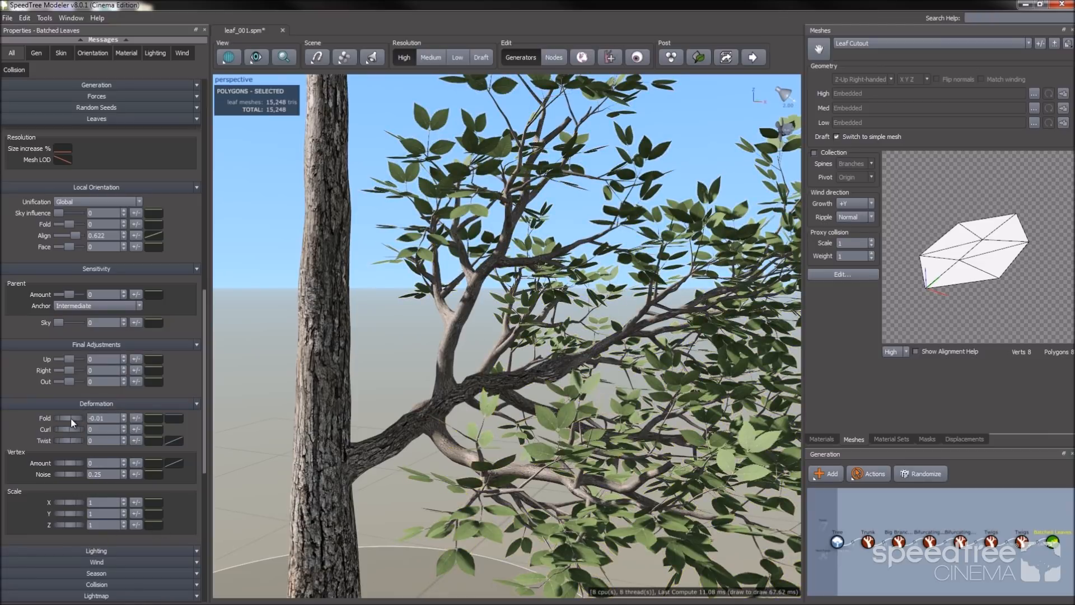
Step: Fold the leaves to -0.49 and curl them slightly to 0.09
{"action": "left_click_drag", "start_coordinate": [72, 418], "coordinate": [63, 417]}
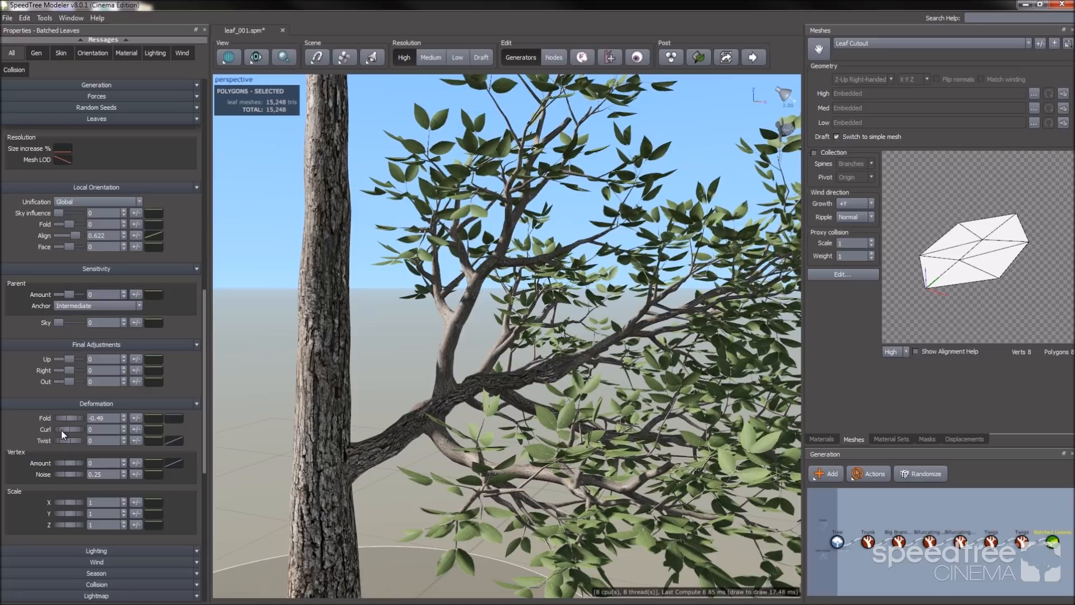
{"action": "left_click_drag", "start_coordinate": [69, 429], "coordinate": [76, 430]}
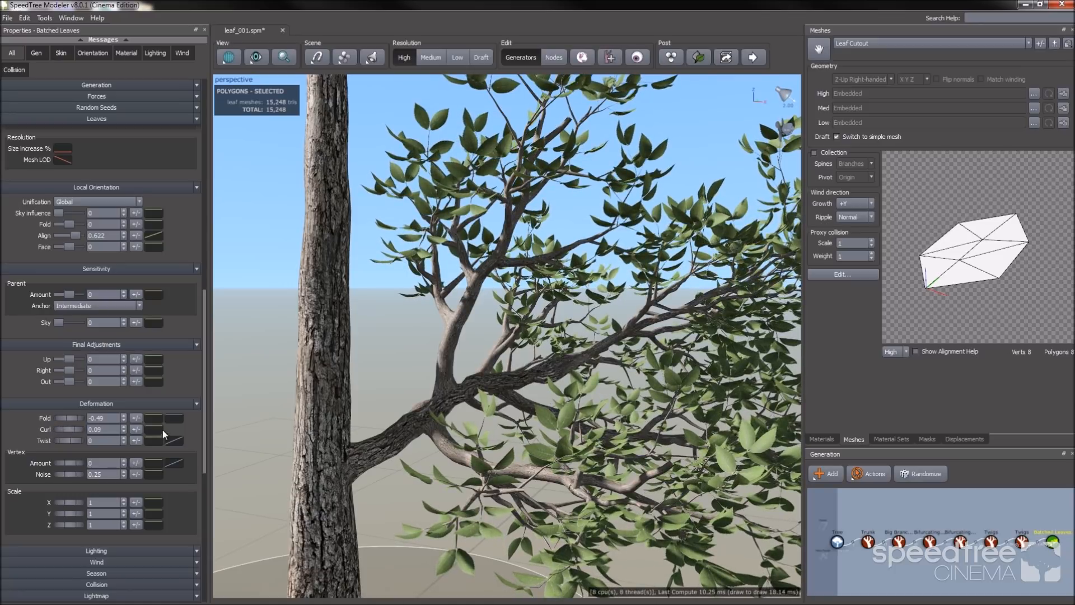
{"action": "left_click", "coordinate": [155, 429]}
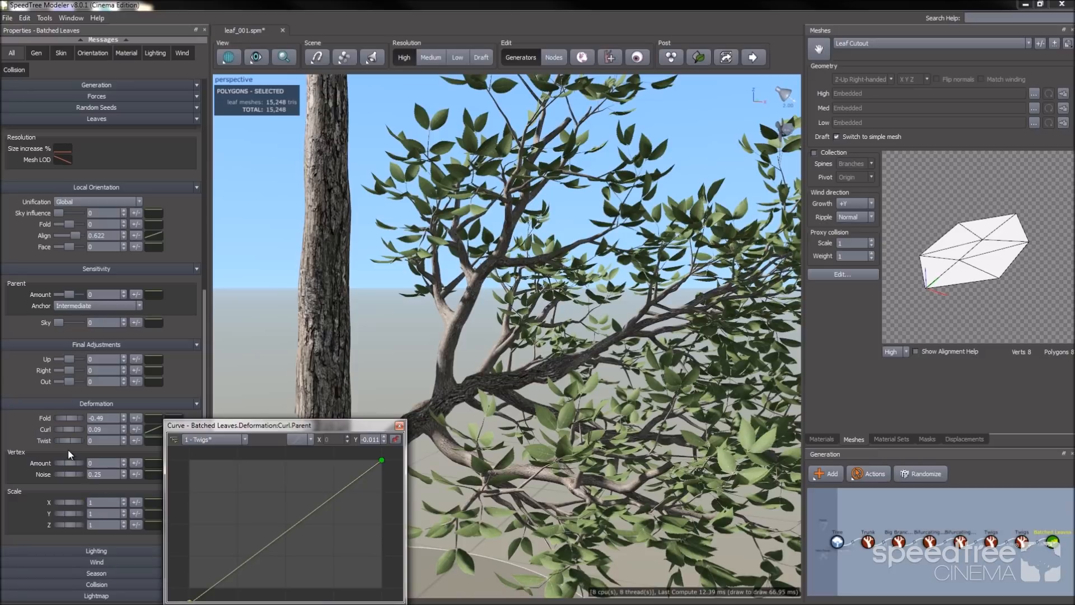
{"action": "left_click", "coordinate": [399, 425]}
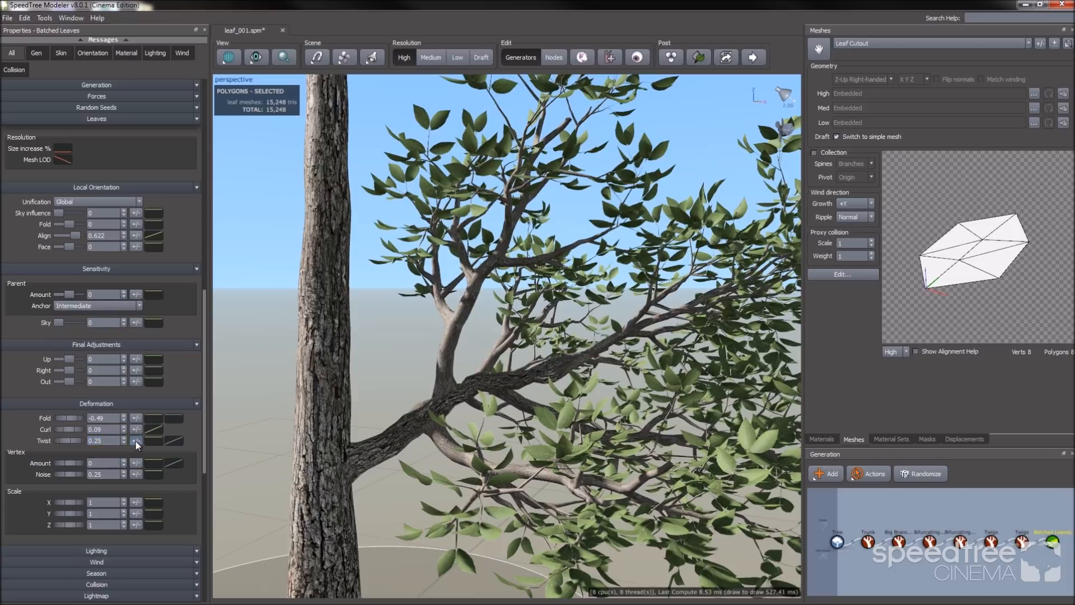
Step: Add random variance to the leaf twist, fold, and outward offset
{"action": "left_click", "coordinate": [135, 440]}
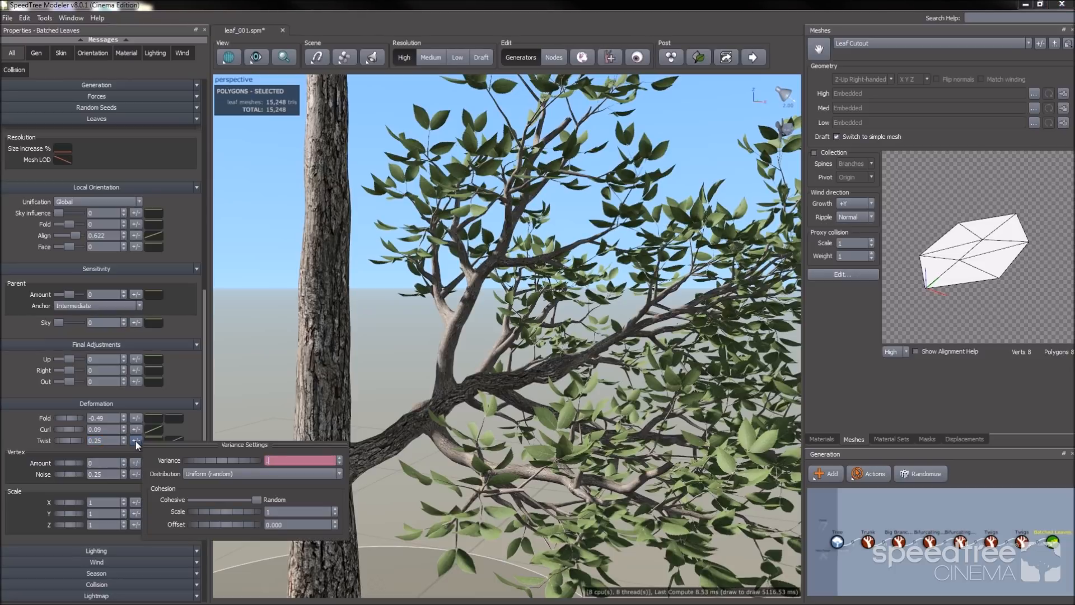
{"action": "left_click", "coordinate": [136, 441]}
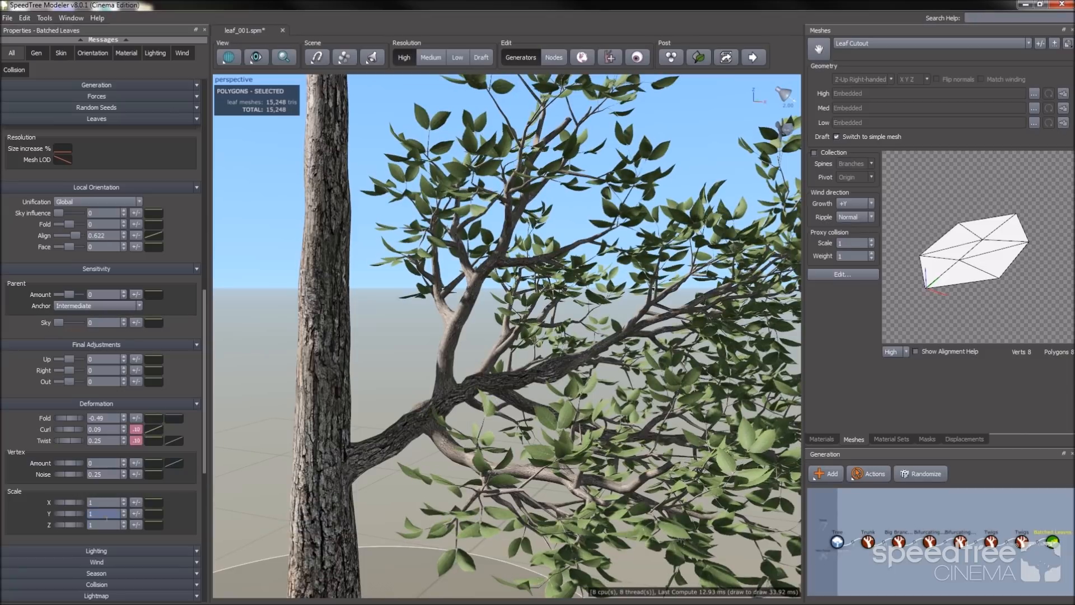
{"action": "left_click", "coordinate": [135, 418]}
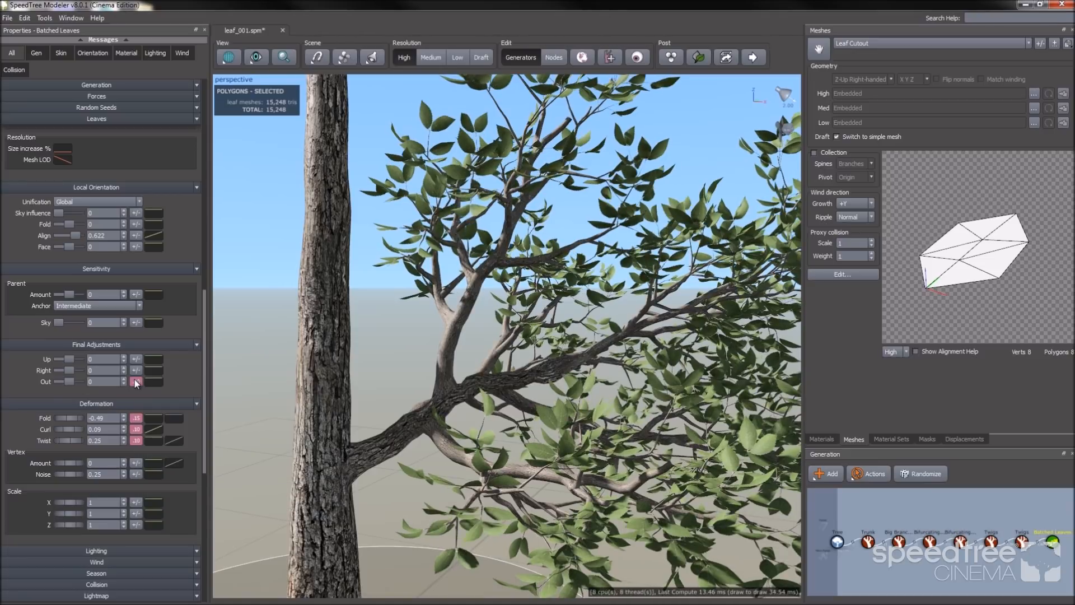
{"action": "left_click", "coordinate": [135, 382]}
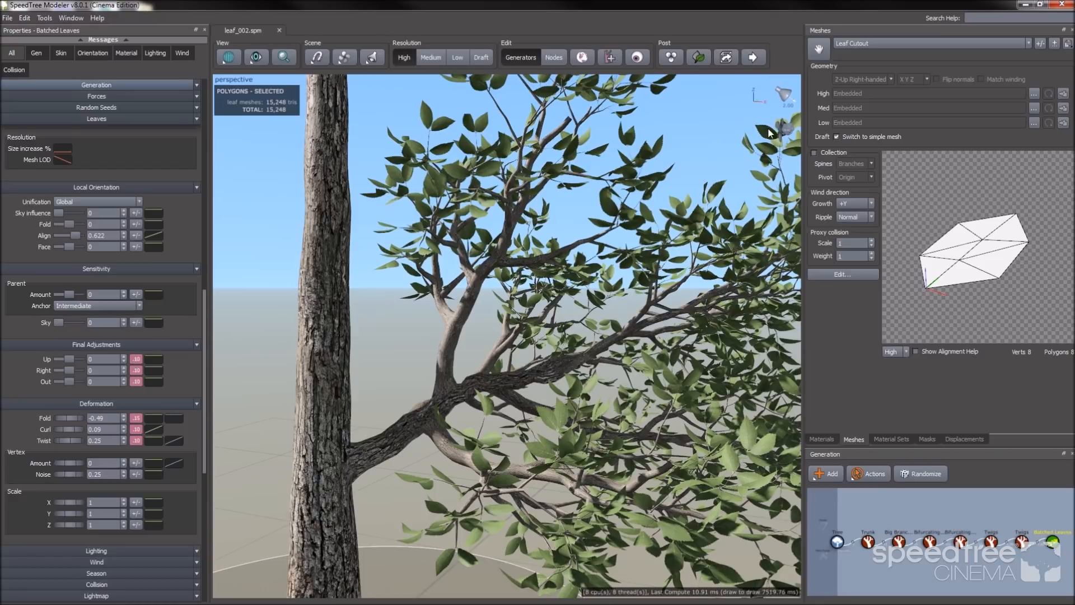
{"action": "mouse_move", "coordinate": [648, 214]}
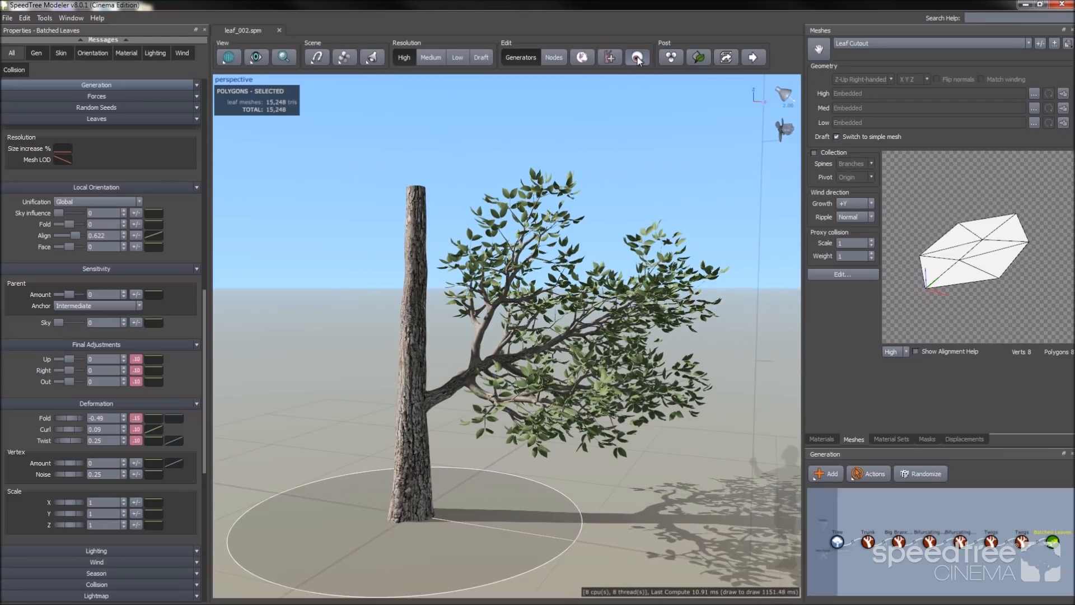
Step: Display the whole tree with its full canopy of leaves
{"action": "left_click", "coordinate": [636, 57]}
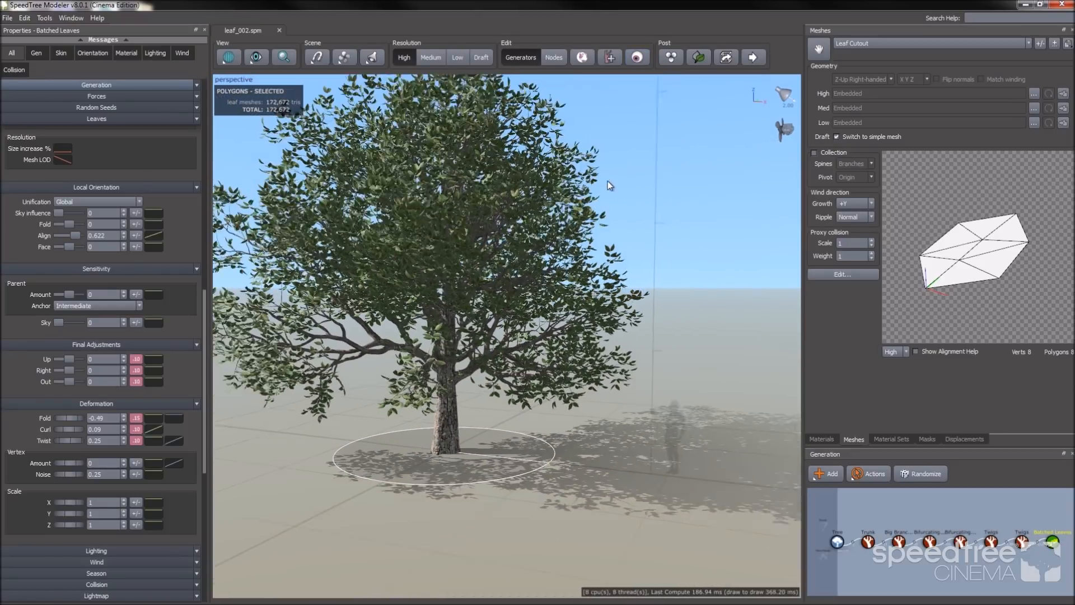
{"action": "right_click", "coordinate": [608, 185]}
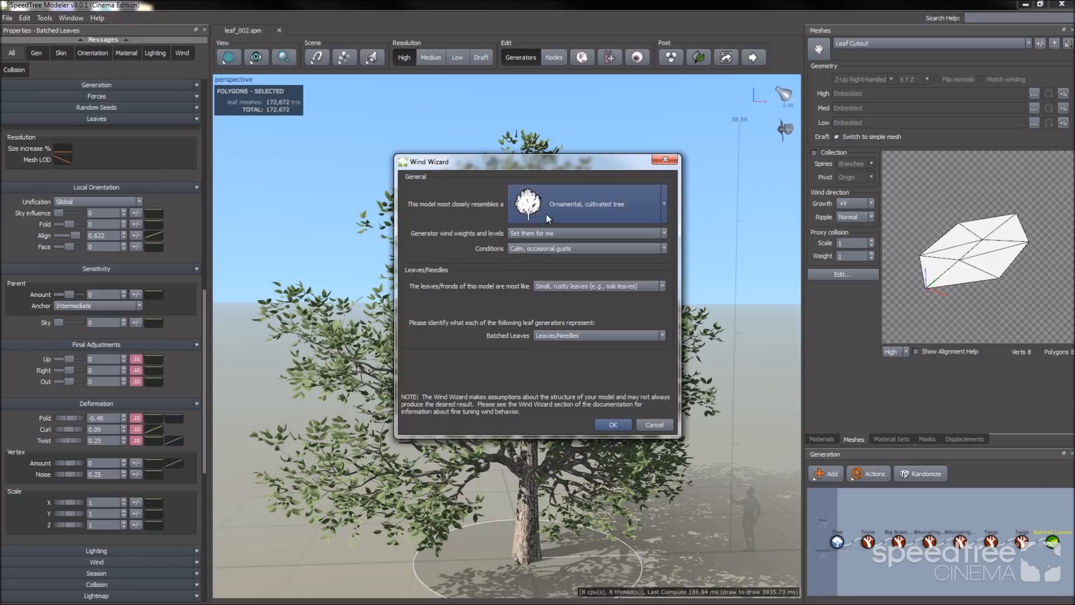
{"action": "mouse_move", "coordinate": [660, 205]}
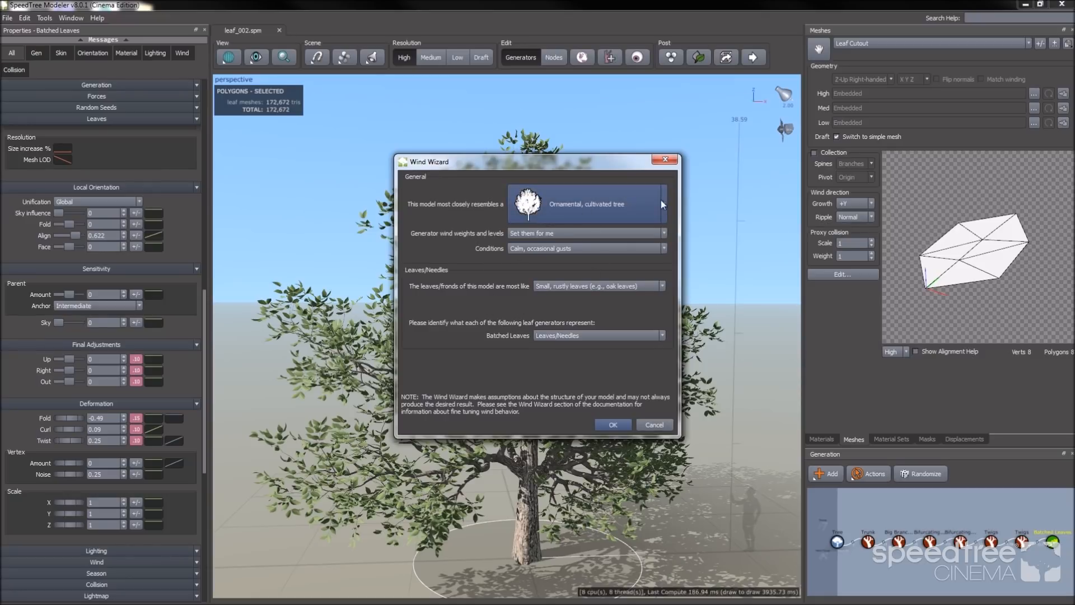
Step: Set the Wind Wizard tree type to Ornamental, cultivated tree and apply it
{"action": "left_click", "coordinate": [586, 204]}
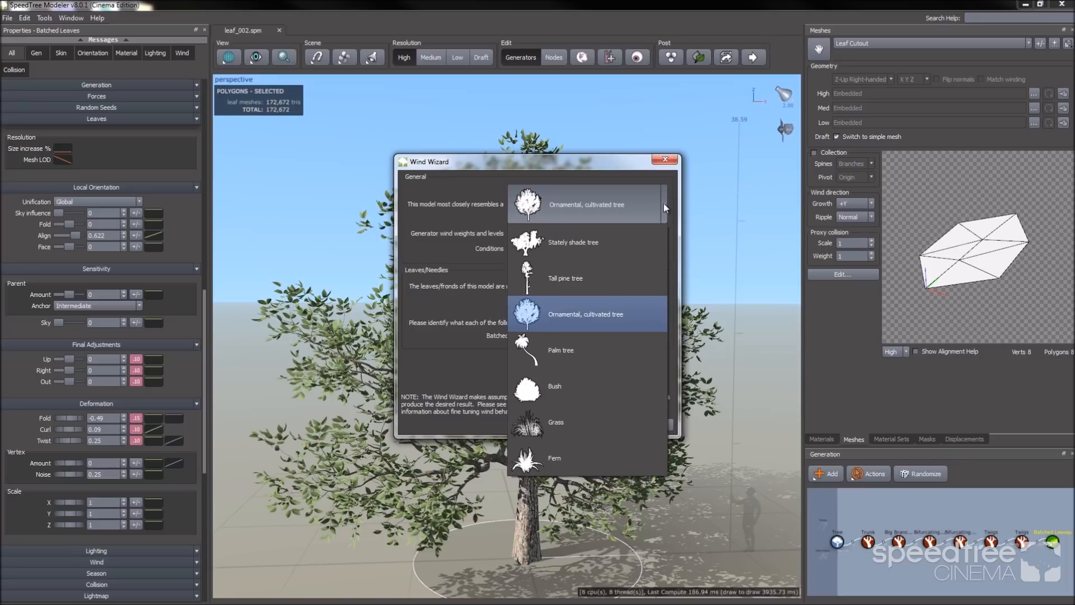
{"action": "left_click", "coordinate": [586, 314]}
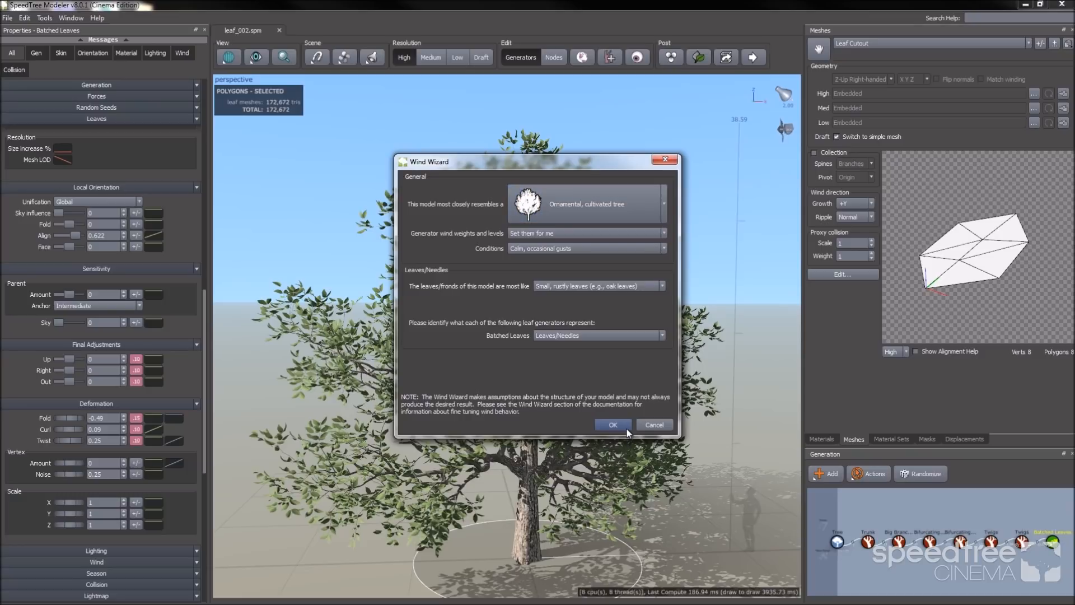
{"action": "left_click", "coordinate": [612, 425]}
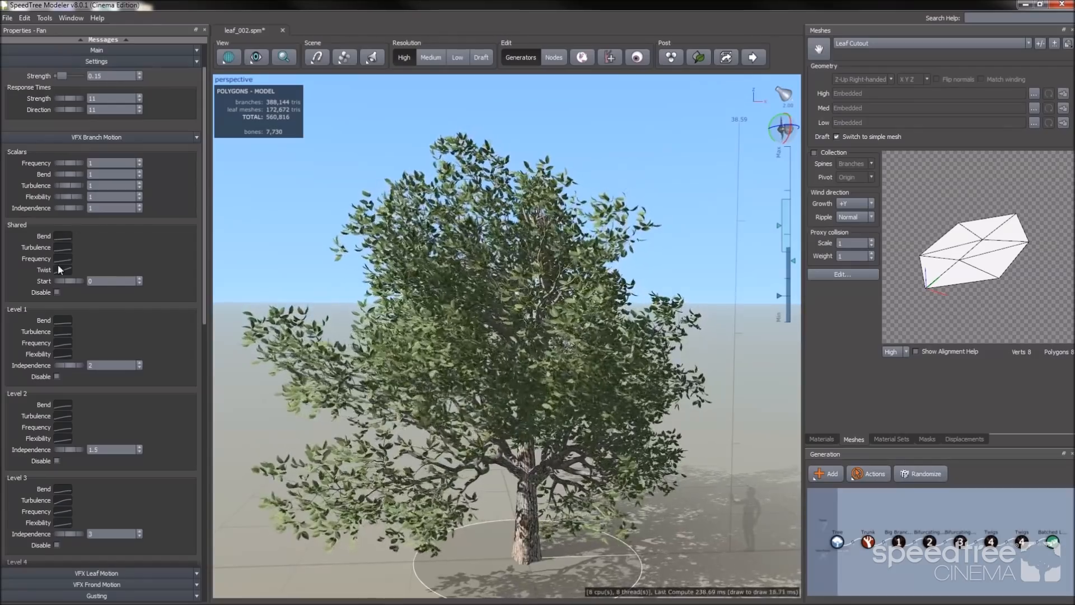
Step: Lower the Stormy point of the Shared Twist curve and edit the Group 1 leaf Bend curve
{"action": "left_click", "coordinate": [62, 269]}
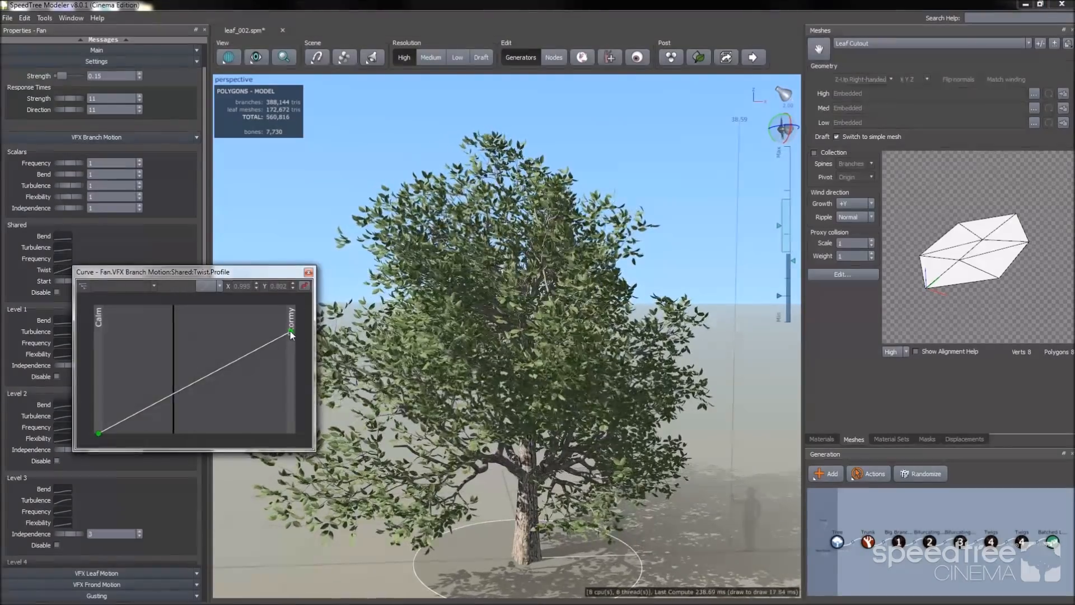
{"action": "left_click_drag", "start_coordinate": [291, 331], "coordinate": [291, 405]}
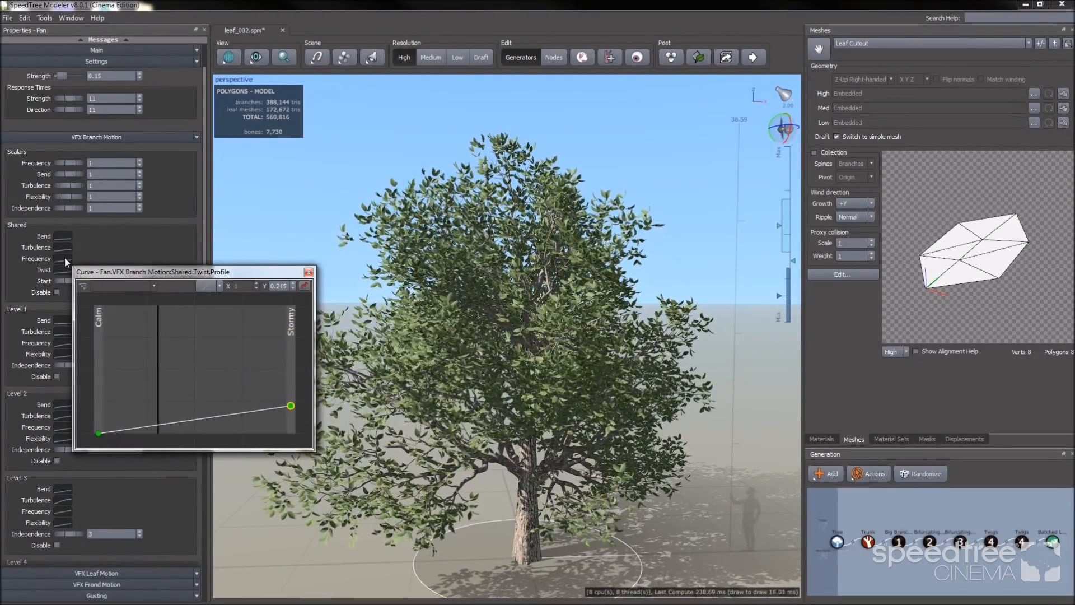
{"action": "left_click", "coordinate": [37, 259]}
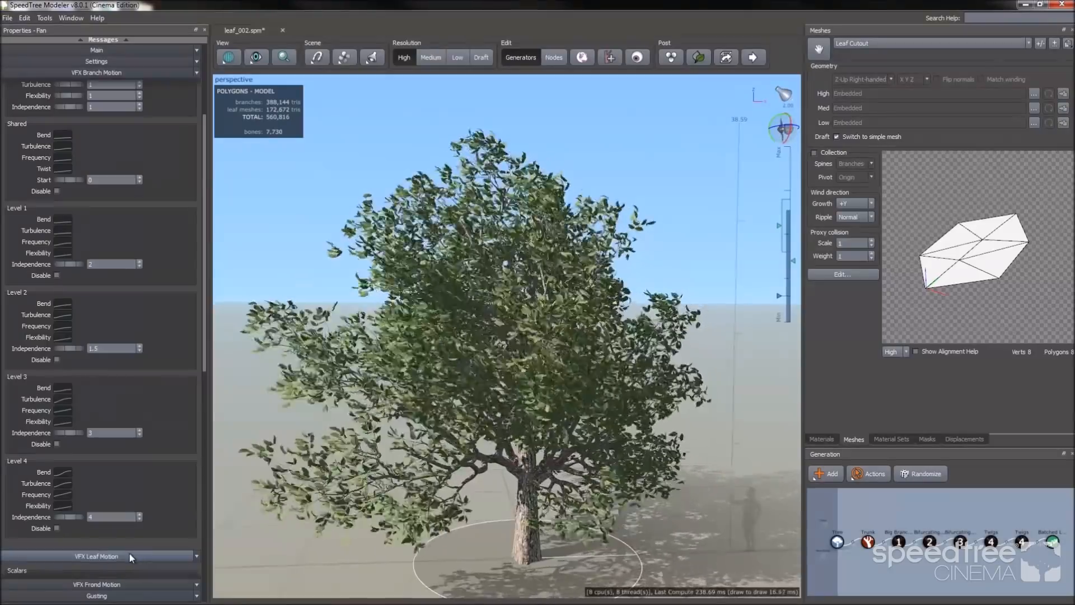
{"action": "left_click", "coordinate": [96, 556]}
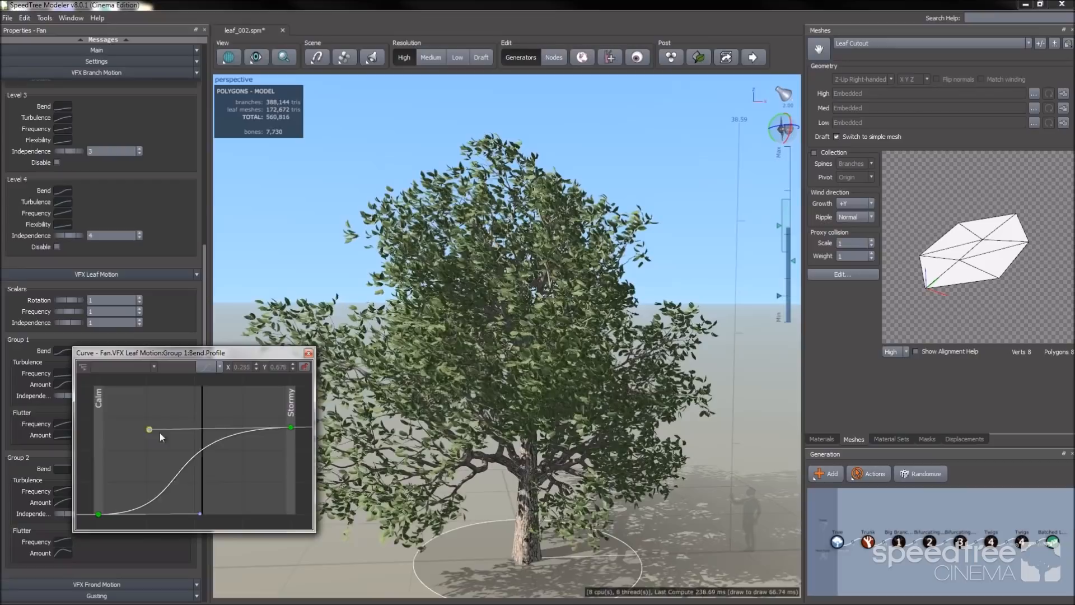
{"action": "left_click", "coordinate": [308, 354]}
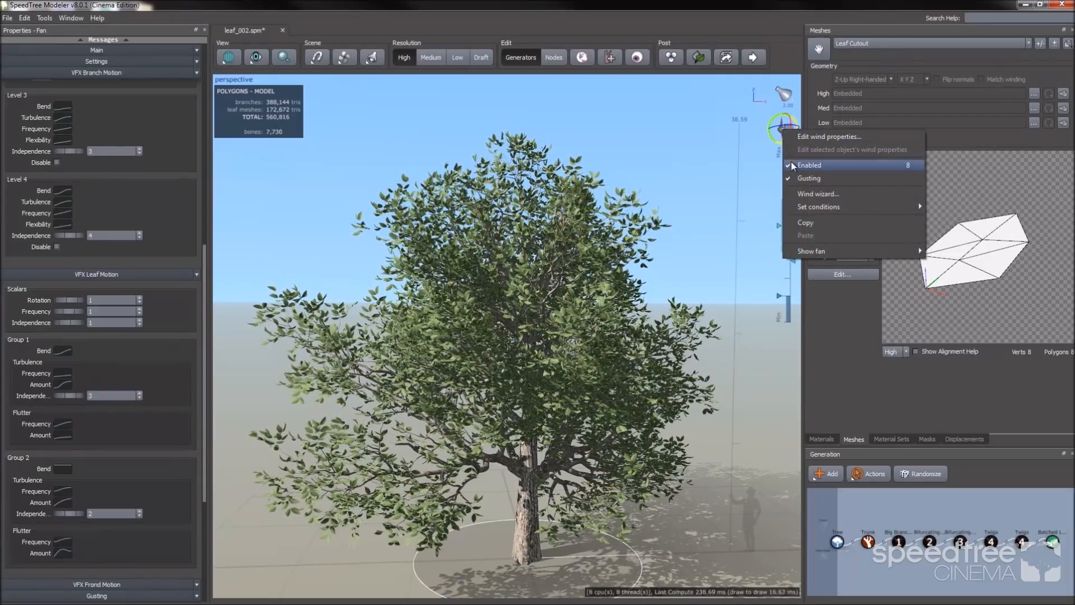
Step: Switch off the wind simulation playback
{"action": "left_click", "coordinate": [809, 165]}
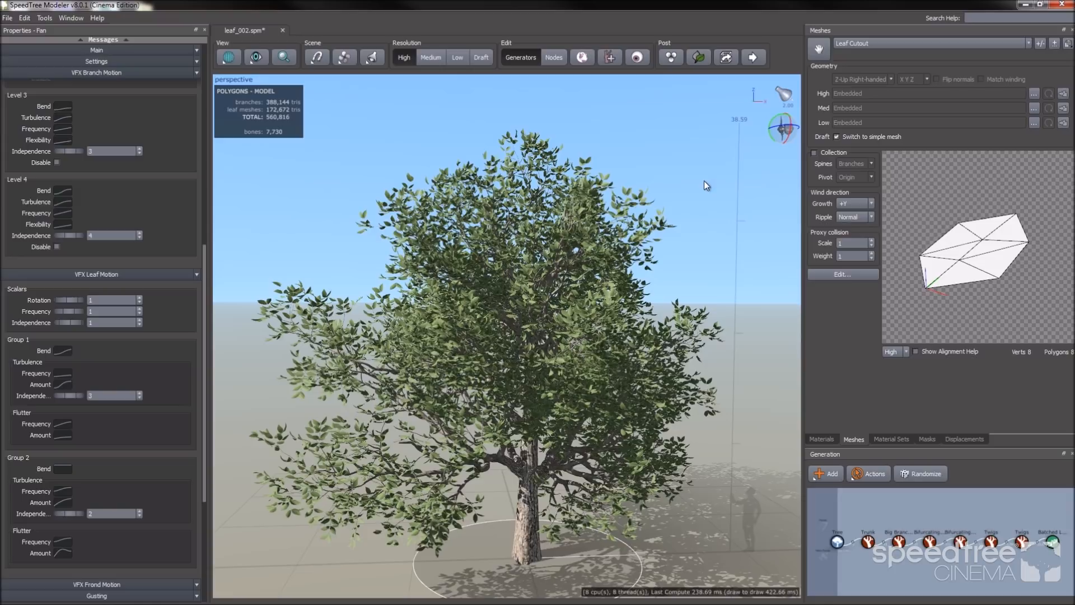
{"action": "mouse_move", "coordinate": [666, 140]}
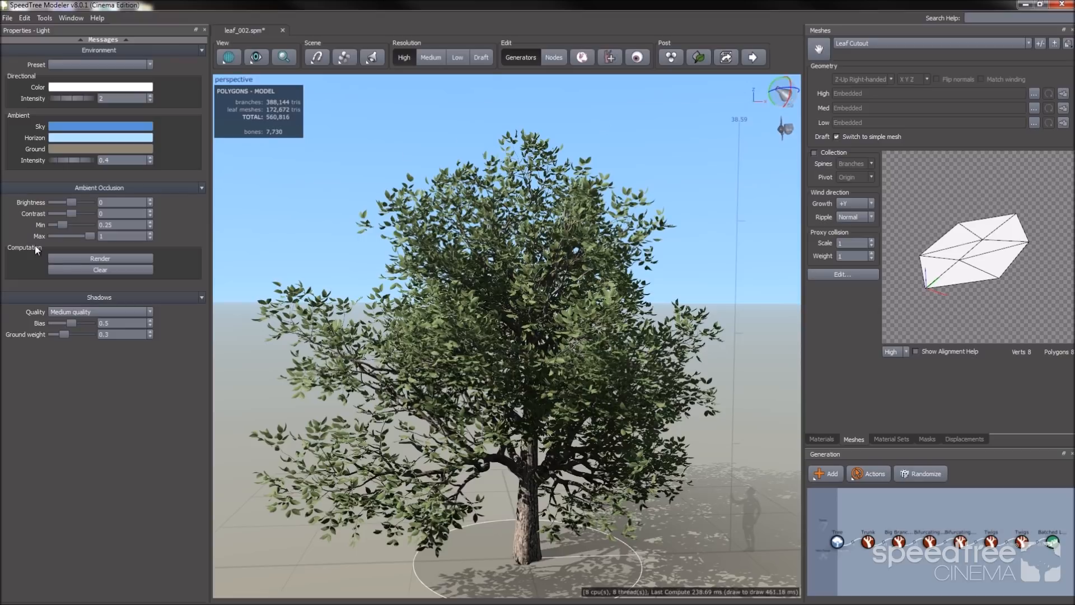
{"action": "mouse_move", "coordinate": [187, 197]}
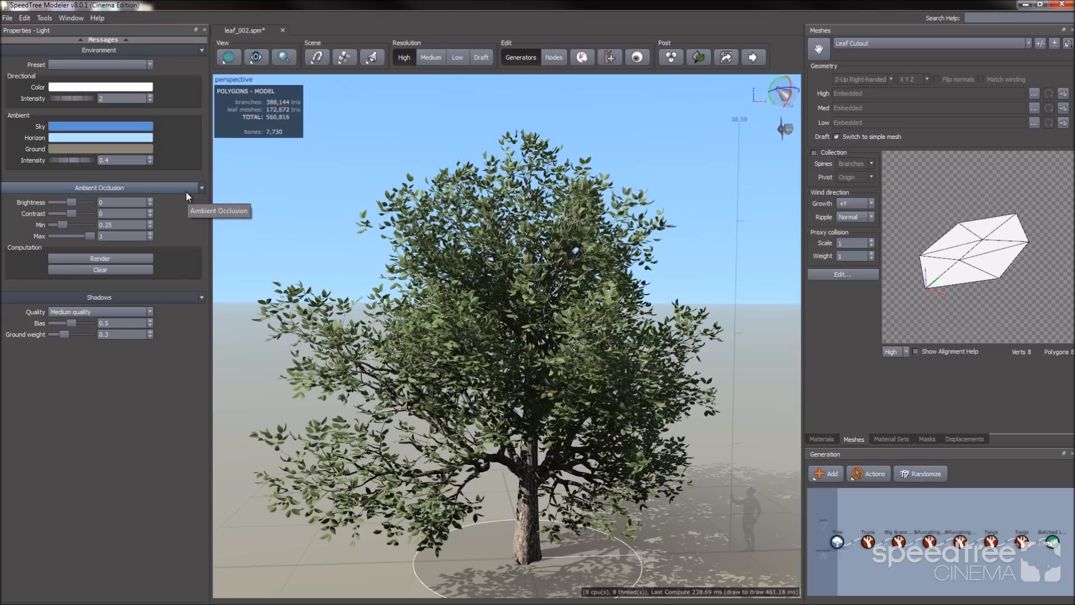